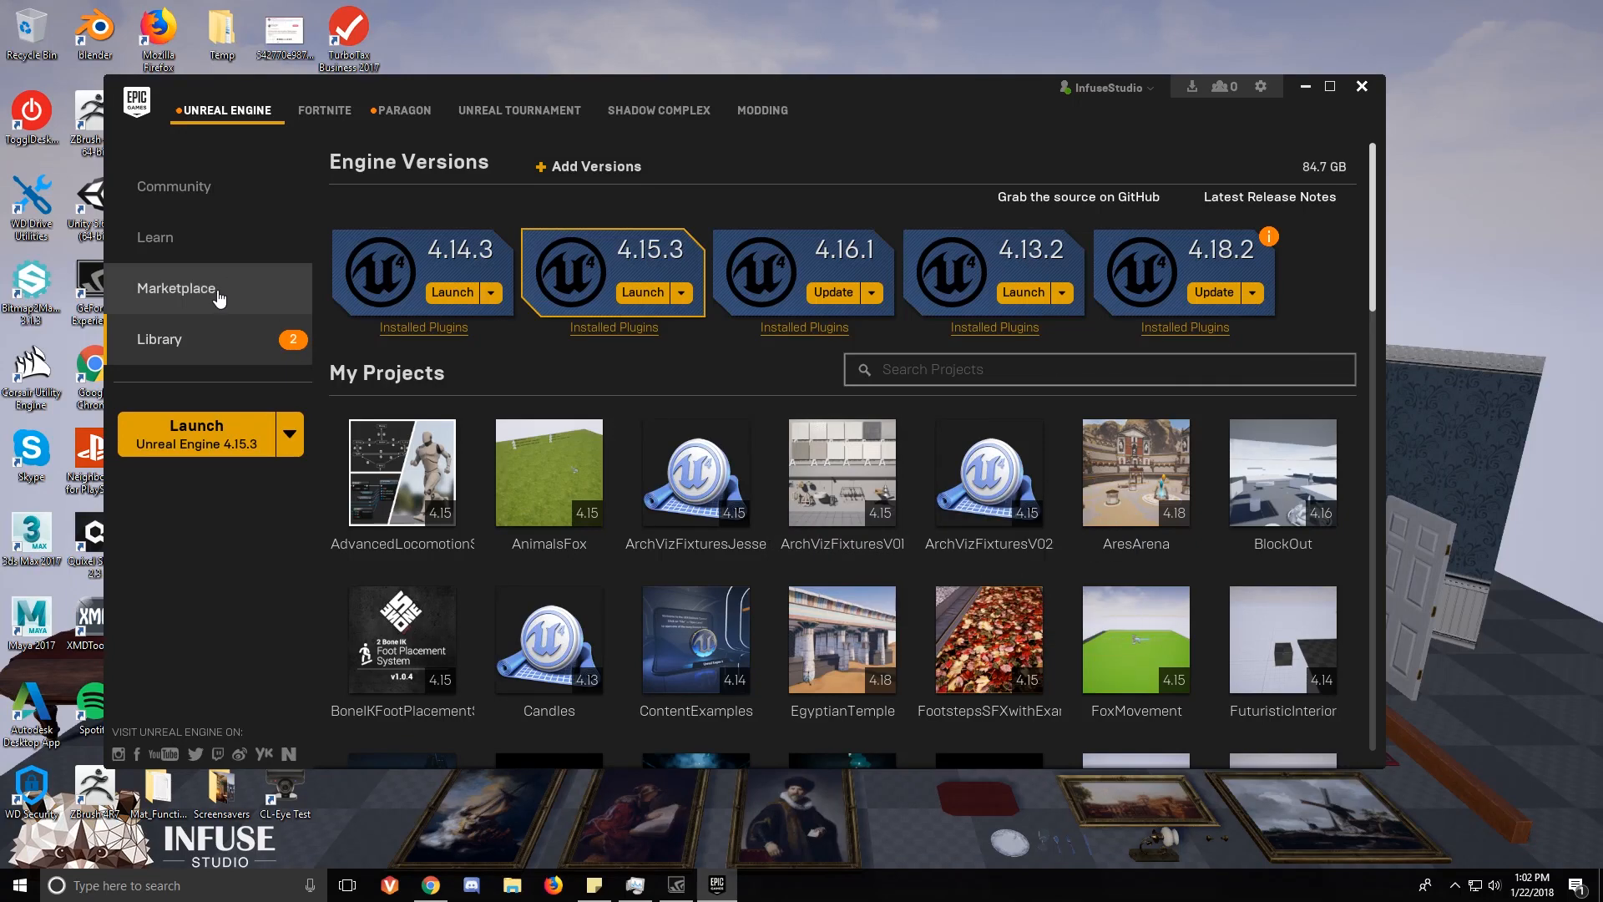
Scroll through the Library vault to bring the Castle Fortress pack into view.
{"action": "scroll", "scroll_direction": "down", "scroll_amount": 3}
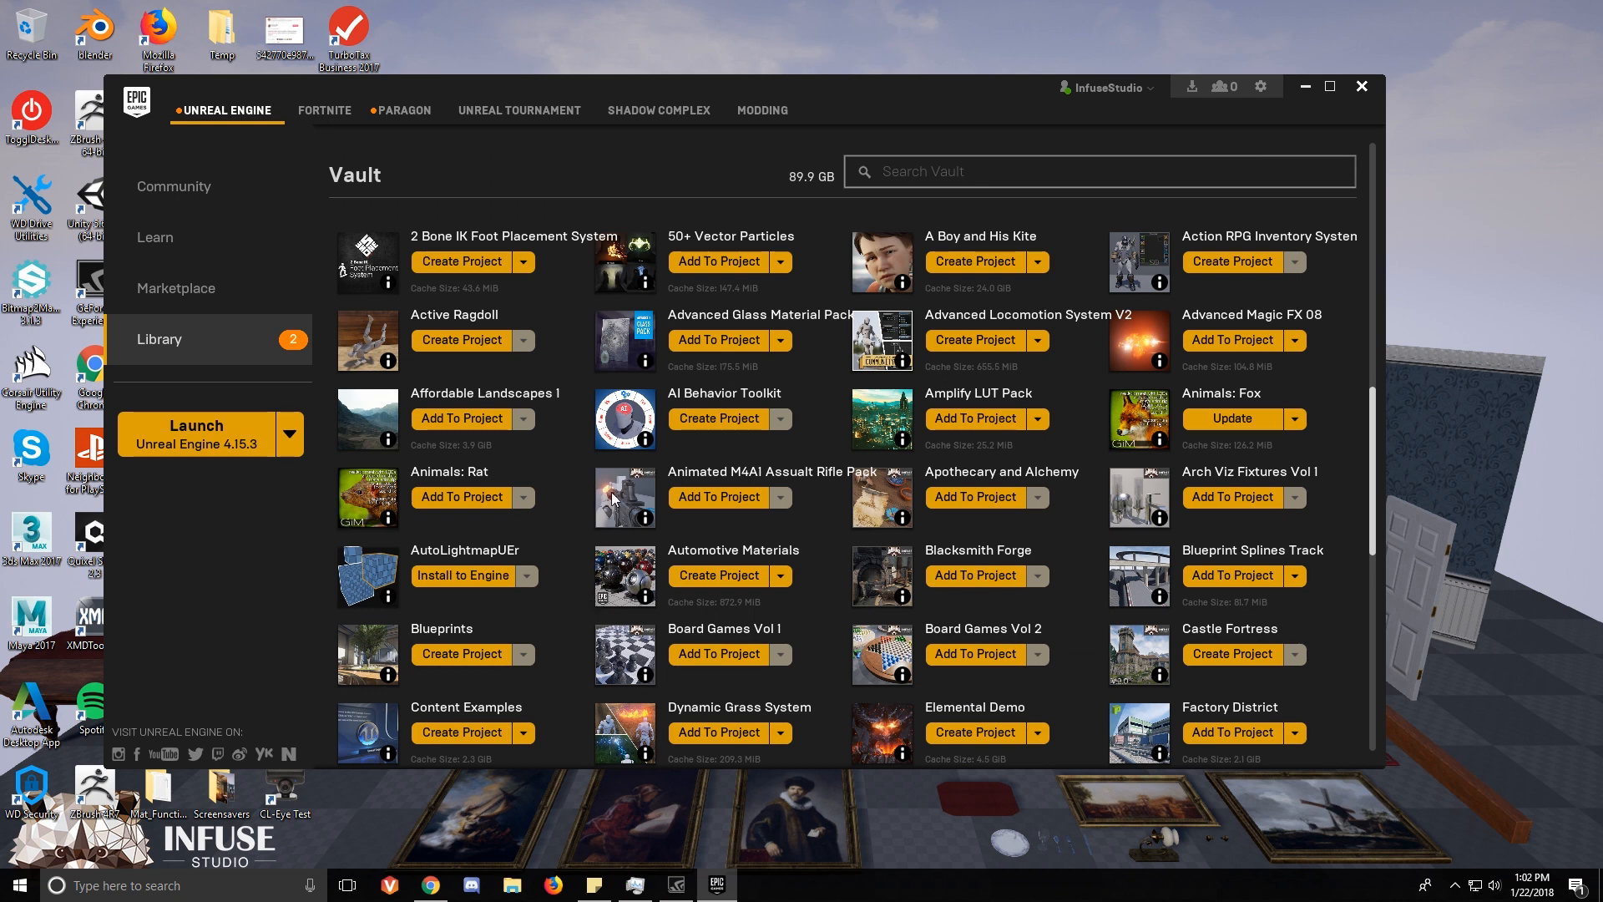
{"action": "mouse_move", "coordinate": [440, 346]}
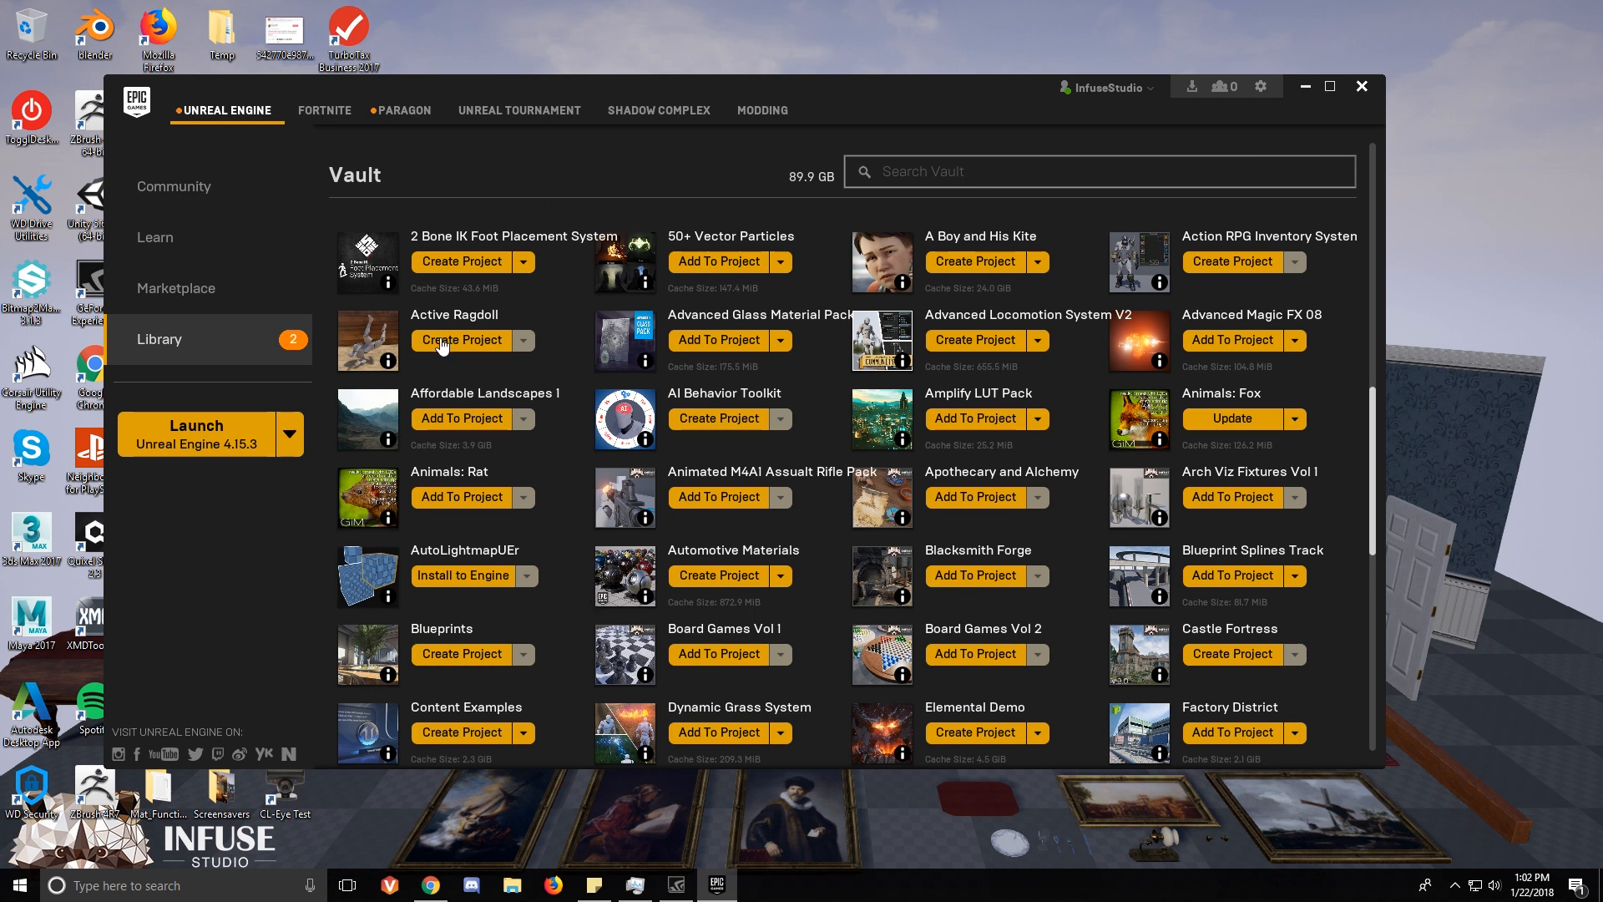
{"action": "mouse_move", "coordinate": [492, 454]}
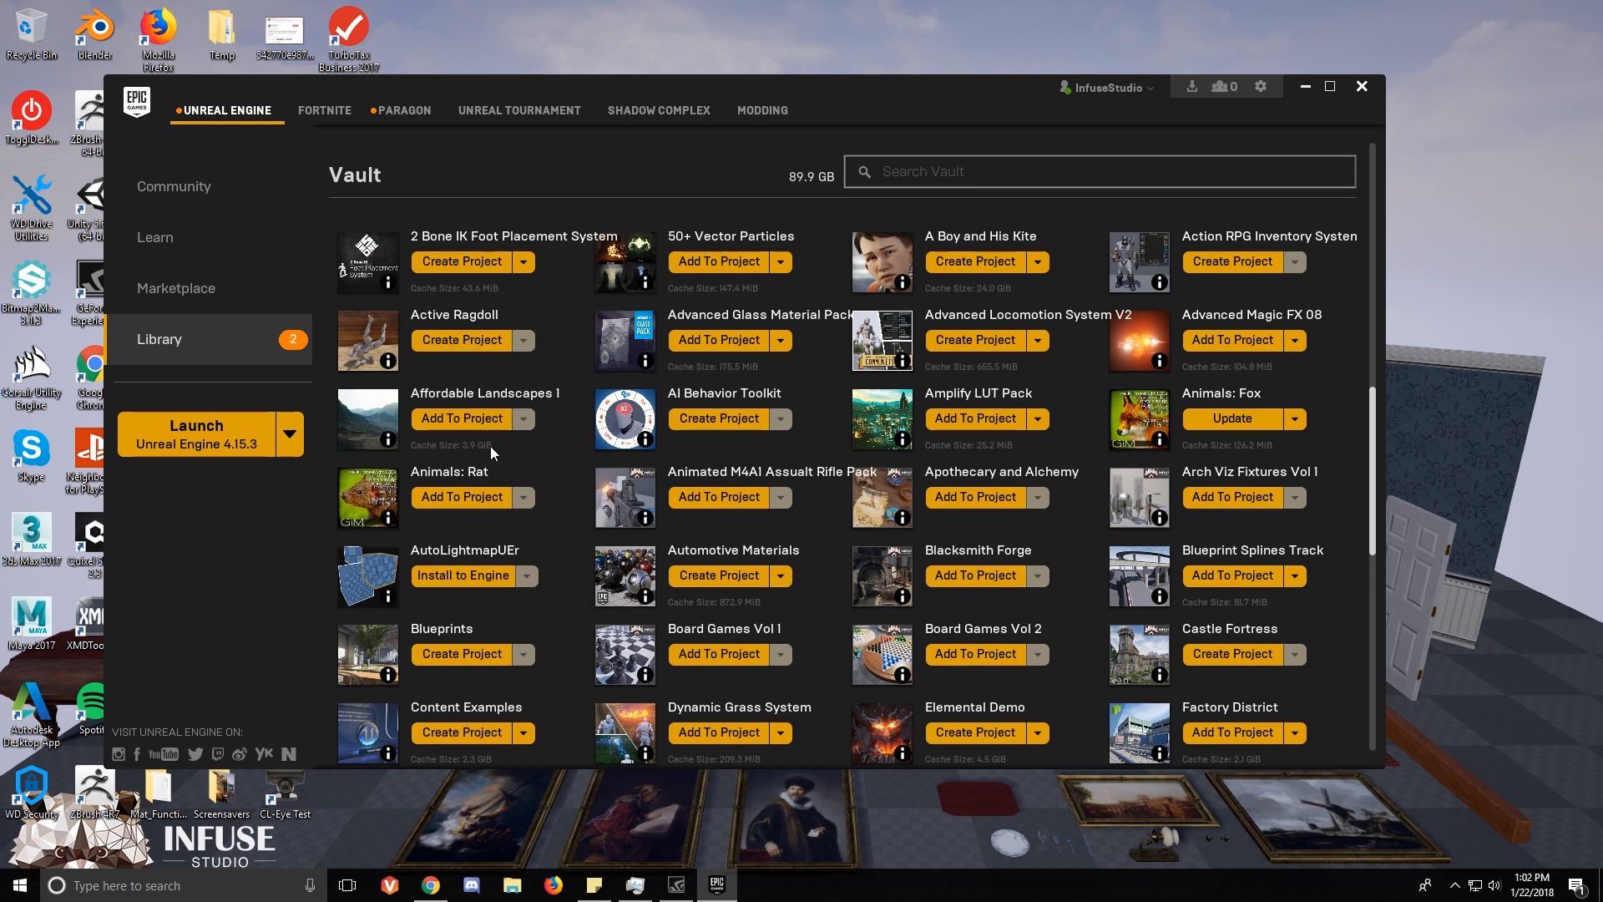
{"action": "scroll", "scroll_direction": "down", "scroll_amount": 3}
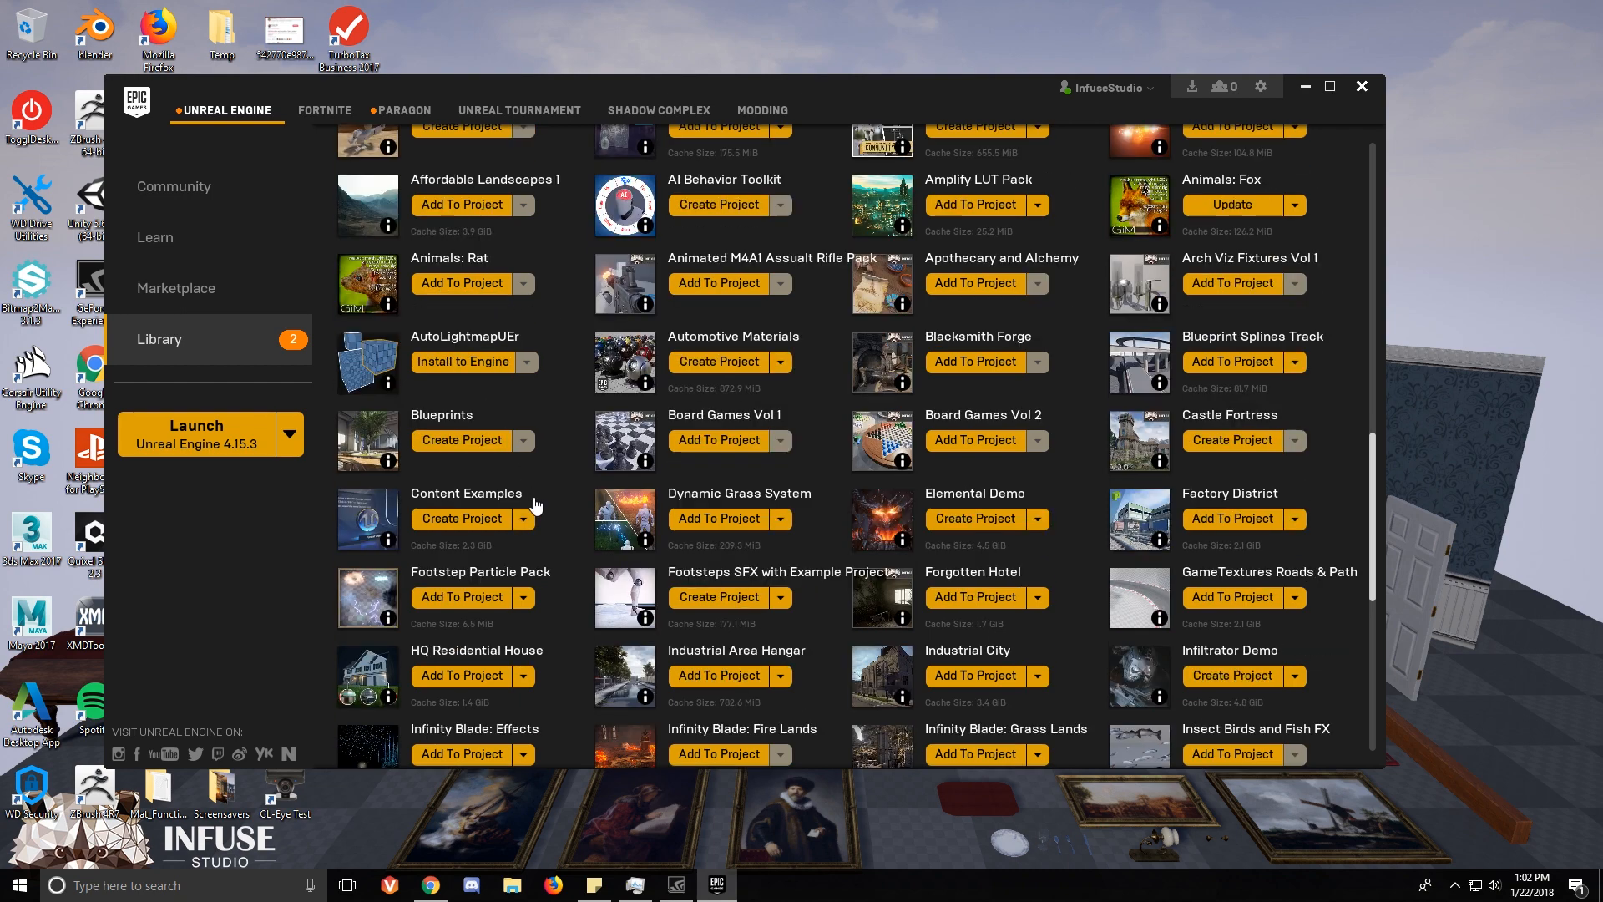
{"action": "scroll", "scroll_direction": "up", "scroll_amount": 3}
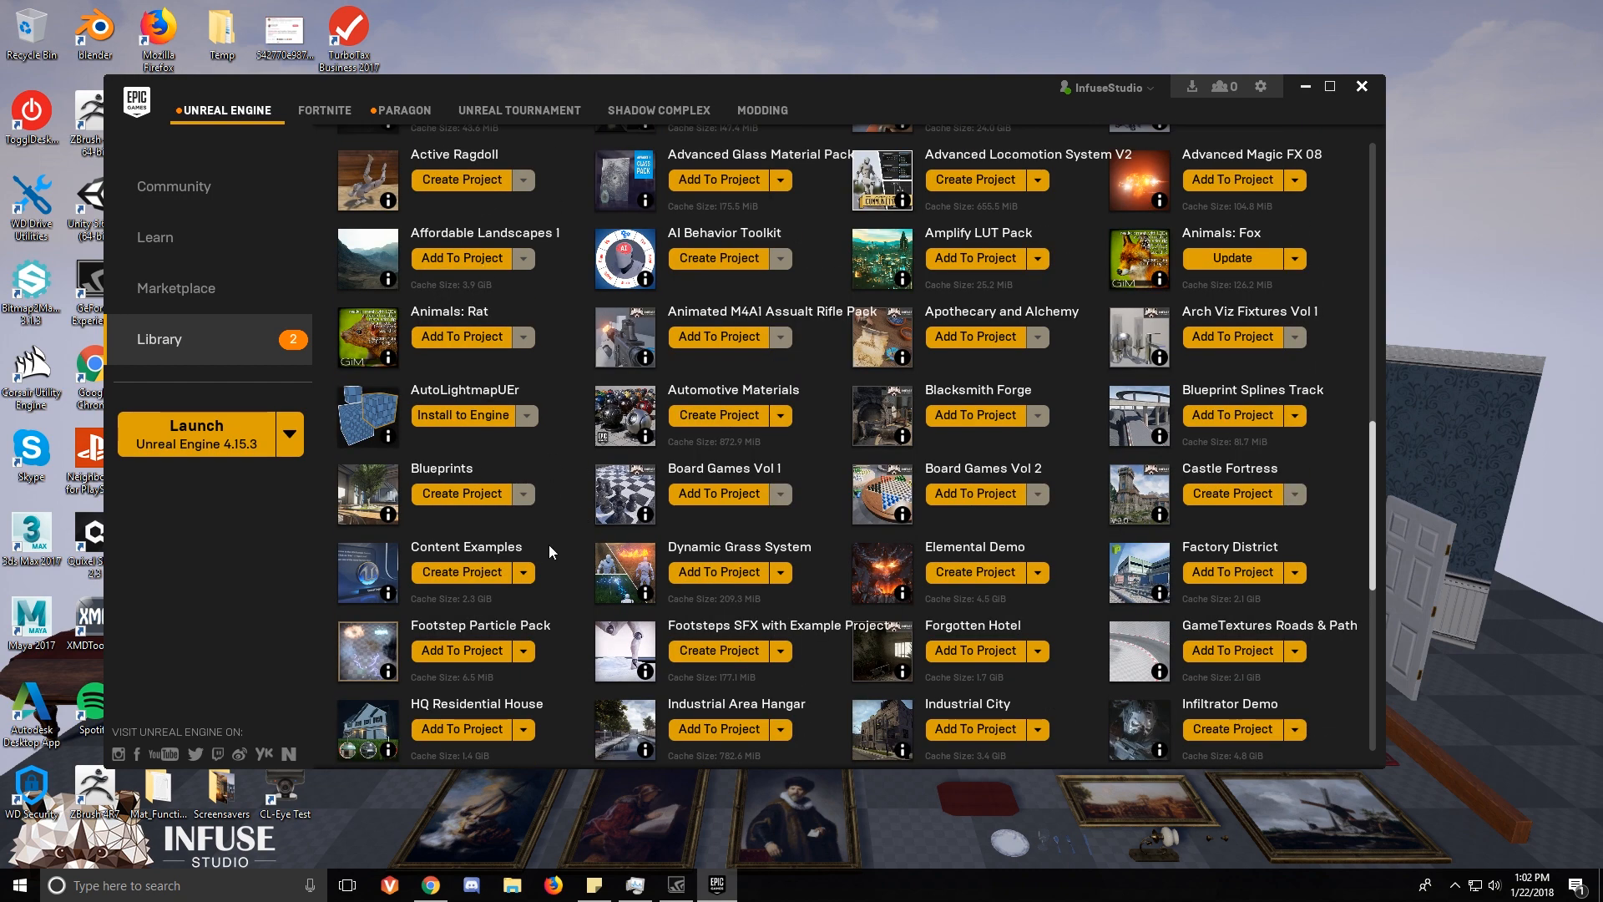
{"action": "scroll", "scroll_direction": "up", "scroll_amount": 3}
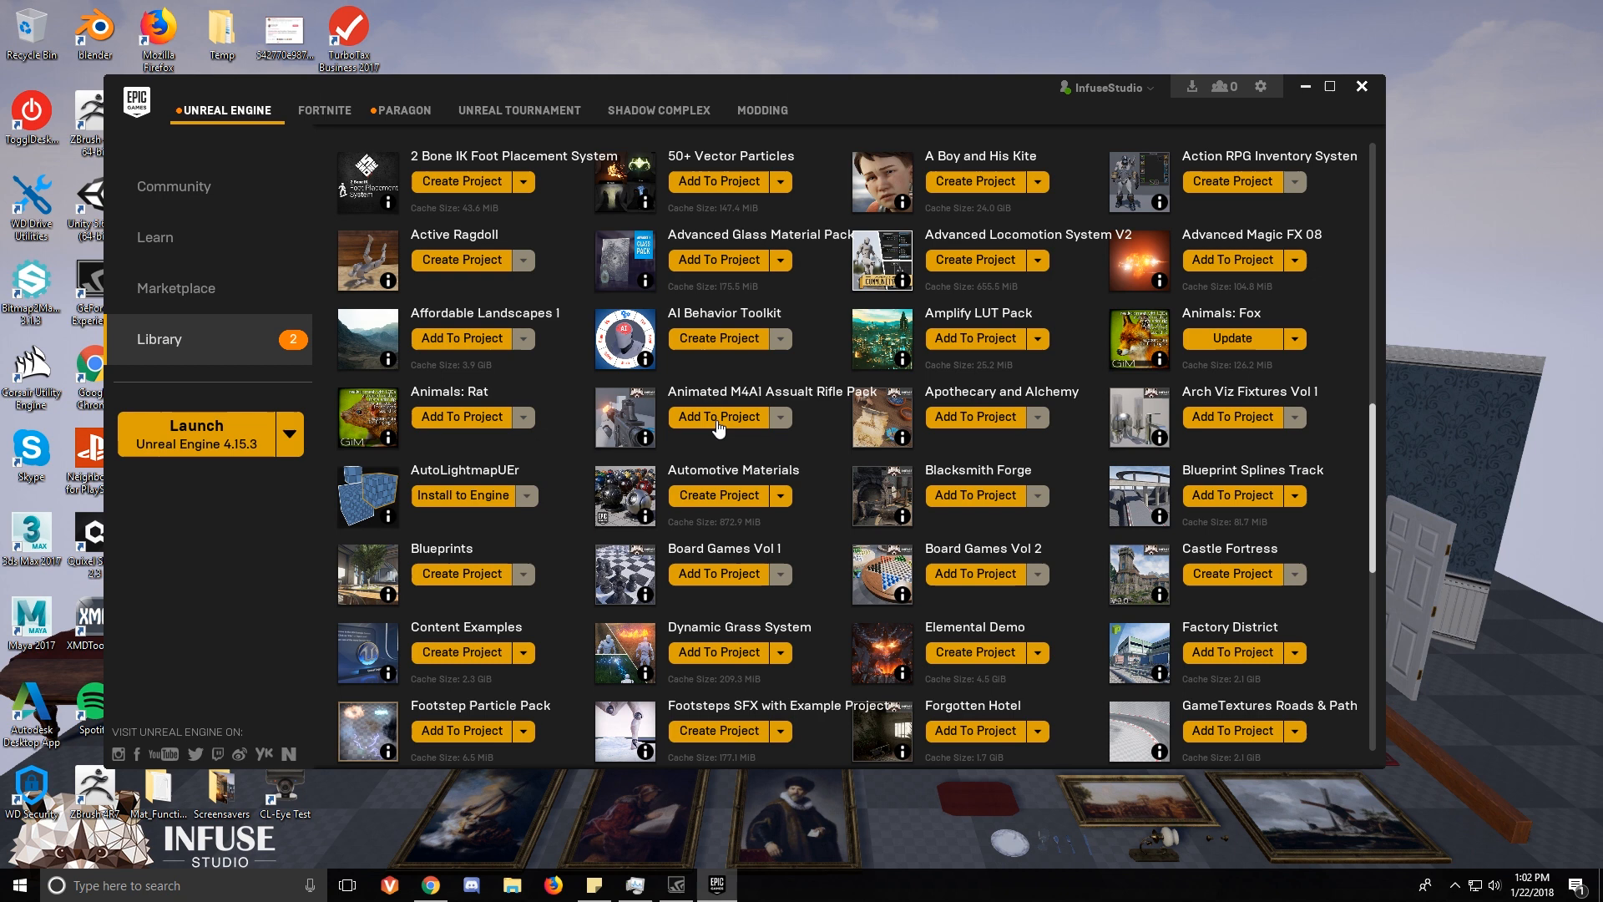
{"action": "mouse_move", "coordinate": [1015, 427]}
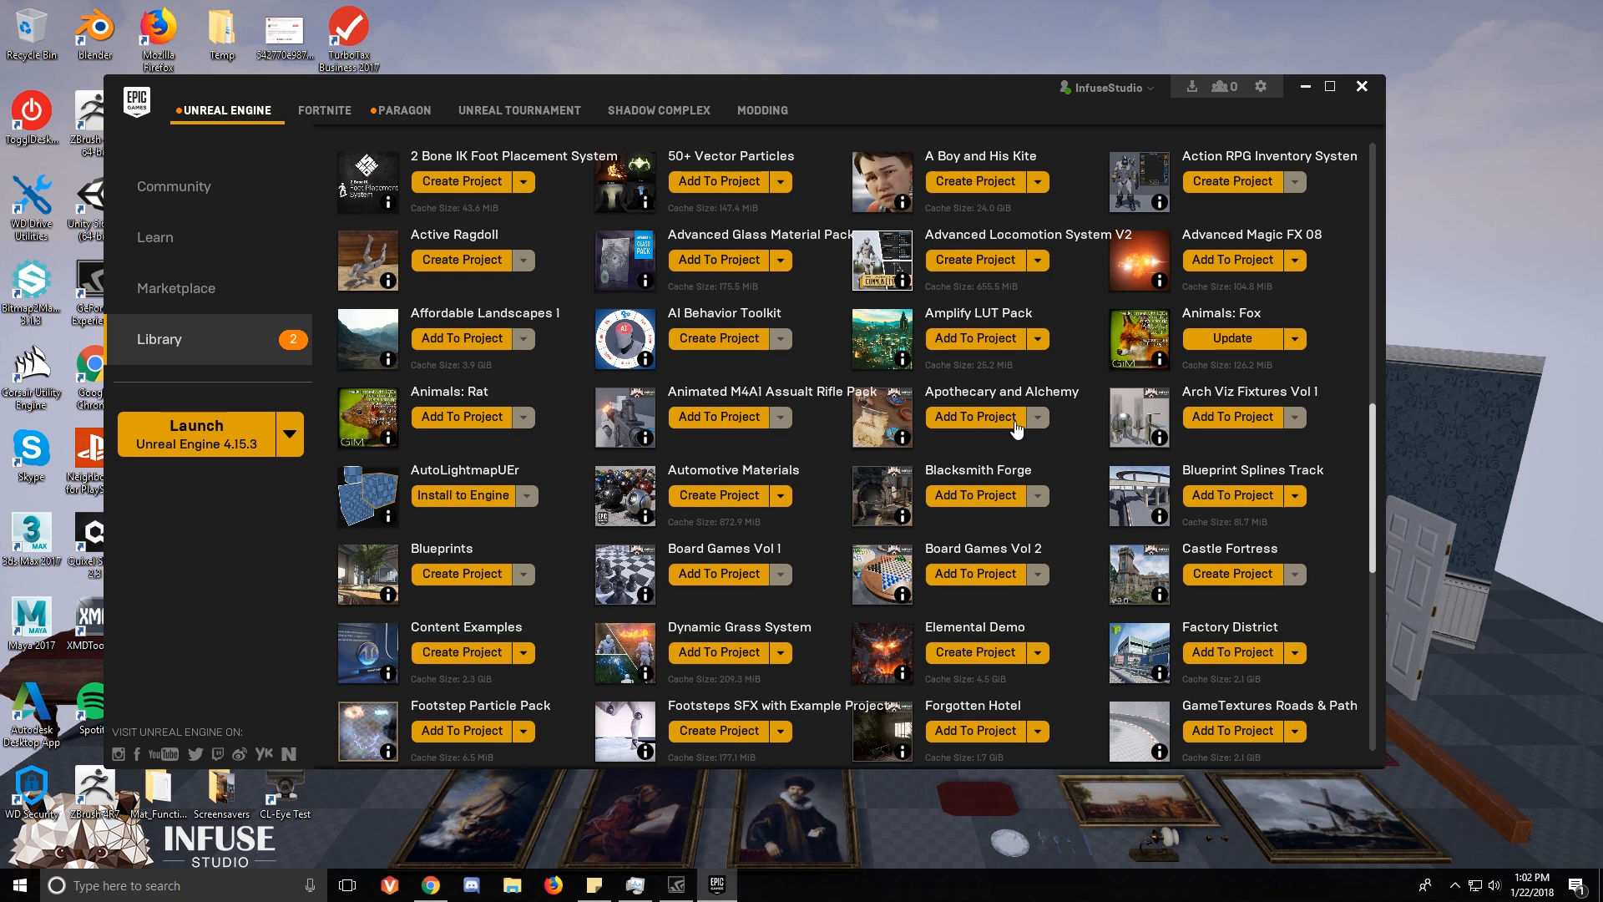
{"action": "scroll", "scroll_direction": "down", "scroll_amount": 3}
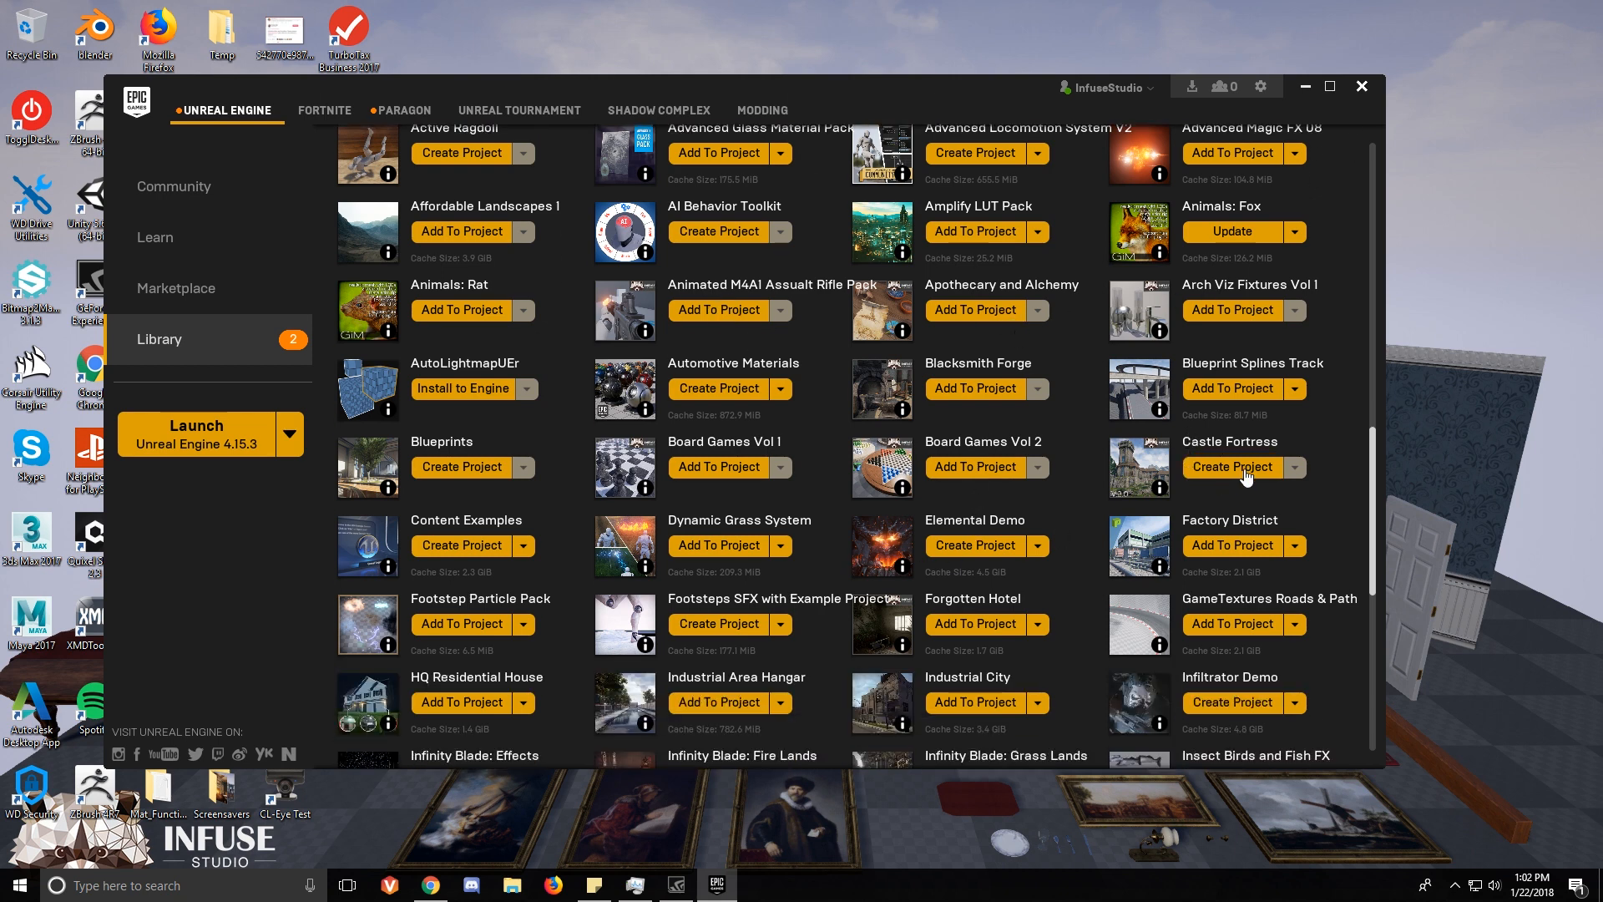
Create a project named CastleFortress on engine 4.15 from the Castle Fortress pack.
{"action": "left_click", "coordinate": [1232, 467]}
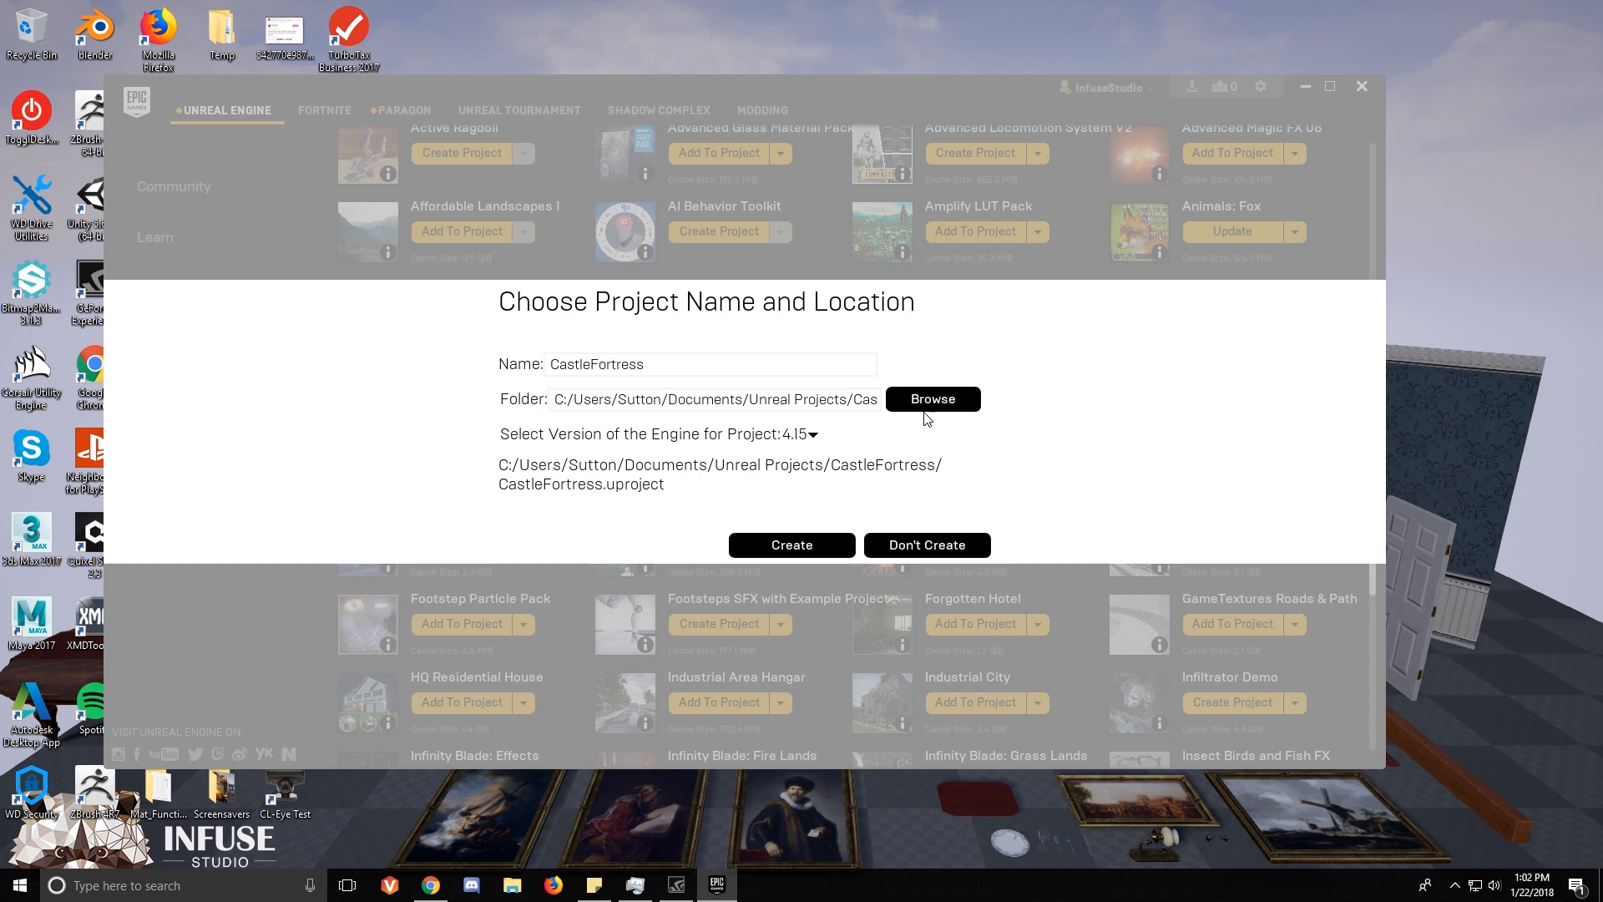
{"action": "mouse_move", "coordinate": [790, 544]}
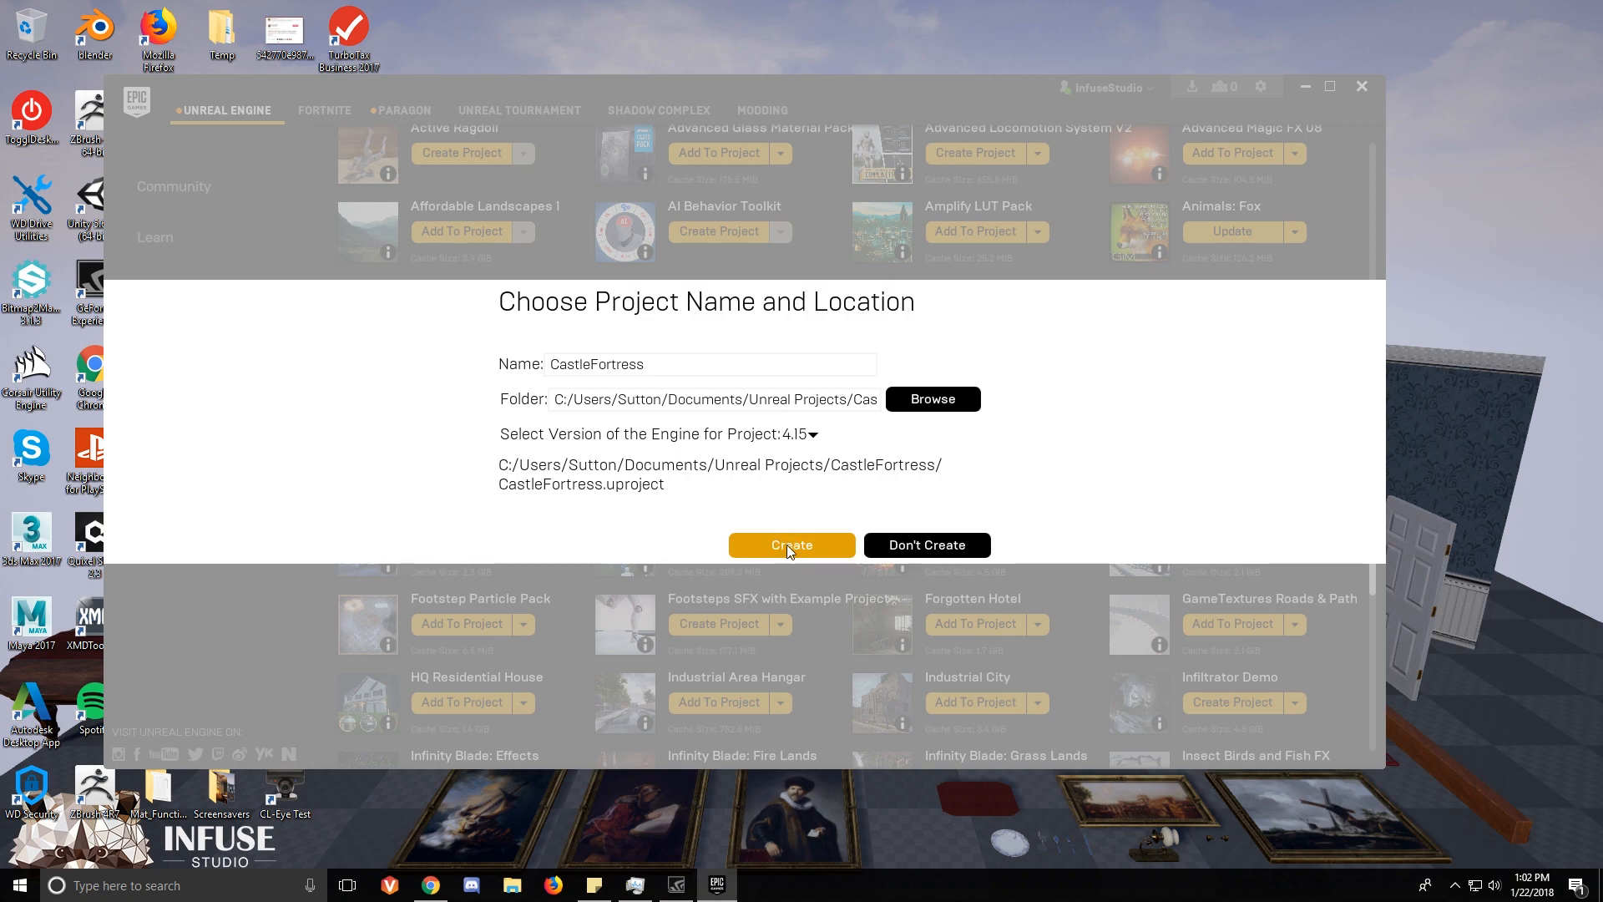
{"action": "left_click", "coordinate": [790, 546]}
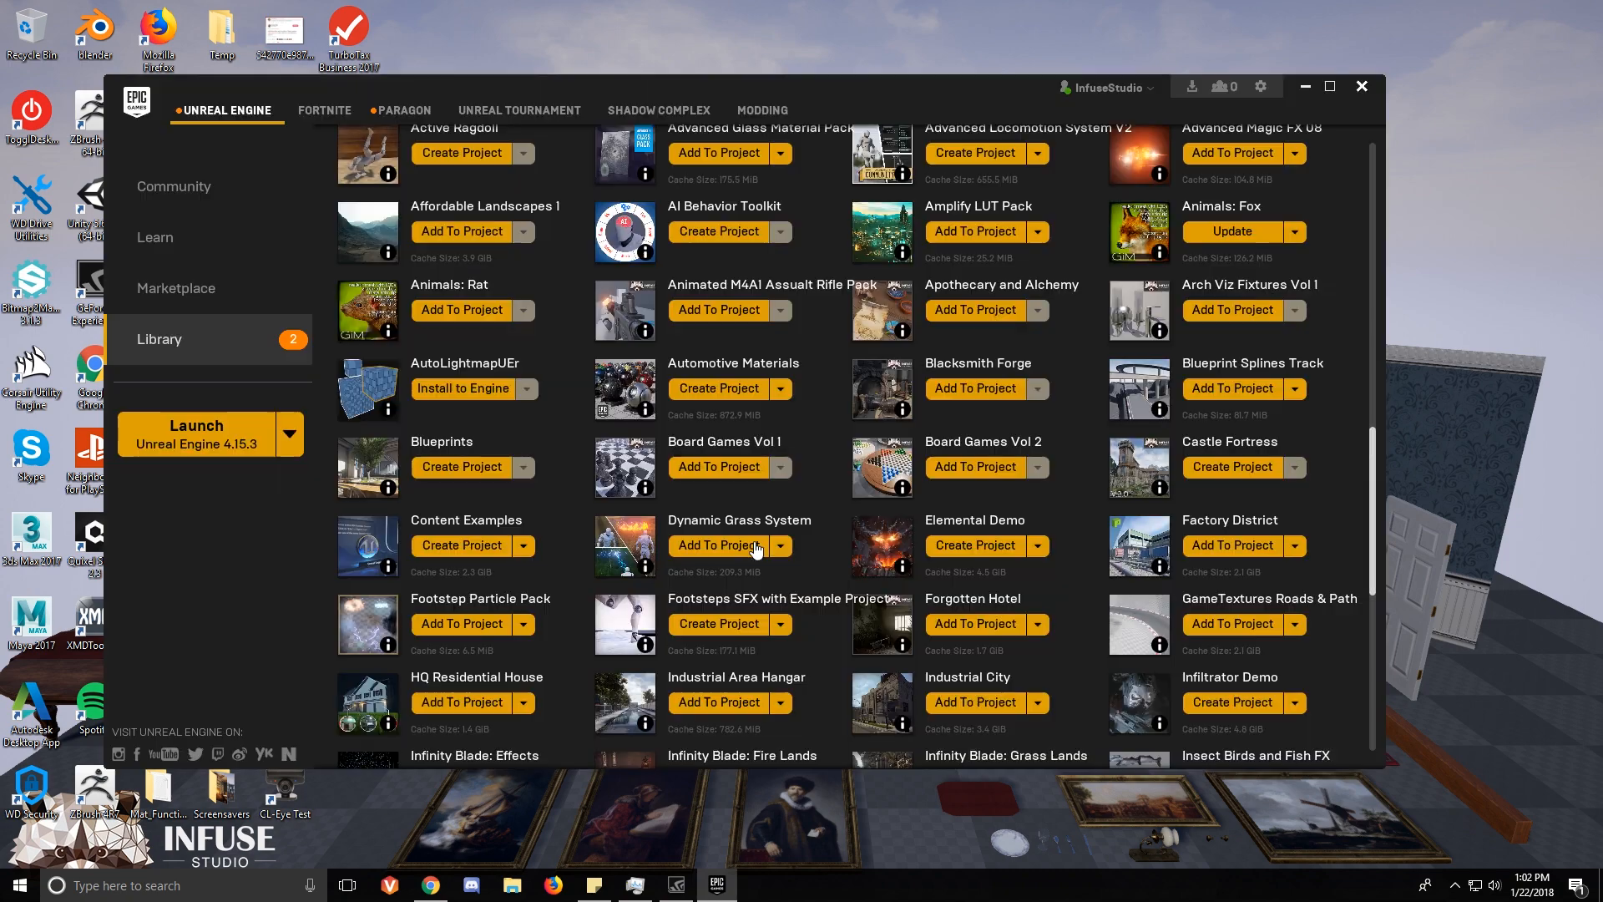
{"action": "left_click", "coordinate": [1230, 465]}
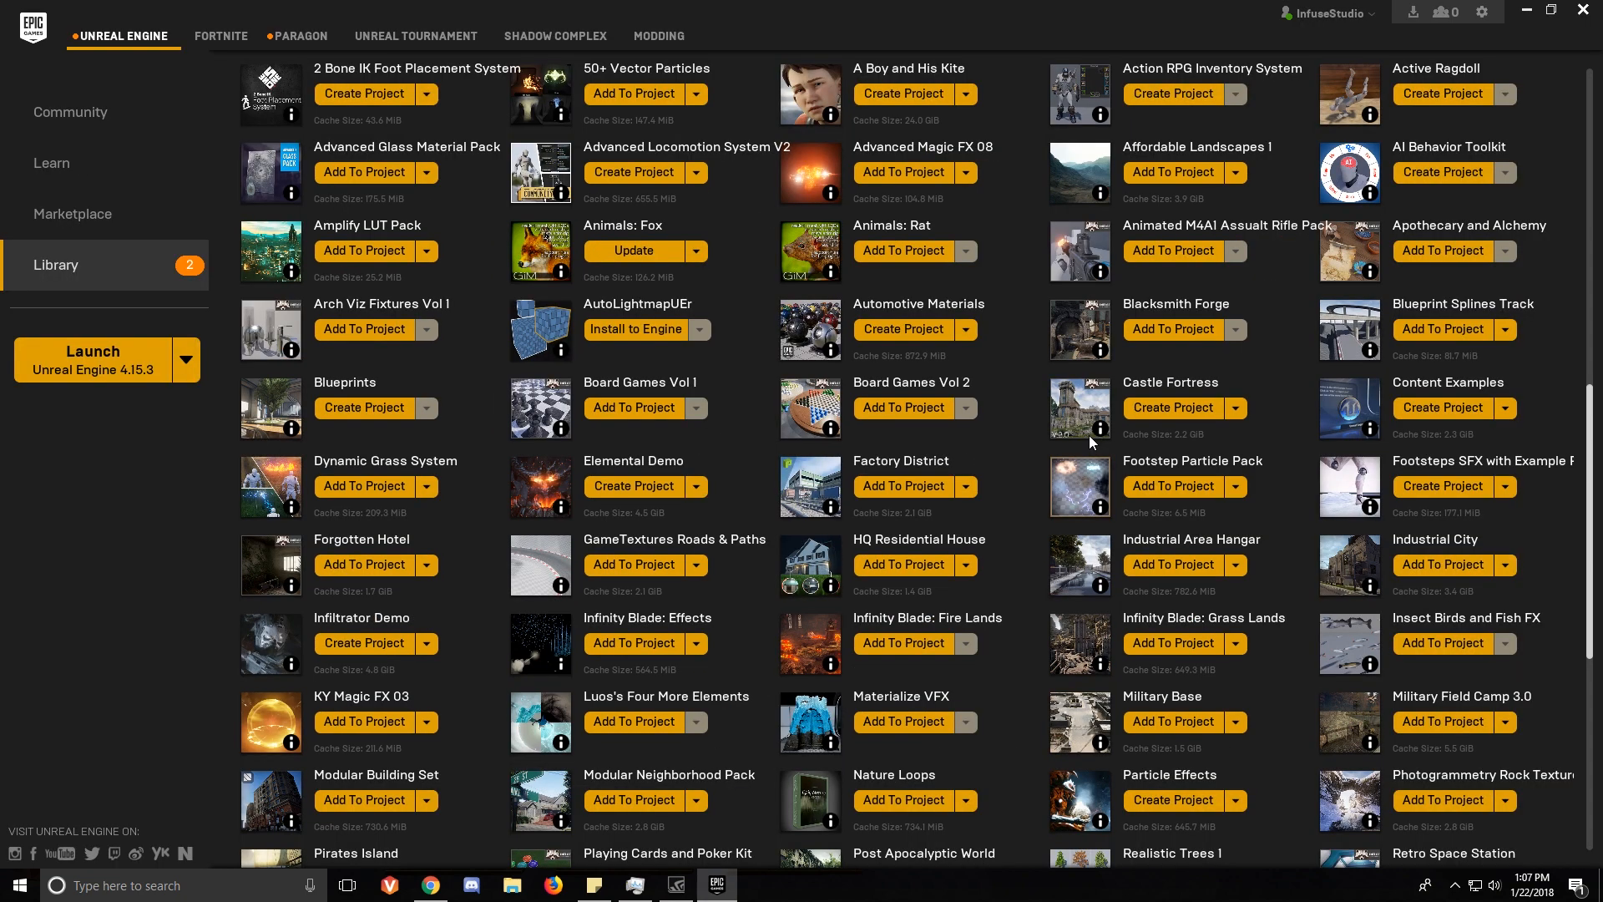
{"action": "mouse_move", "coordinate": [1169, 381]}
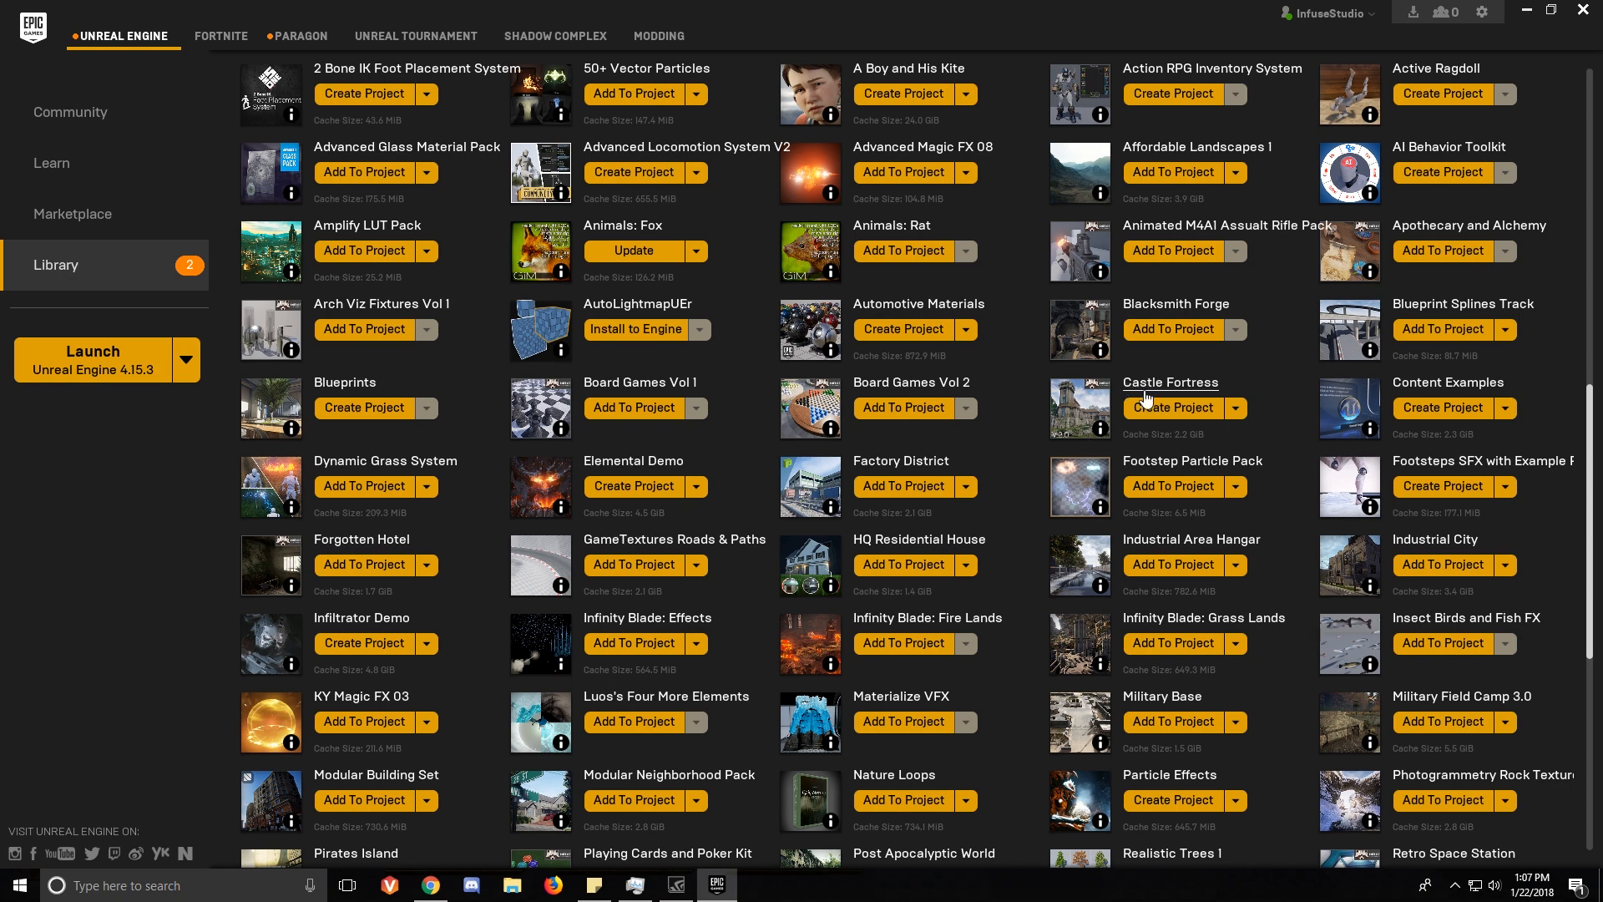
Launch the CastleFortress project from My Projects in Unreal Editor 4.15.3.
{"action": "left_click", "coordinate": [1171, 406]}
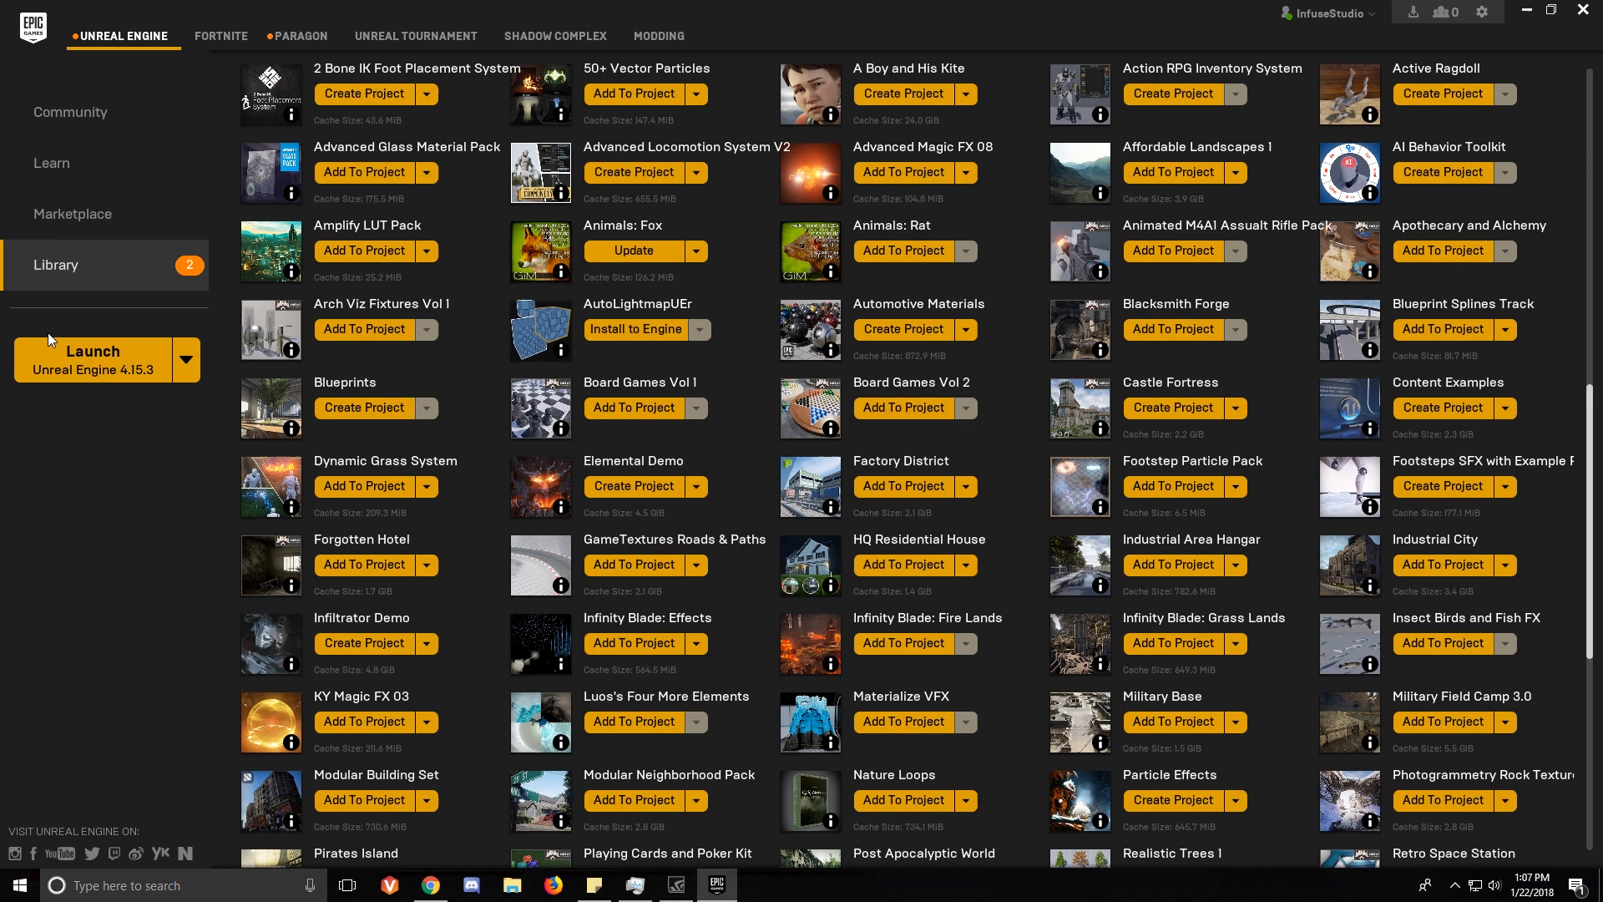
{"action": "scroll", "scroll_direction": "up", "scroll_amount": 3}
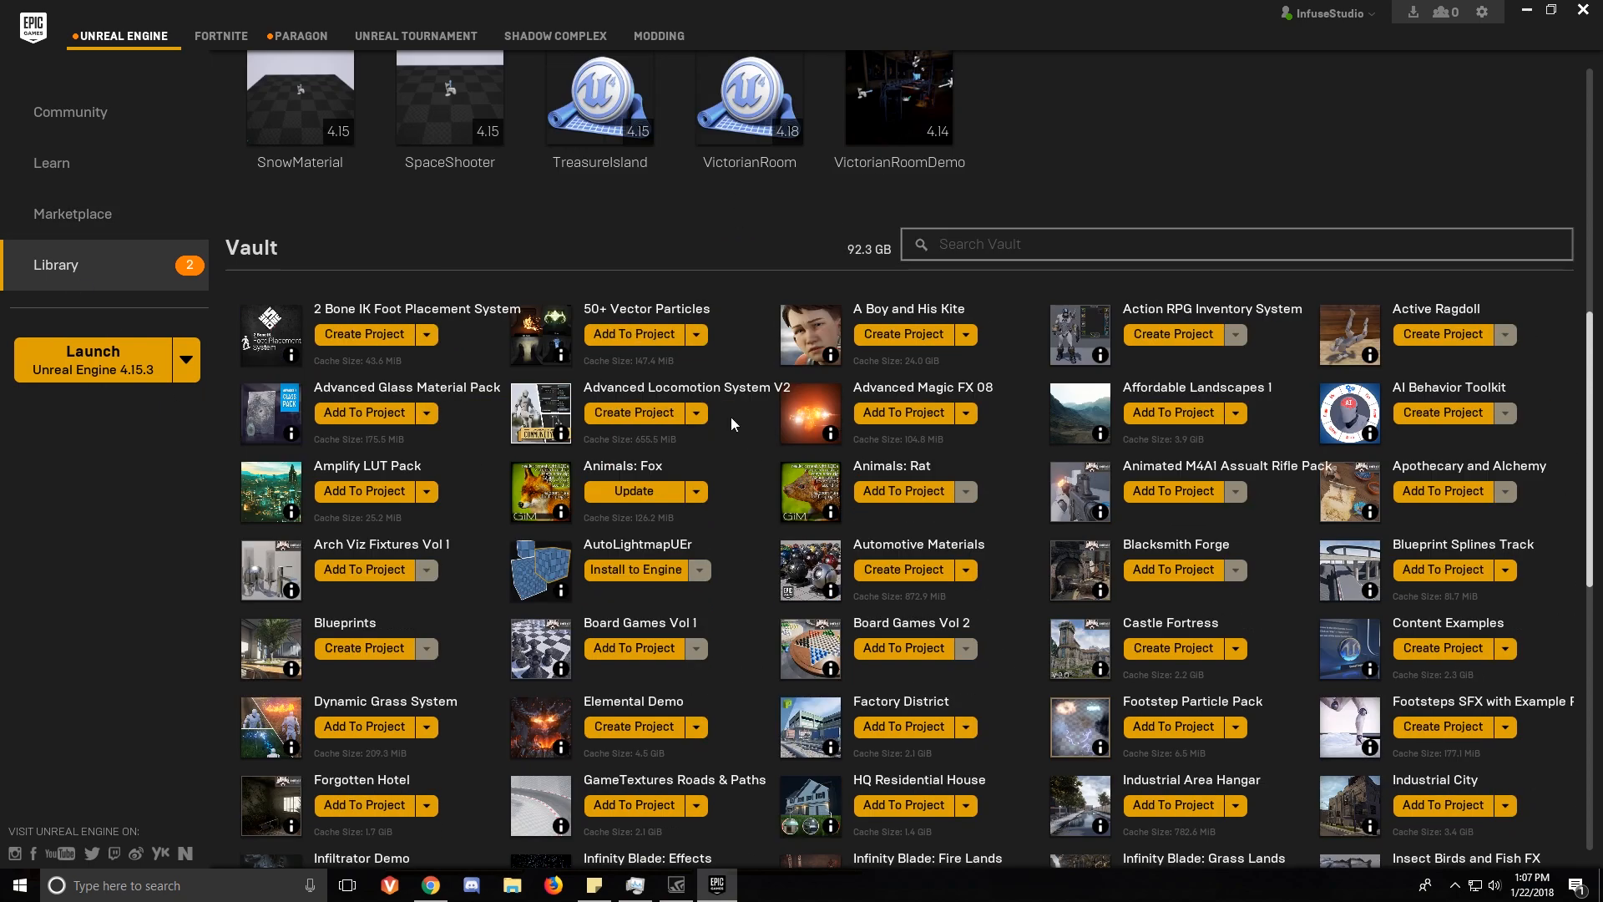
{"action": "scroll", "scroll_direction": "up", "scroll_amount": 3}
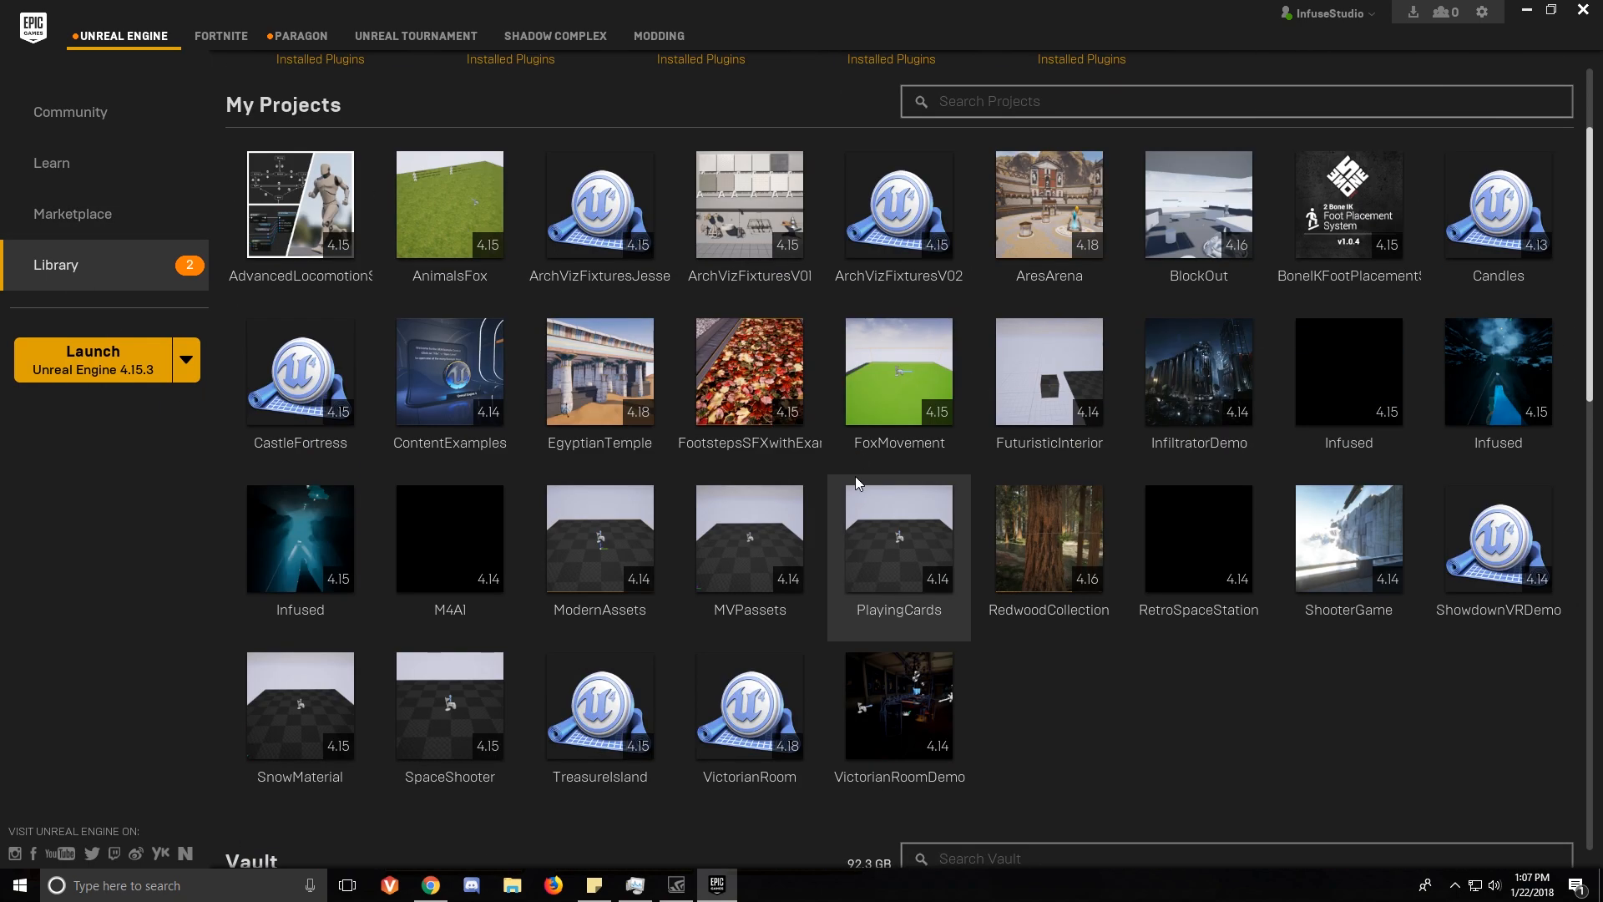
{"action": "scroll", "scroll_direction": "up", "scroll_amount": 3}
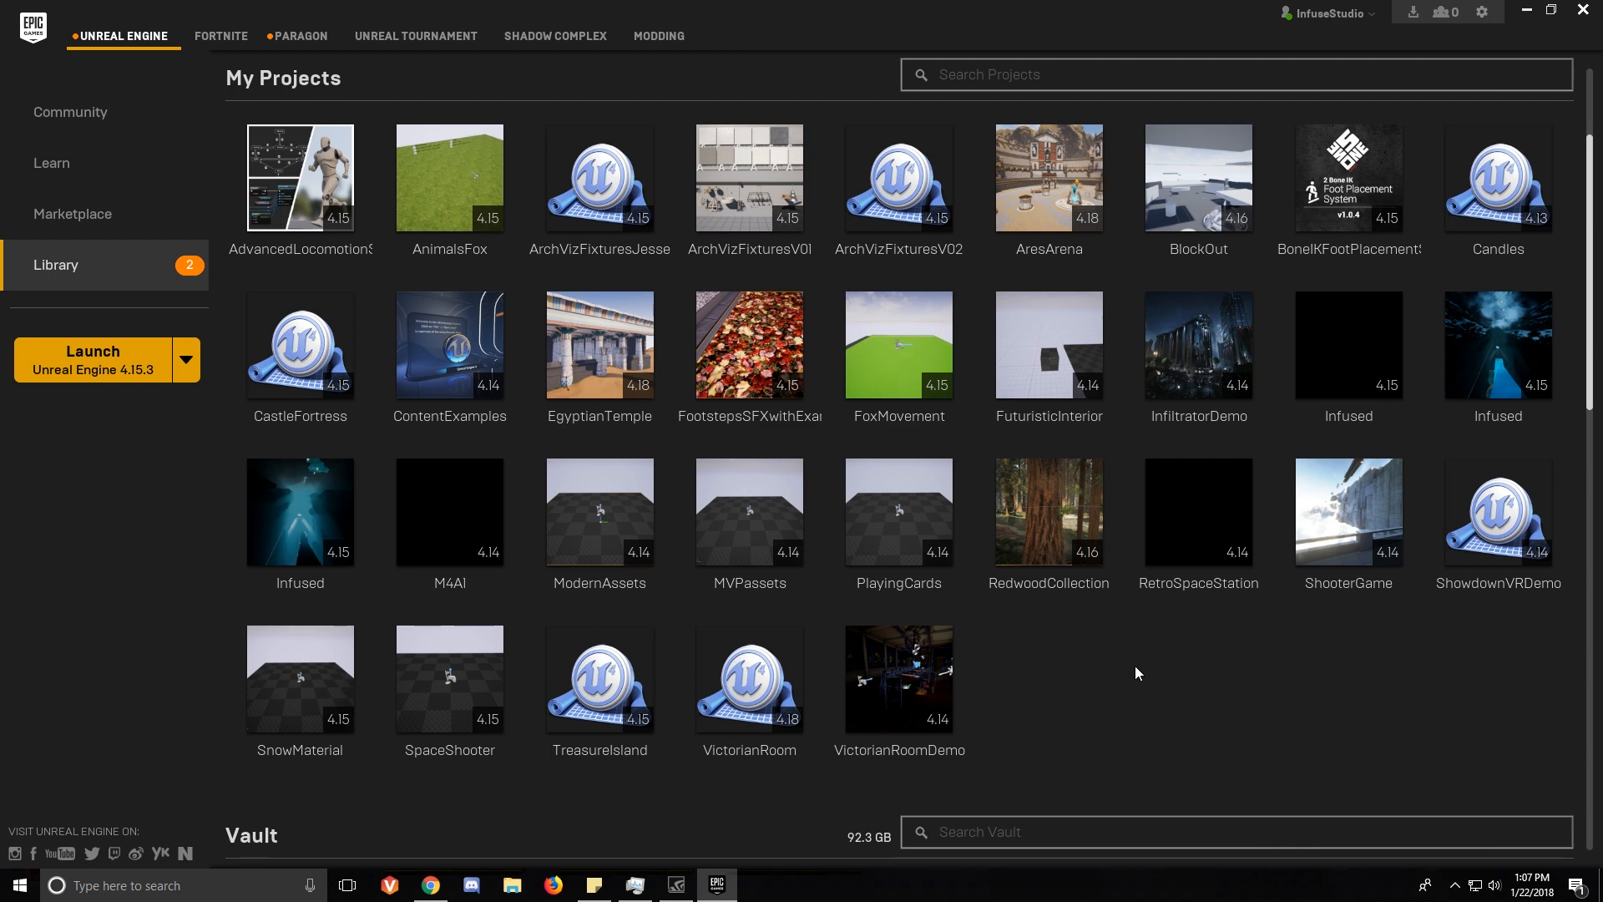
{"action": "mouse_move", "coordinate": [300, 345]}
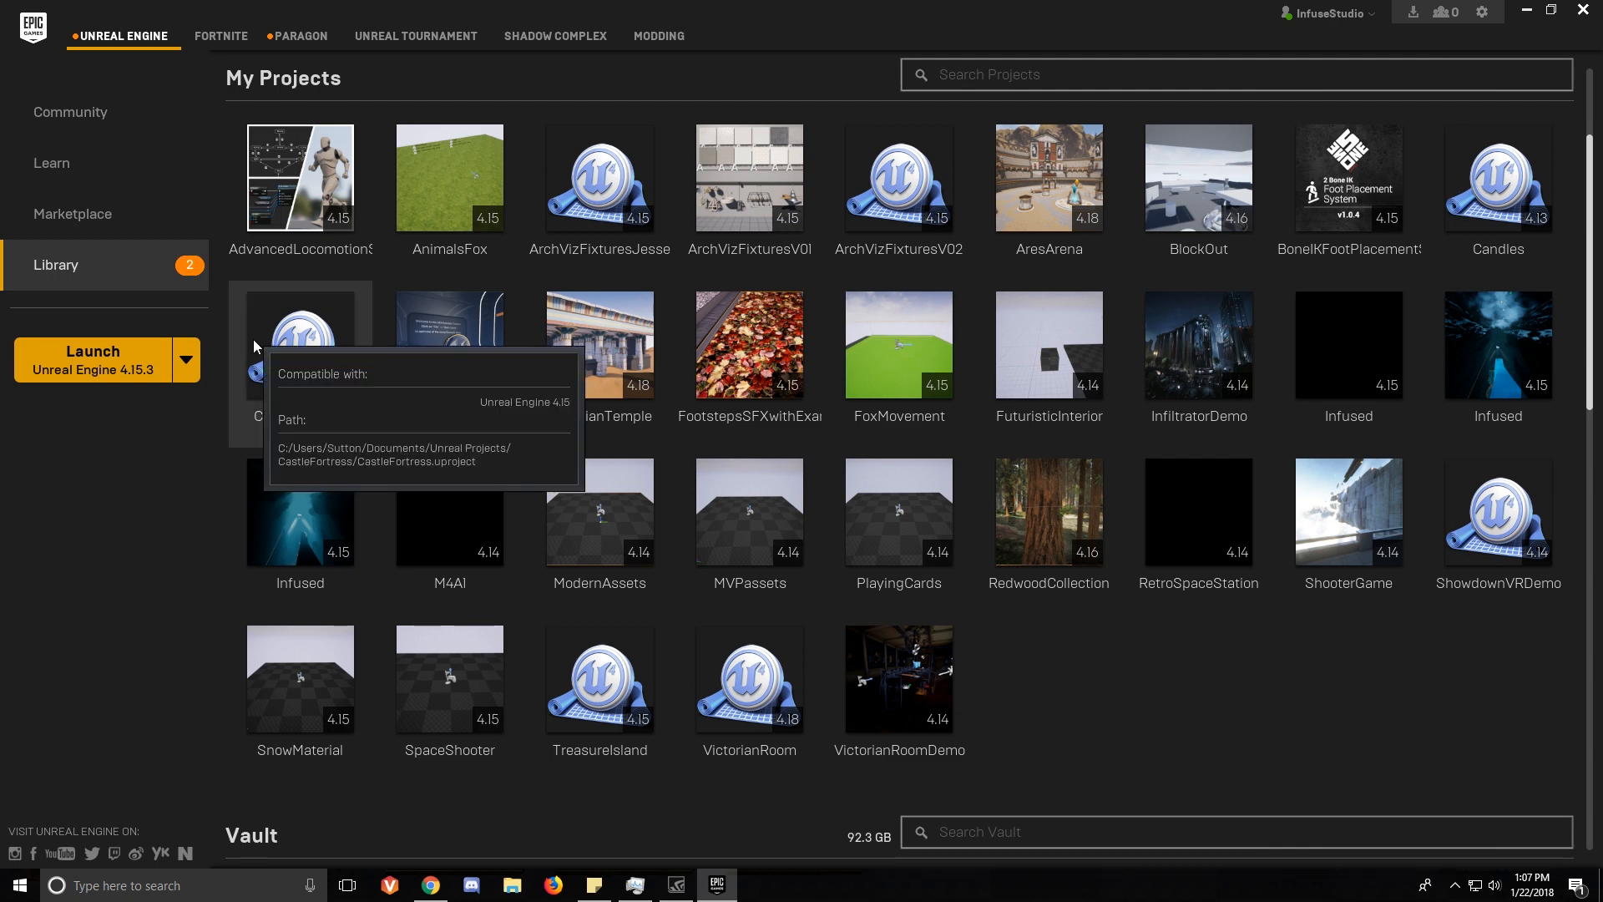
{"action": "left_click", "coordinate": [300, 343]}
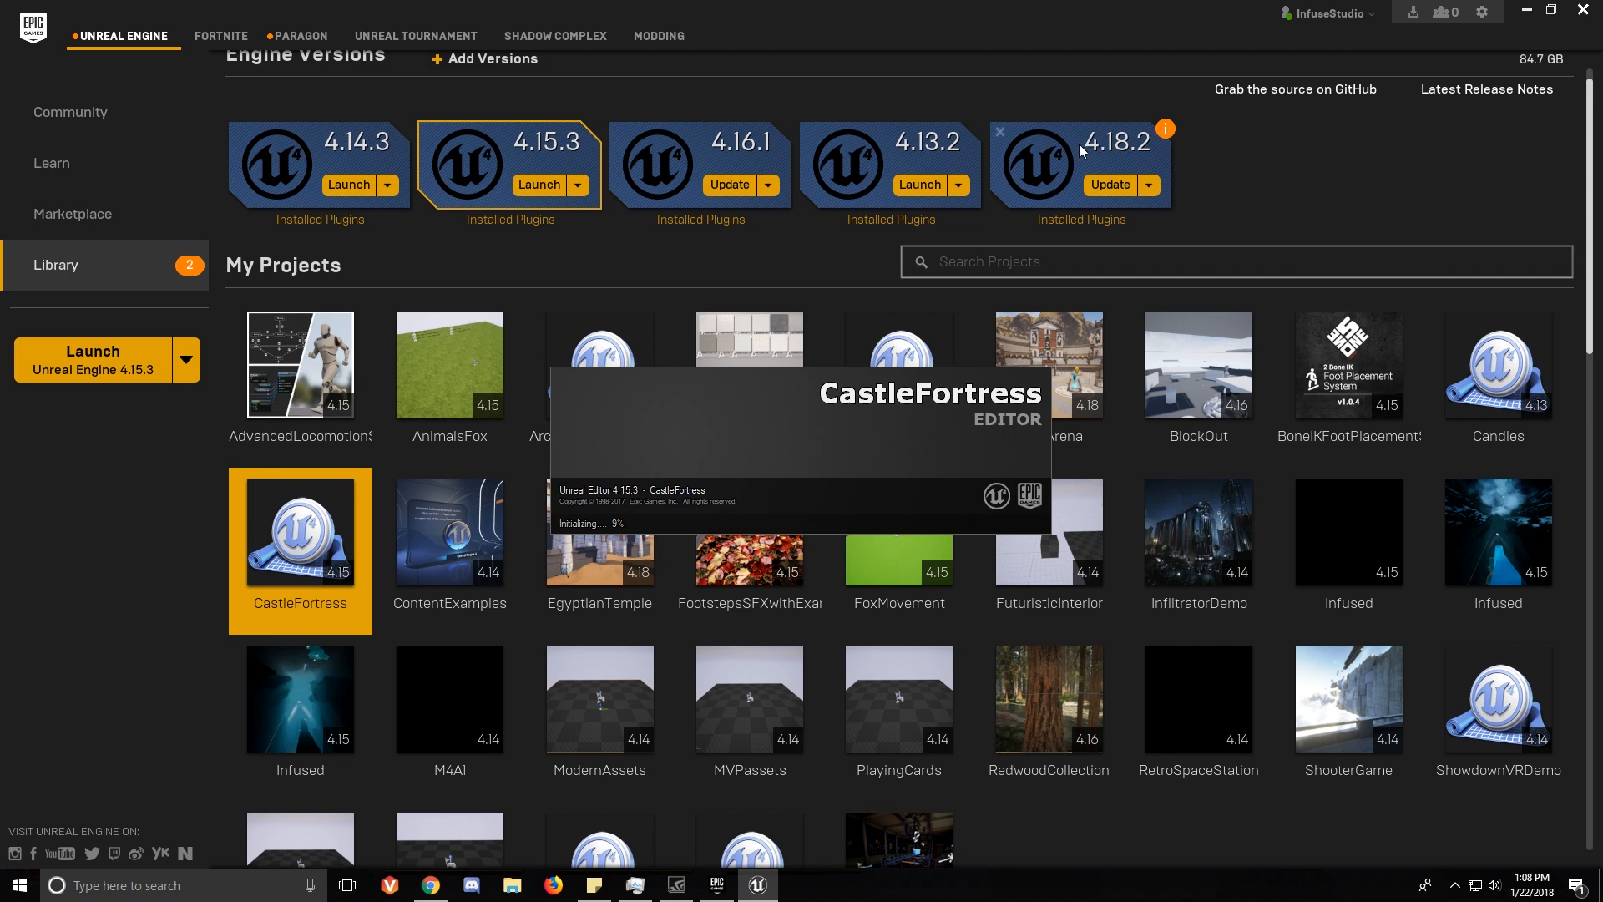
{"action": "mouse_move", "coordinate": [201, 721]}
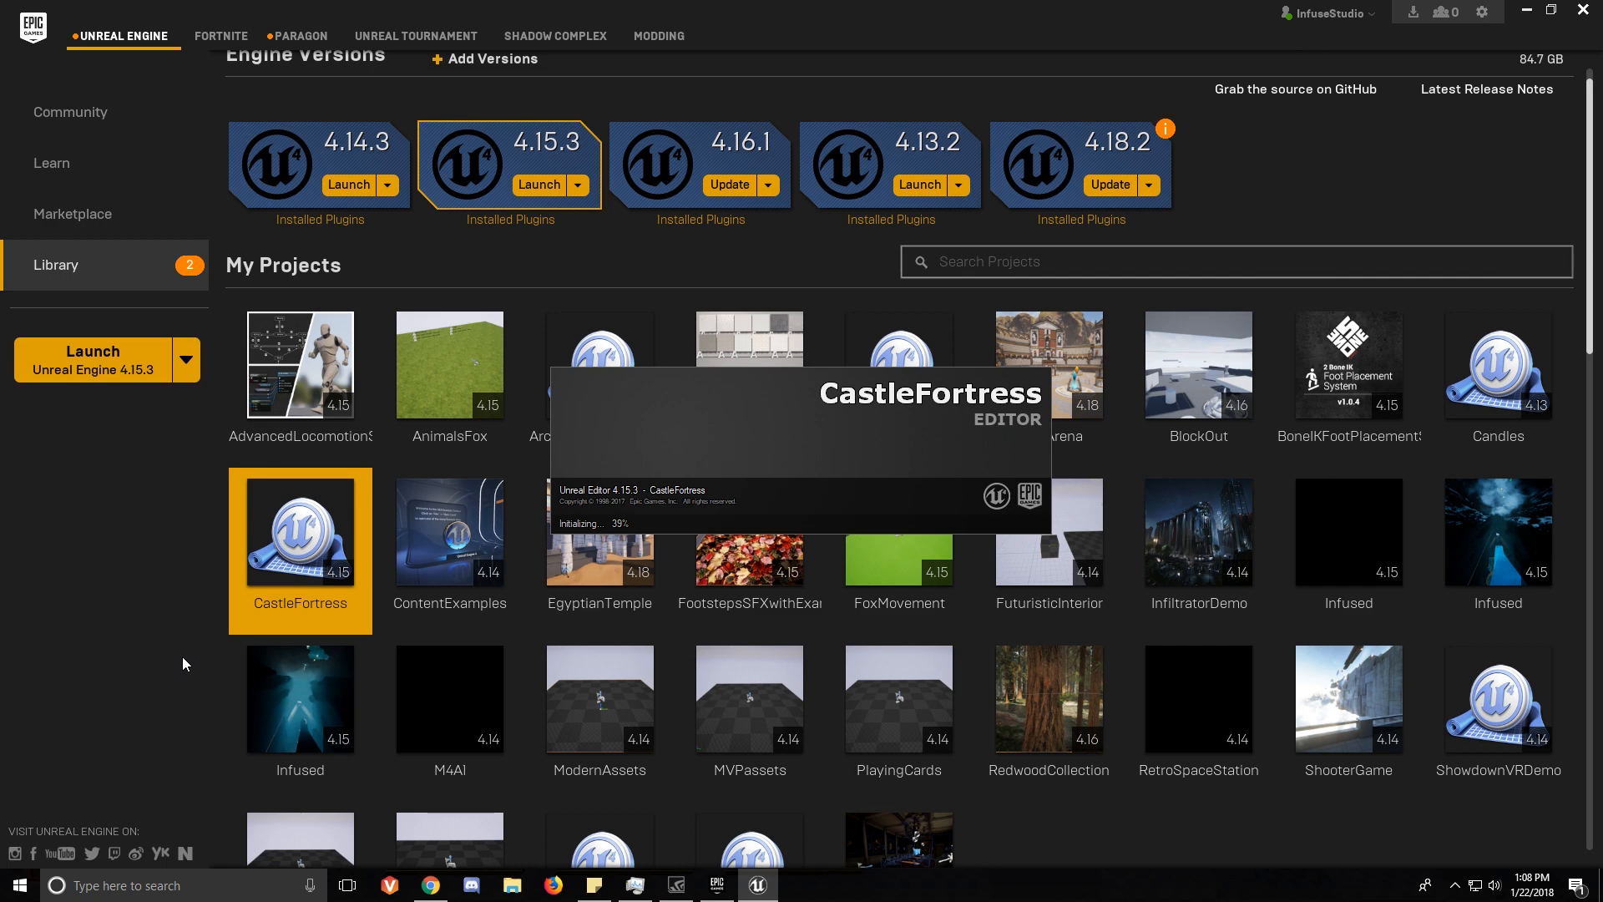
{"action": "mouse_move", "coordinate": [224, 682]}
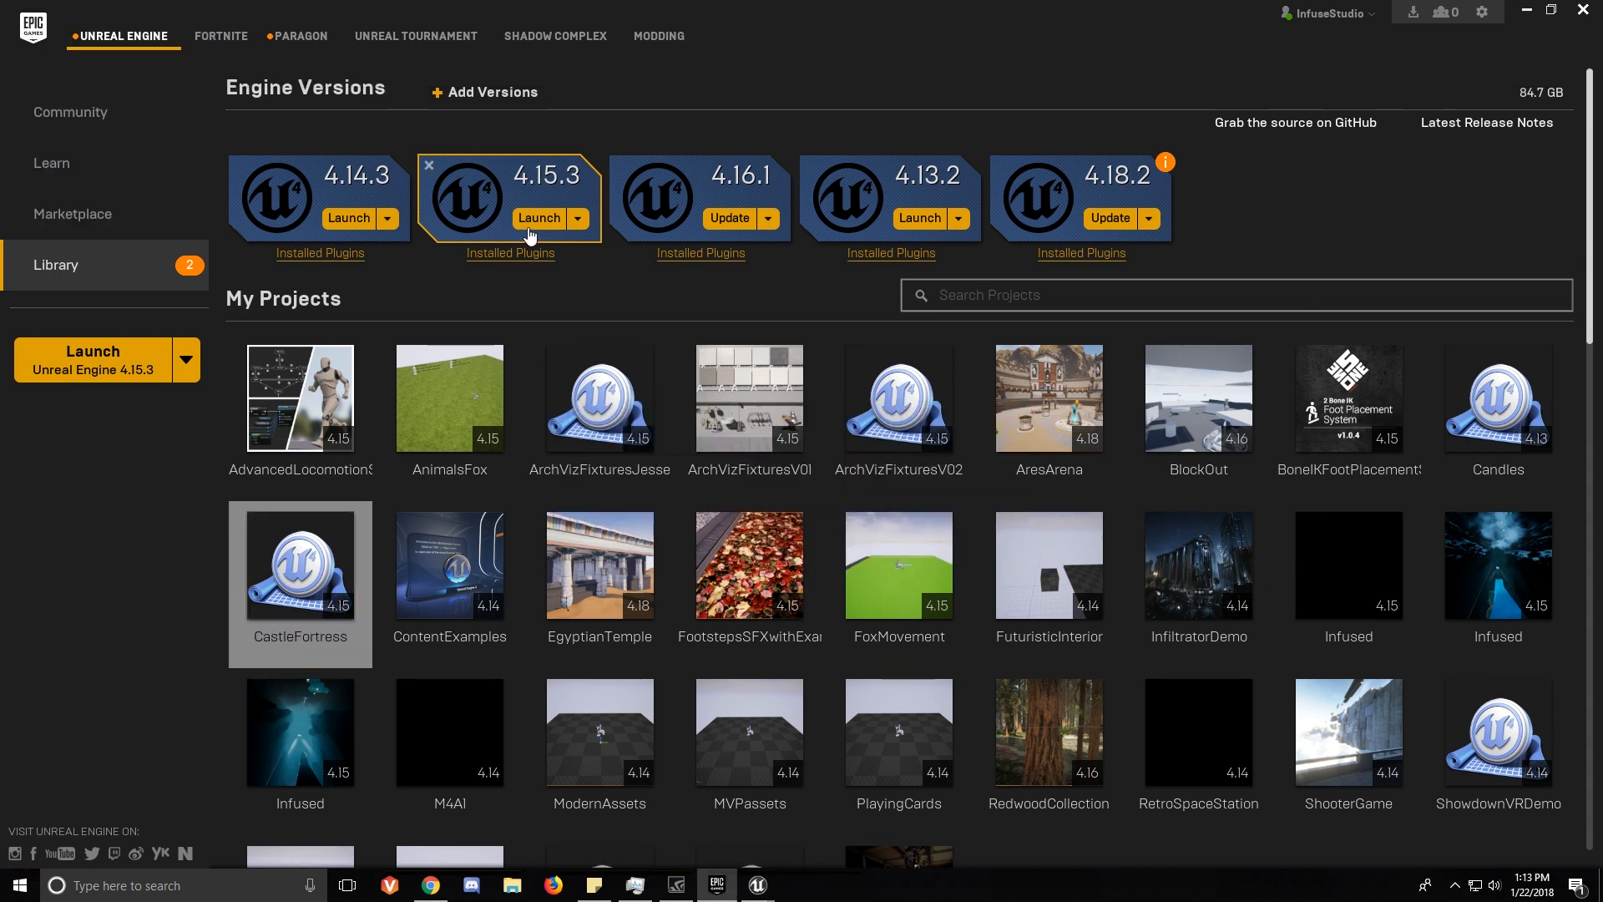
Launch Unreal Engine 4.15.3 without a project and show the New Project templates.
{"action": "left_click", "coordinate": [538, 218]}
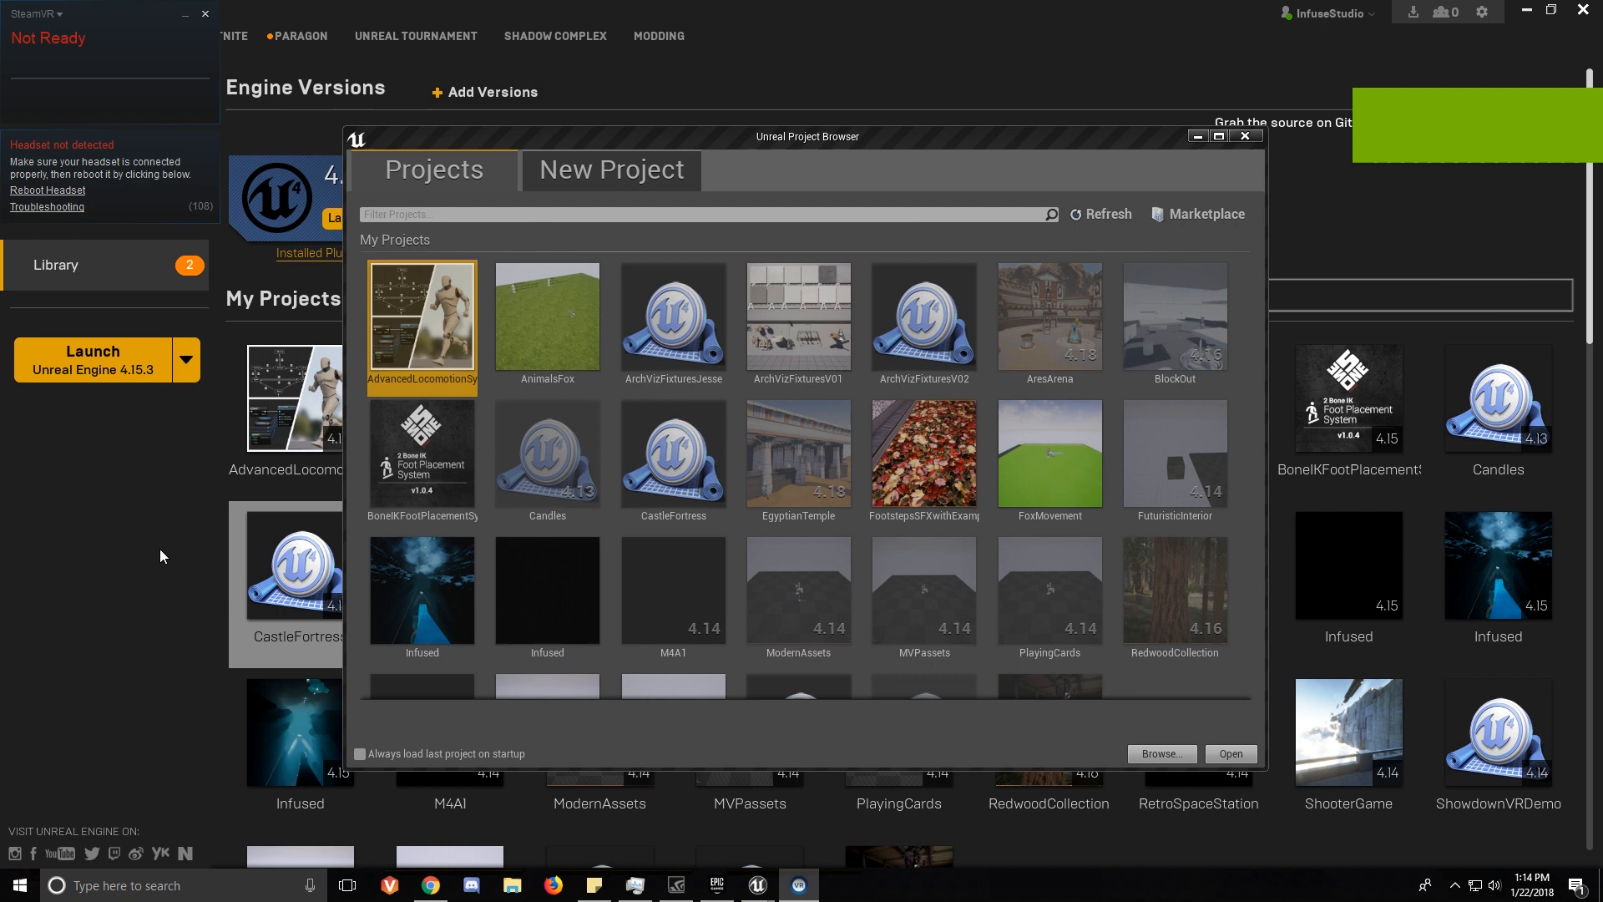
{"action": "left_click", "coordinate": [611, 169]}
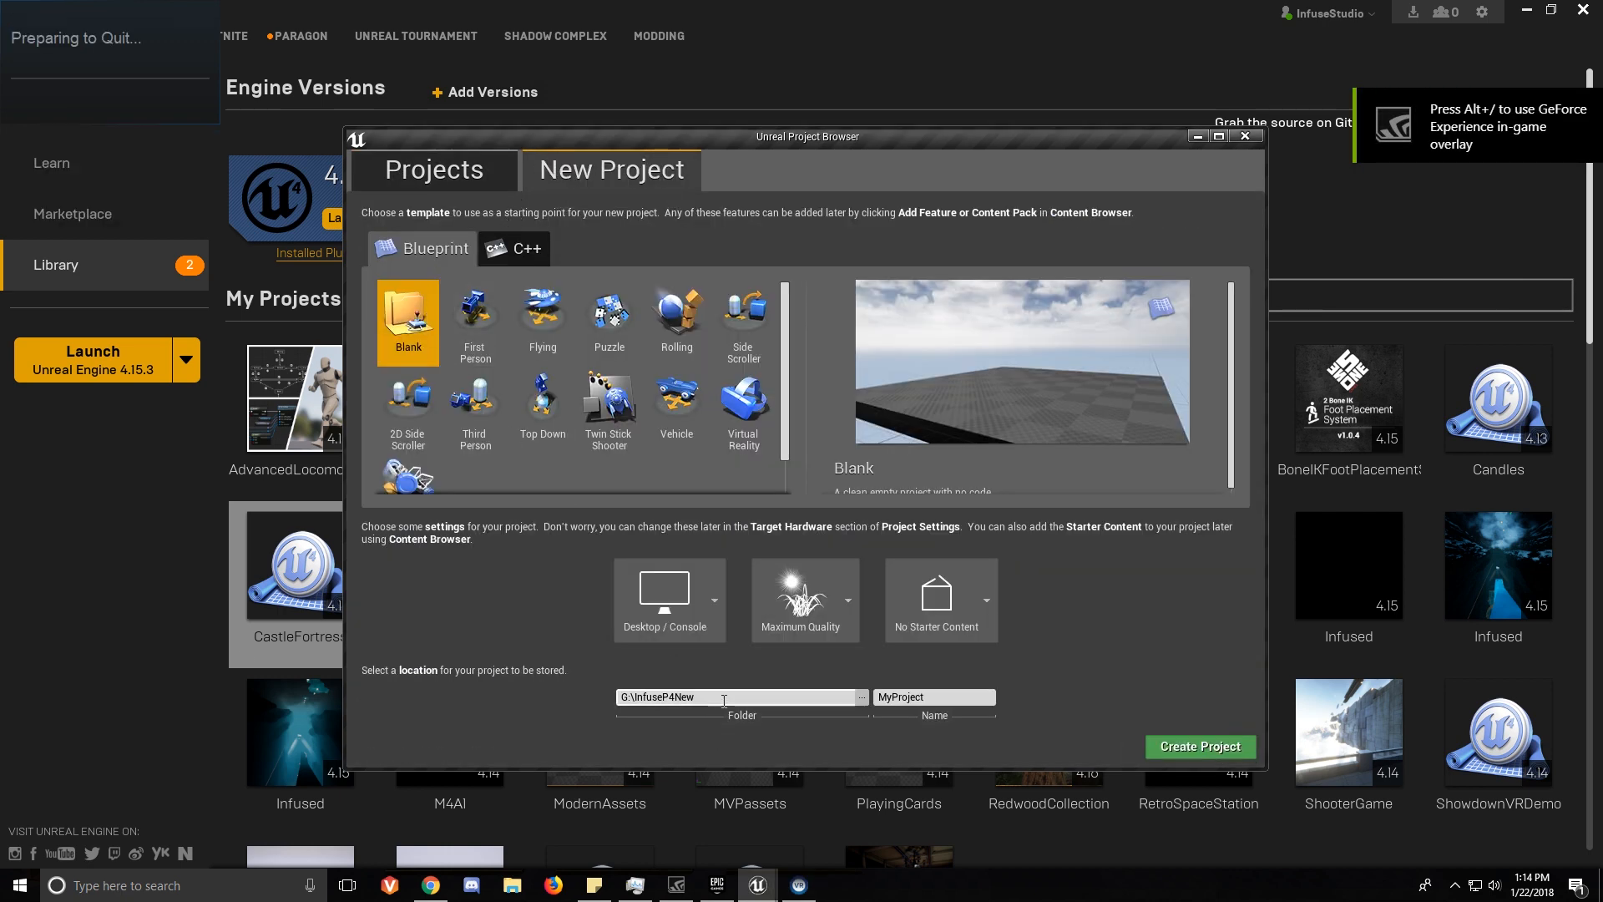
Choose the project location, name it MigrationDemo, and create the blank project.
{"action": "left_click", "coordinate": [861, 697]}
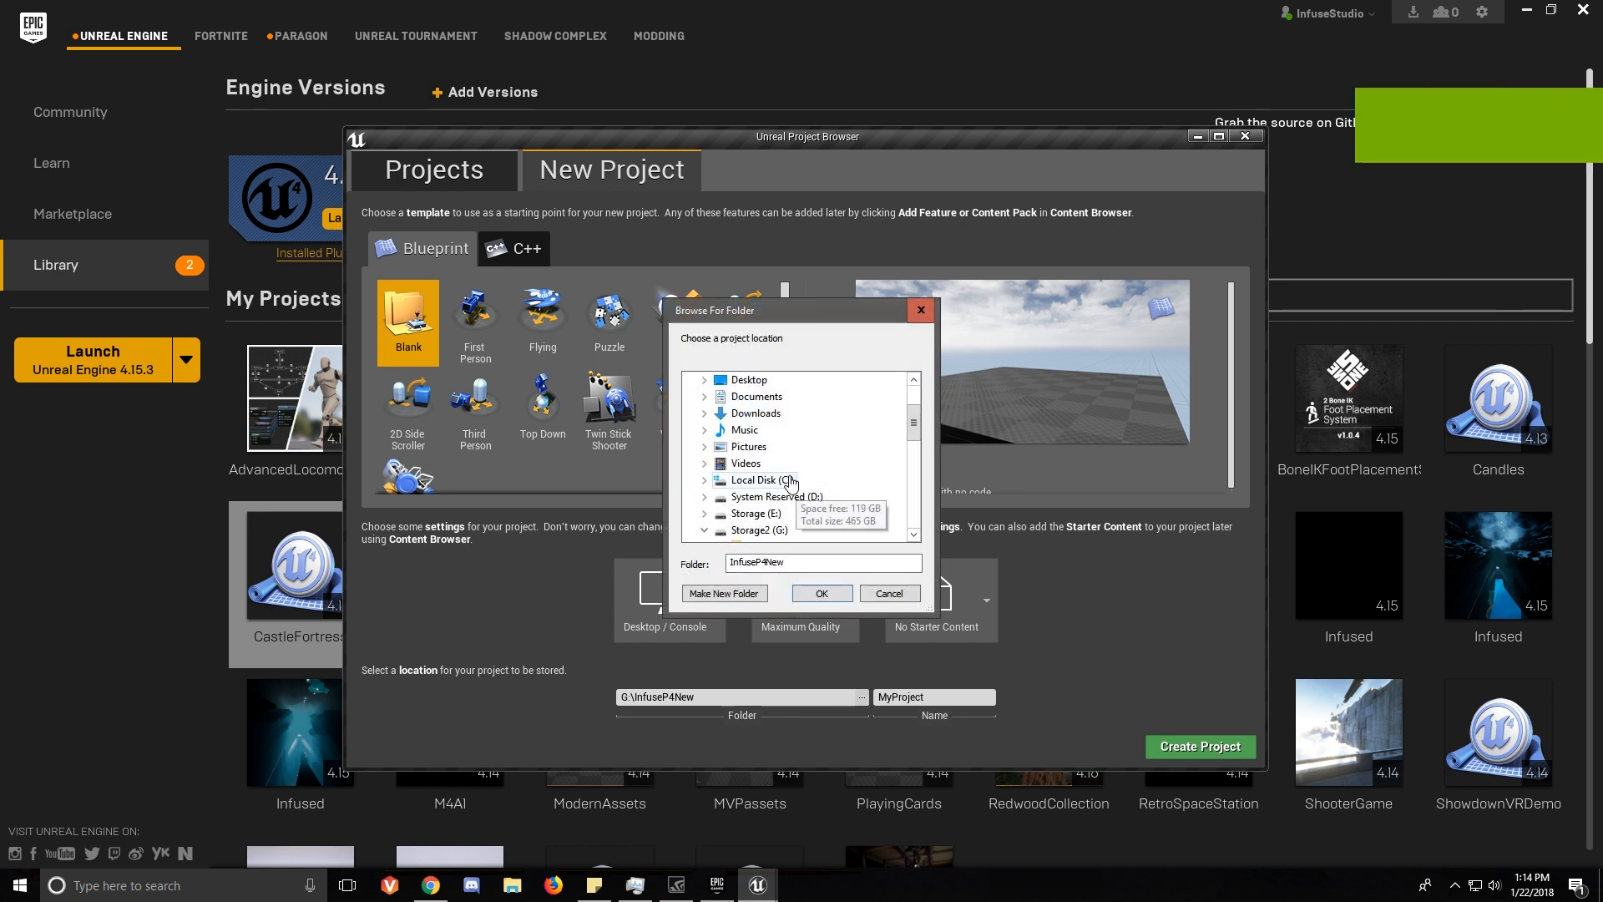
{"action": "scroll", "scroll_direction": "up", "scroll_amount": 3}
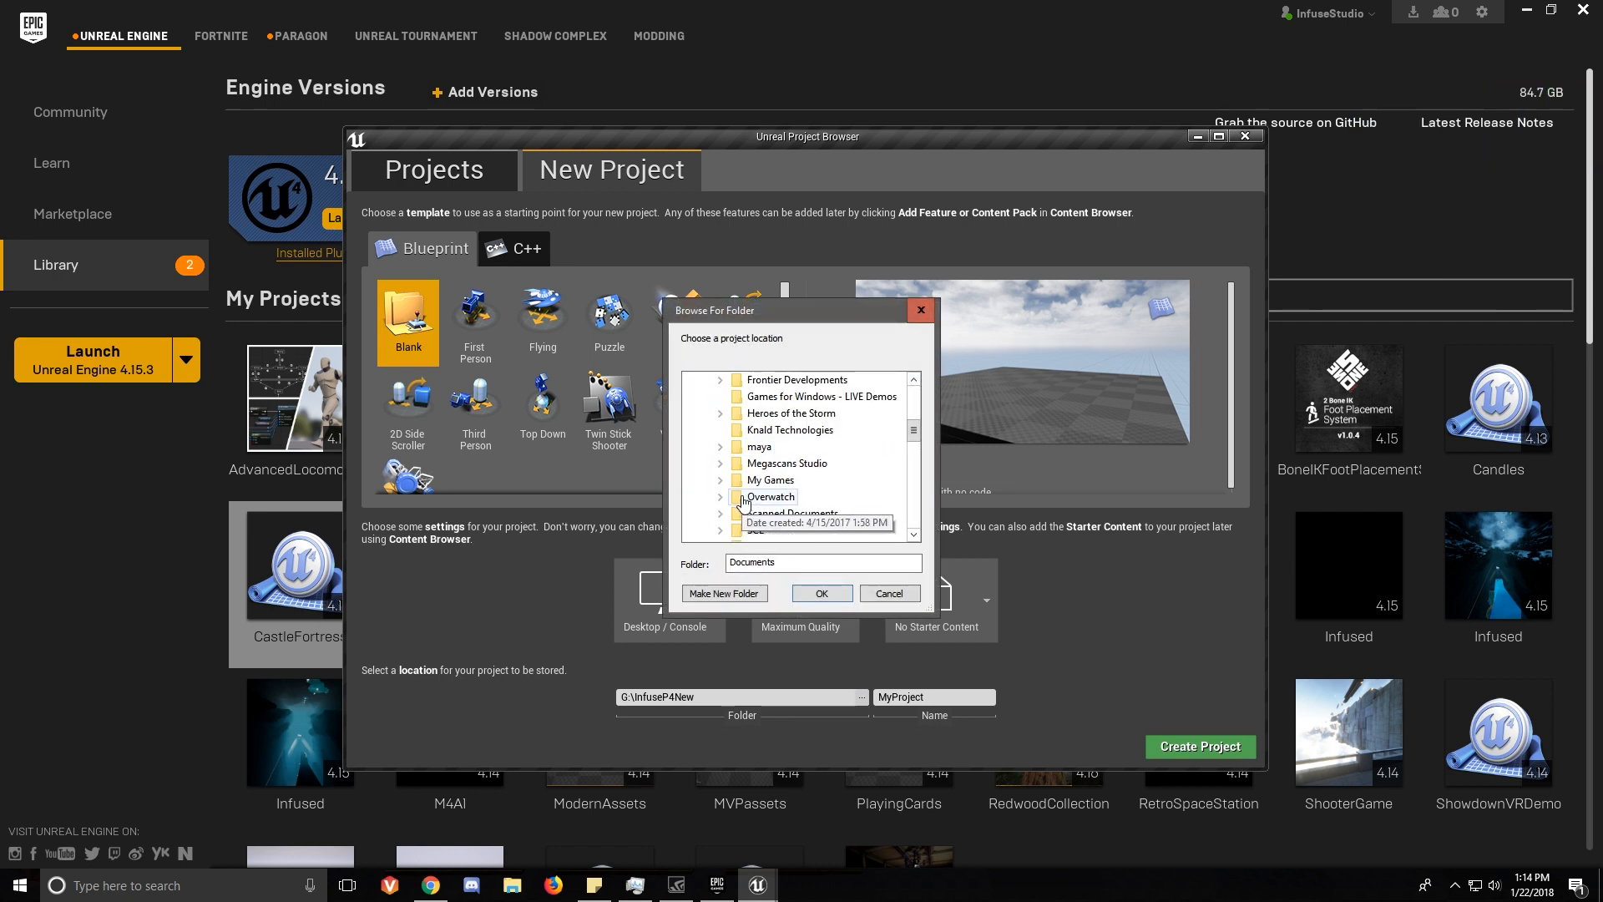
{"action": "left_click", "coordinate": [783, 379]}
{"action": "type", "text": "De"}
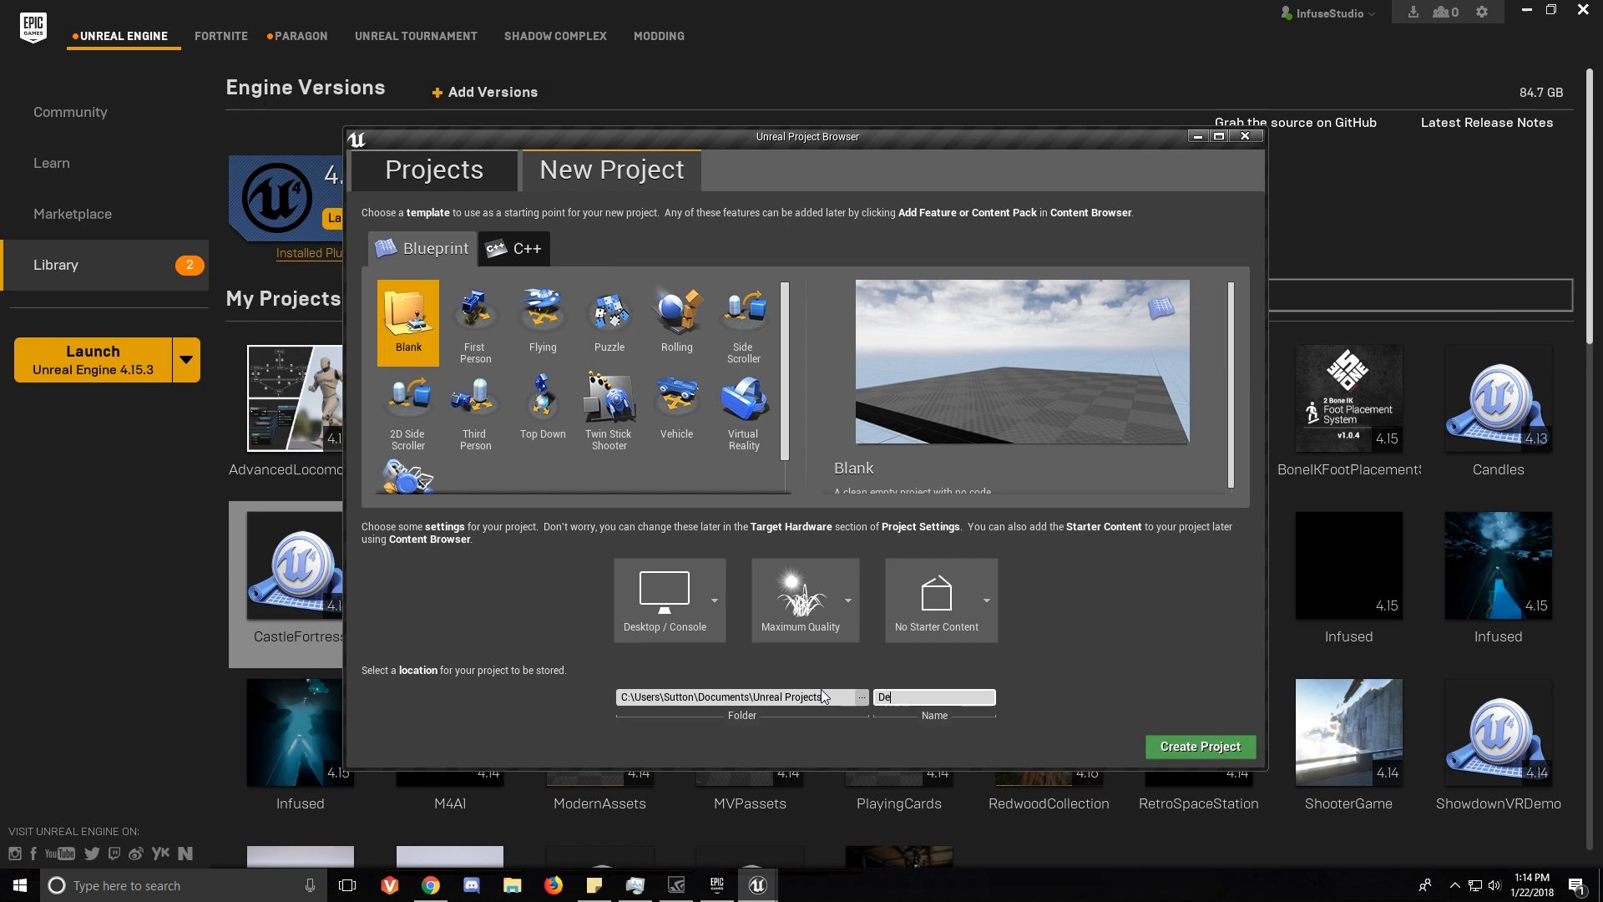
{"action": "type", "text": "MigrationDemo"}
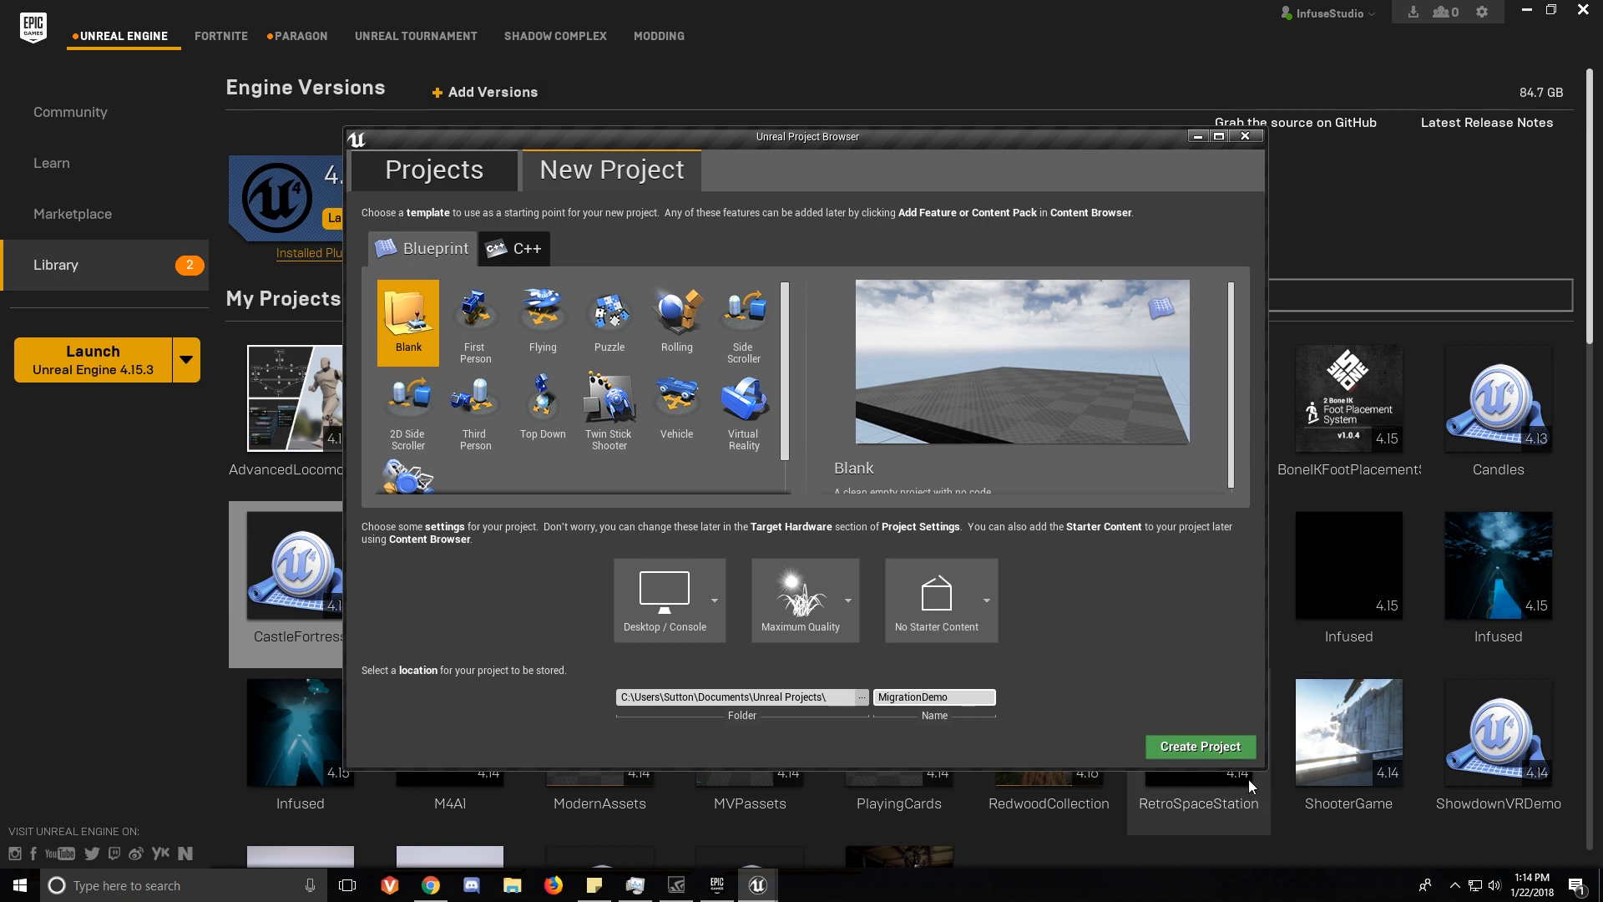
{"action": "left_click", "coordinate": [1247, 136]}
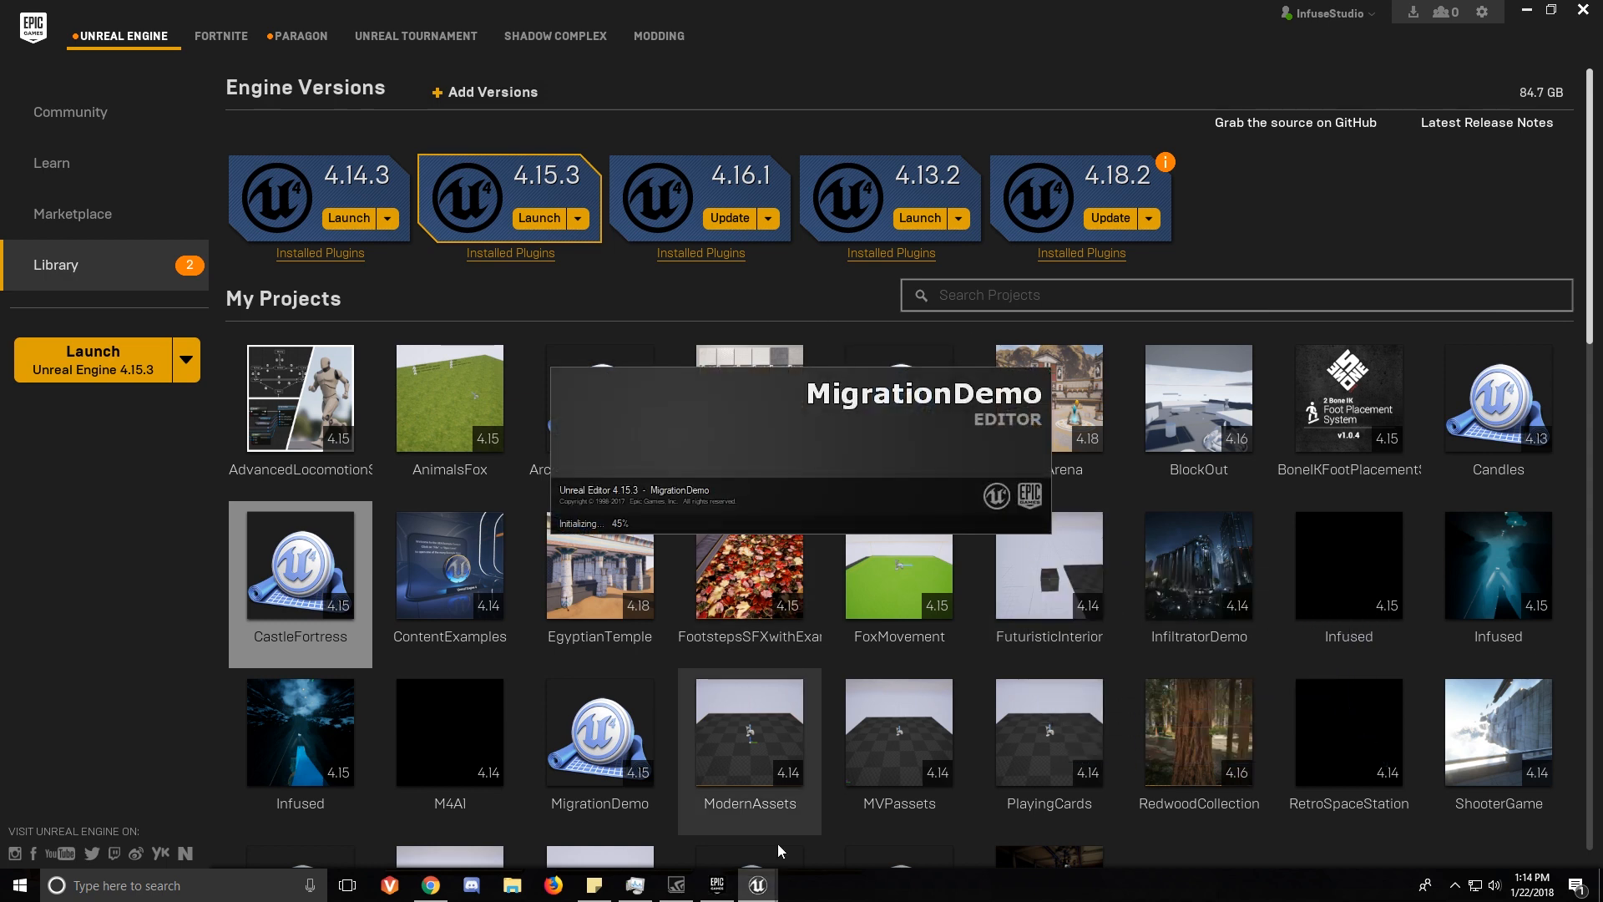
{"action": "mouse_move", "coordinate": [758, 884]}
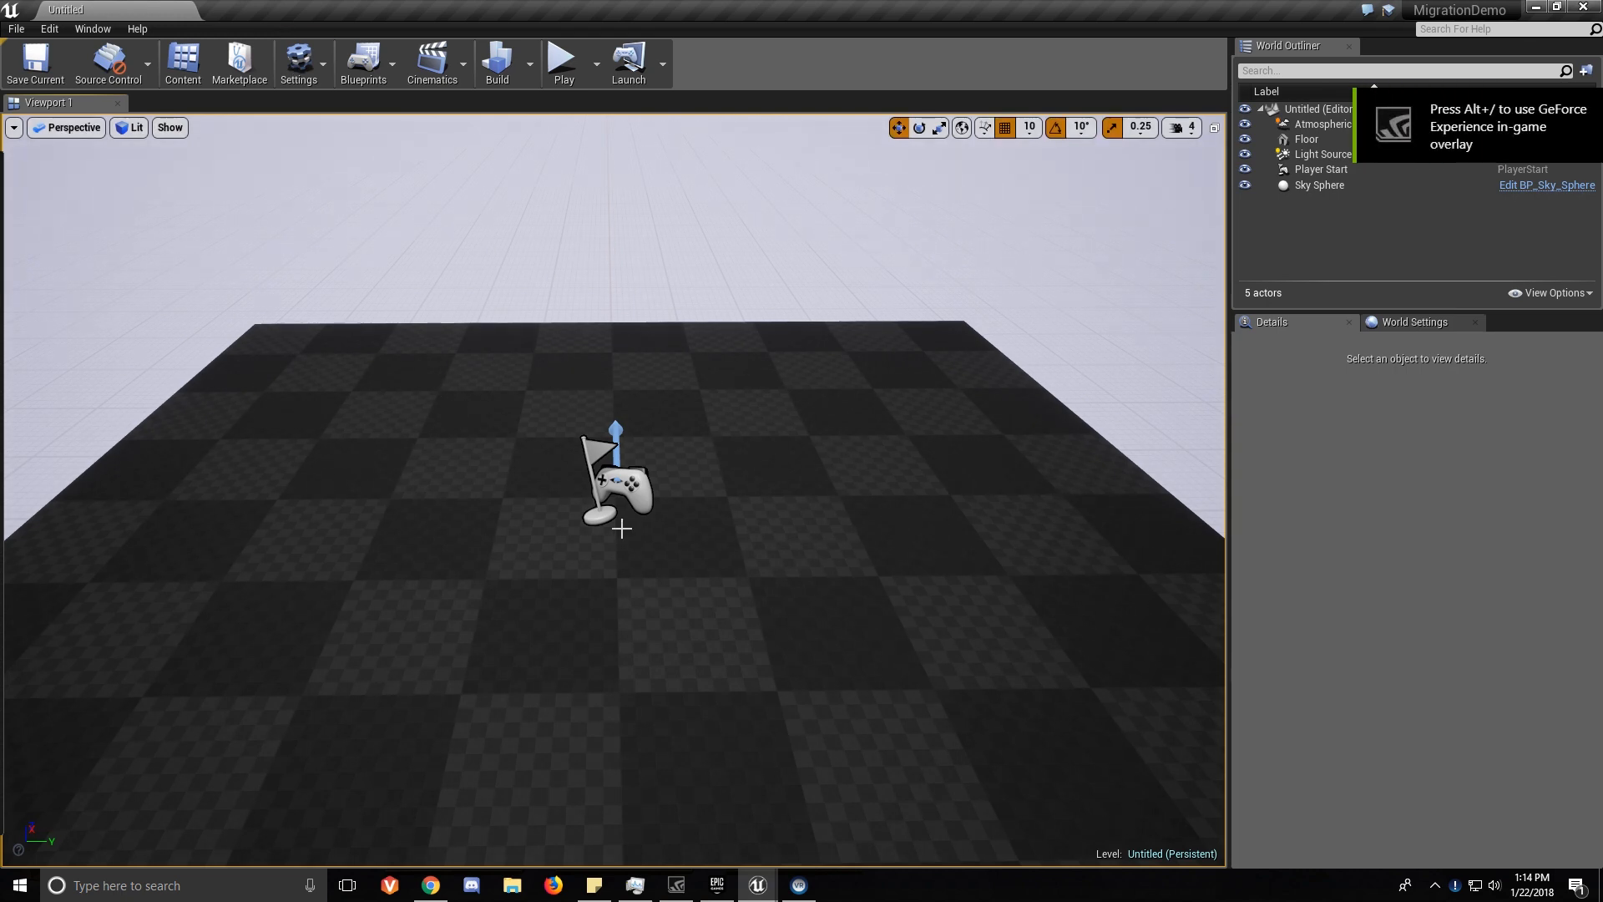
Open the Content Browser in the loaded MigrationDemo editor.
{"action": "left_click", "coordinate": [182, 61]}
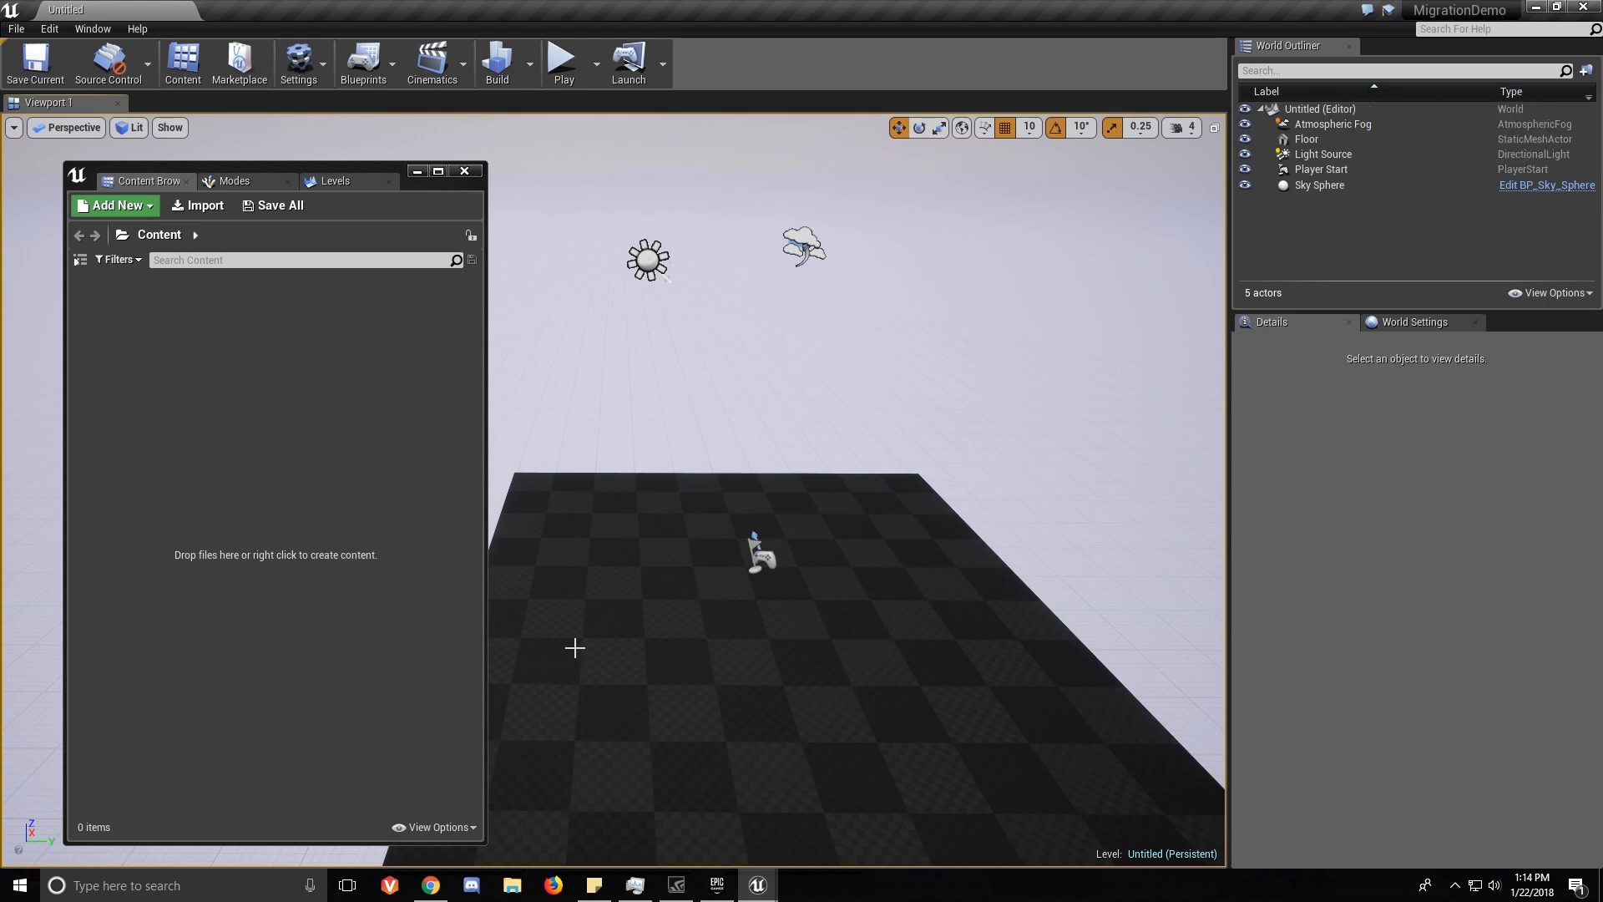
{"action": "mouse_move", "coordinate": [716, 884]}
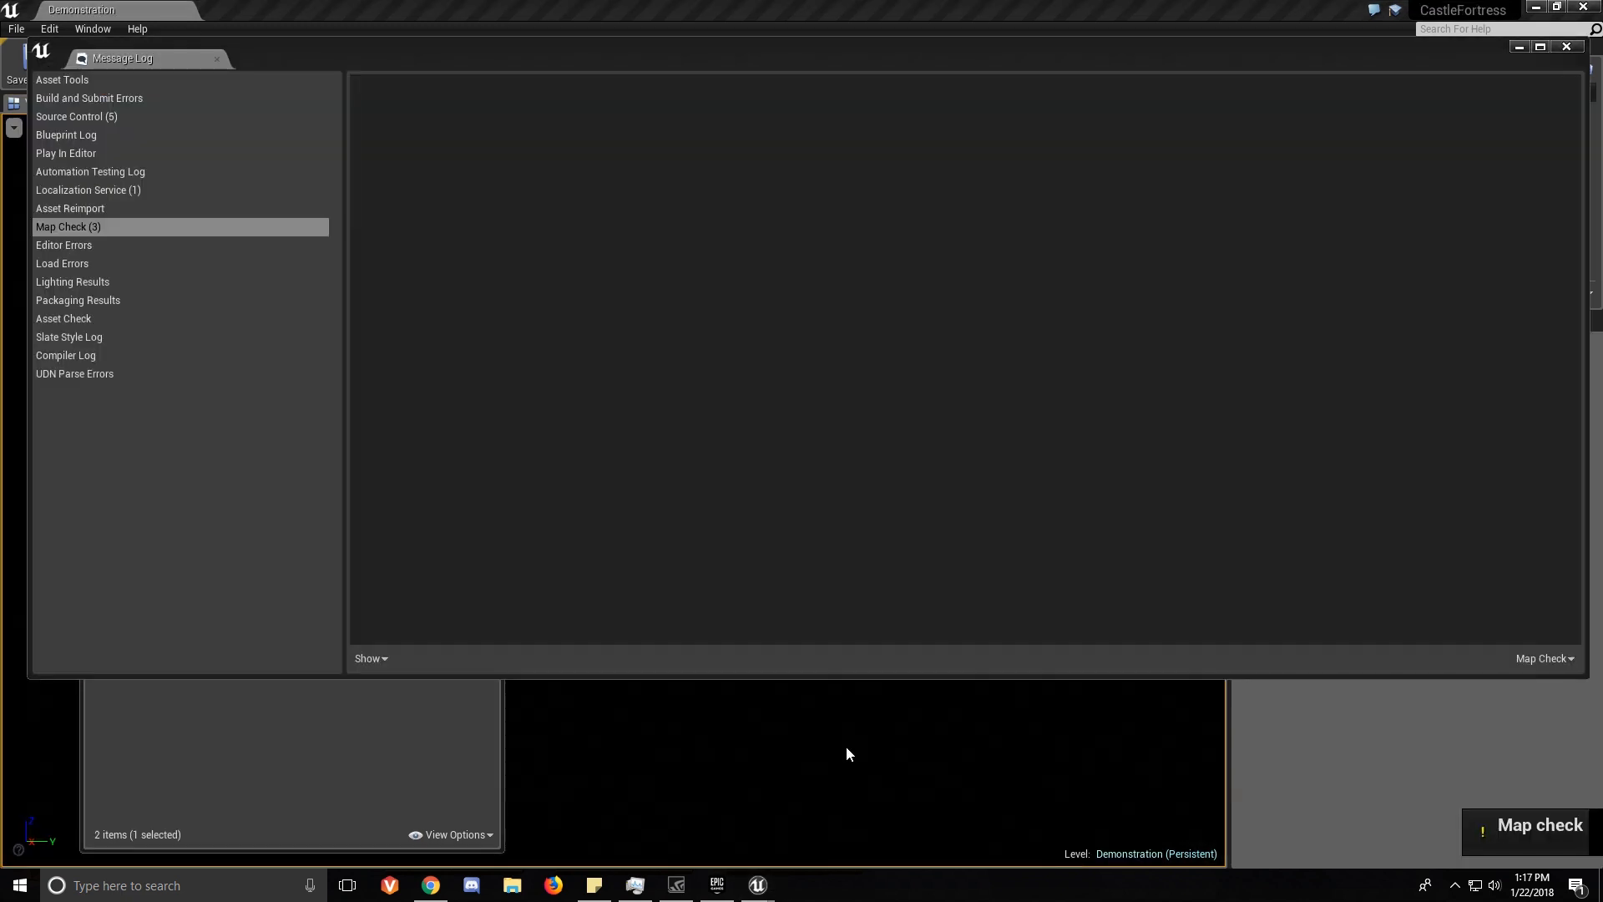
Review the Demonstration map's Map Check warnings in the Message Log, then close it.
{"action": "left_click", "coordinate": [1567, 45]}
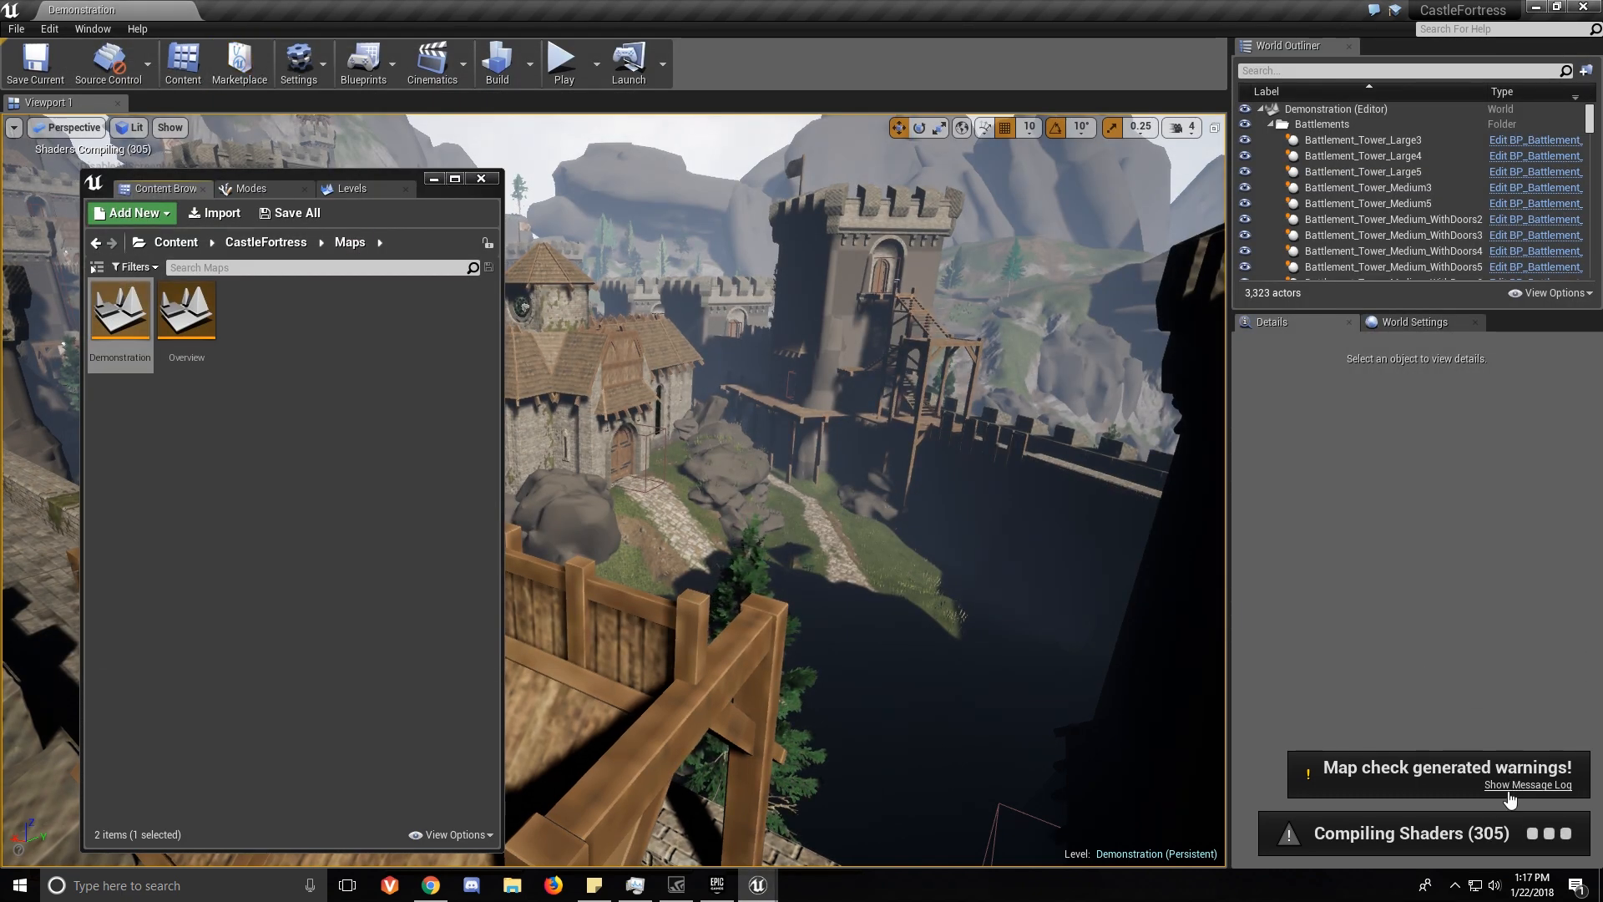
{"action": "left_click", "coordinate": [1526, 784]}
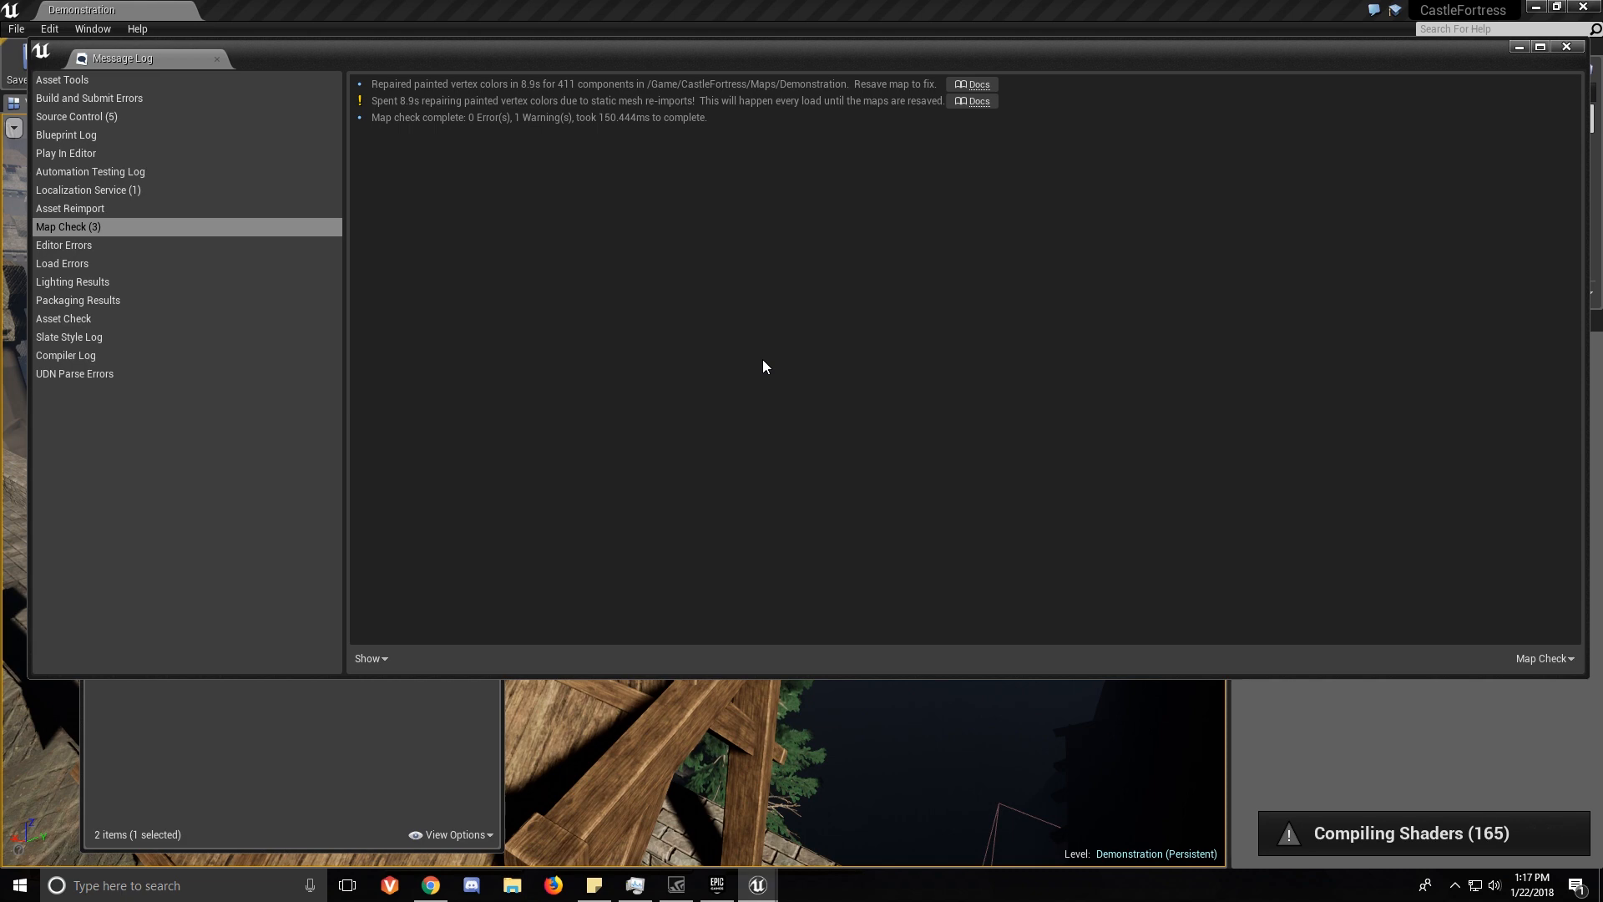
{"action": "mouse_move", "coordinate": [215, 59]}
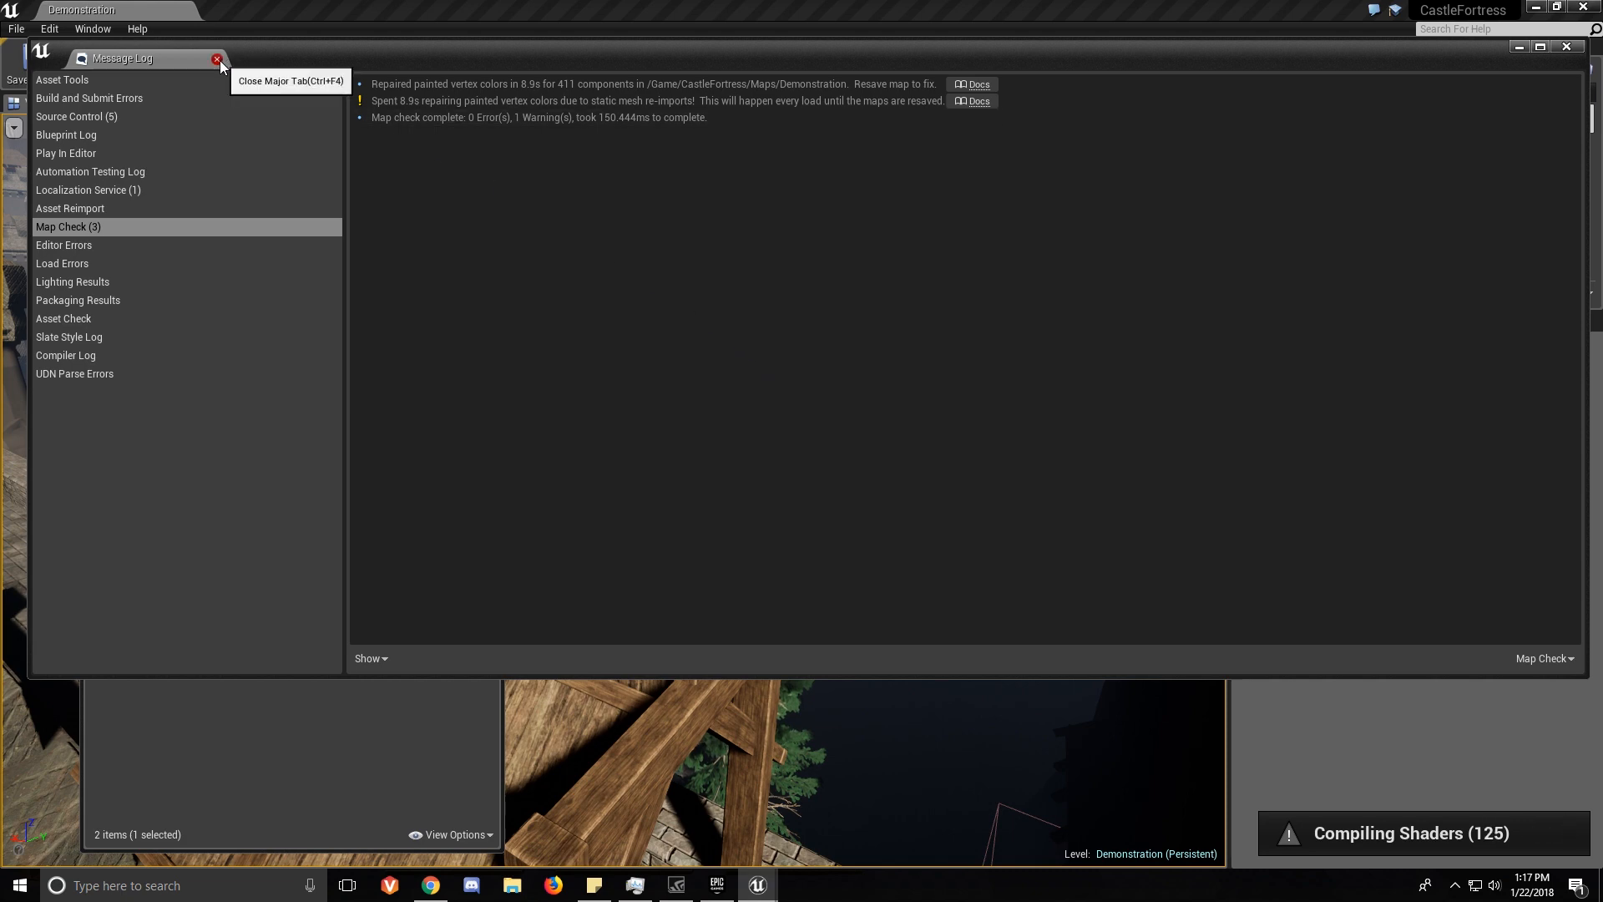
{"action": "left_click", "coordinate": [217, 59]}
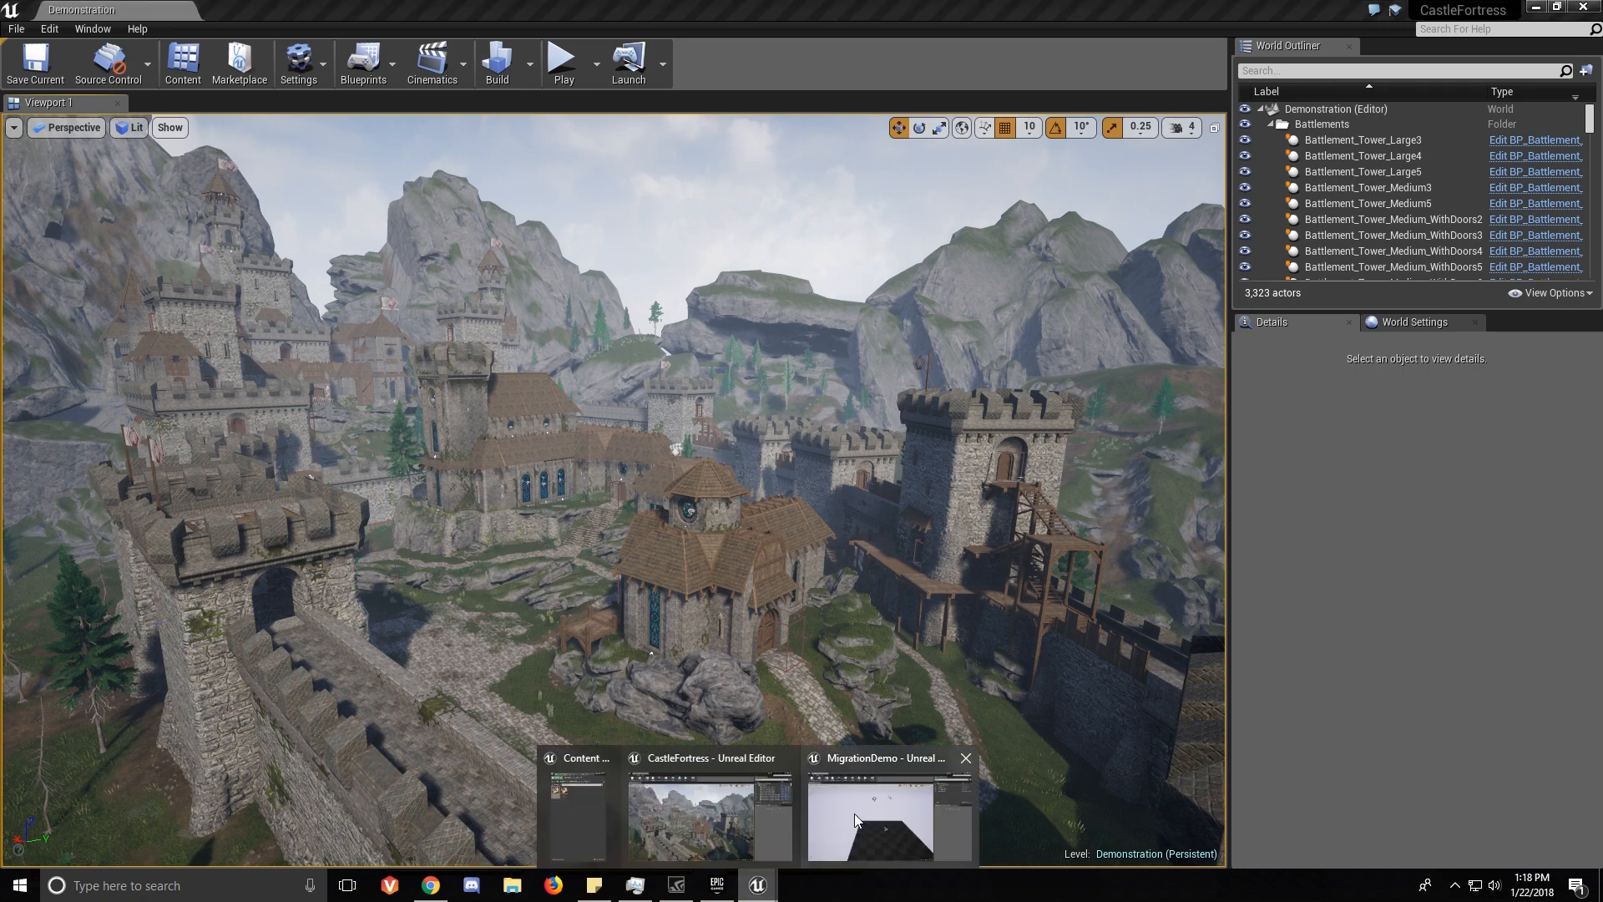
{"action": "left_click", "coordinate": [887, 813]}
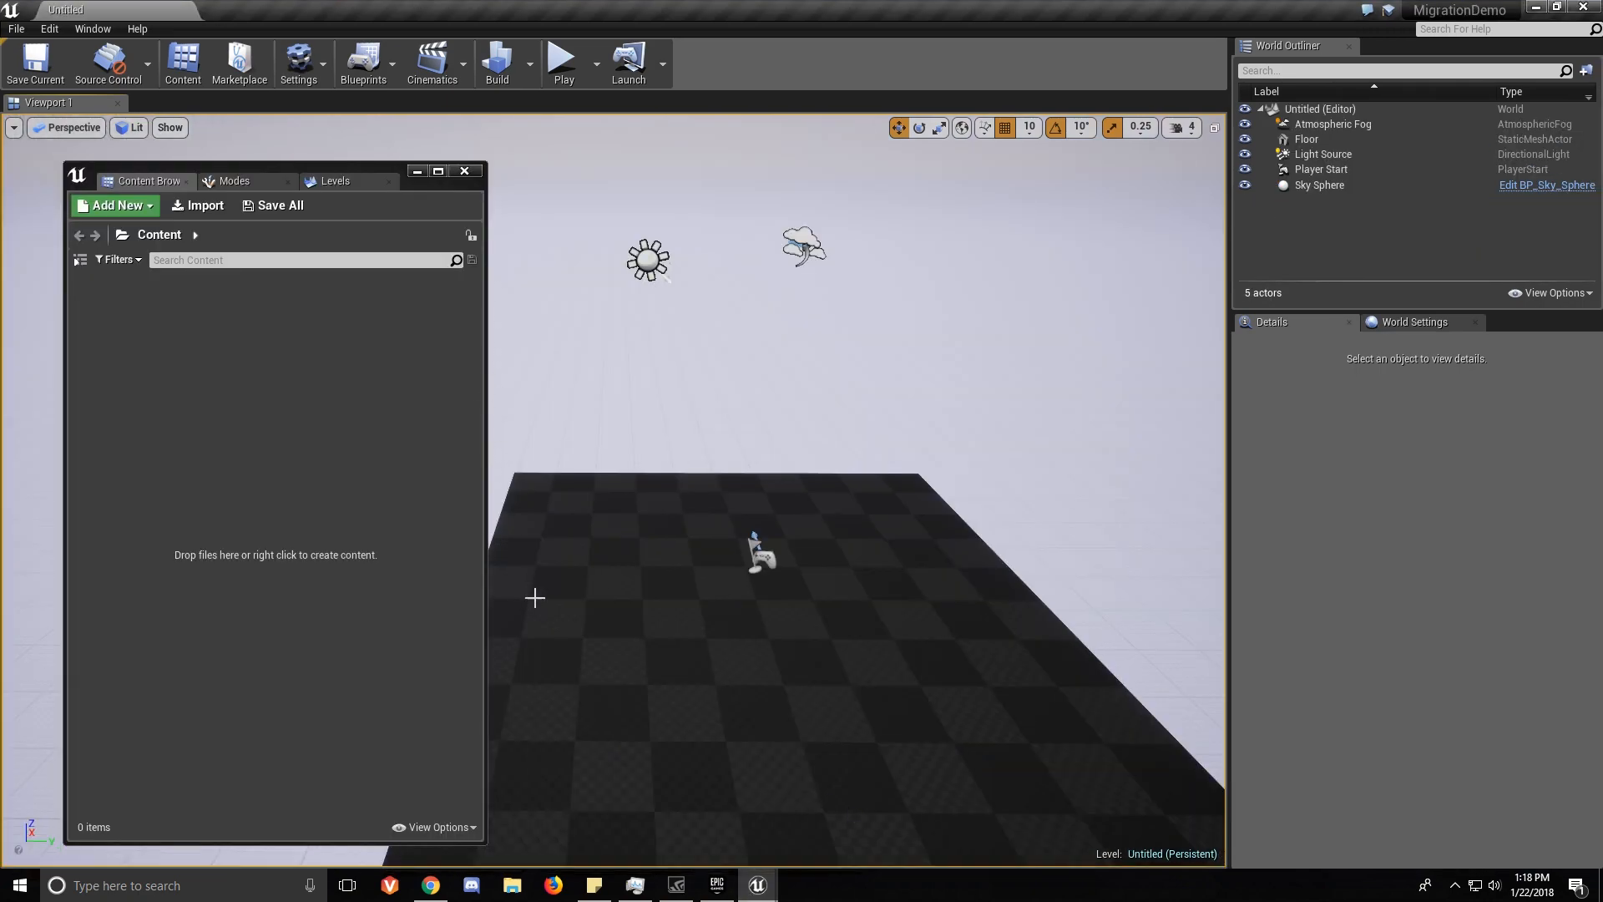
{"action": "mouse_move", "coordinate": [755, 885]}
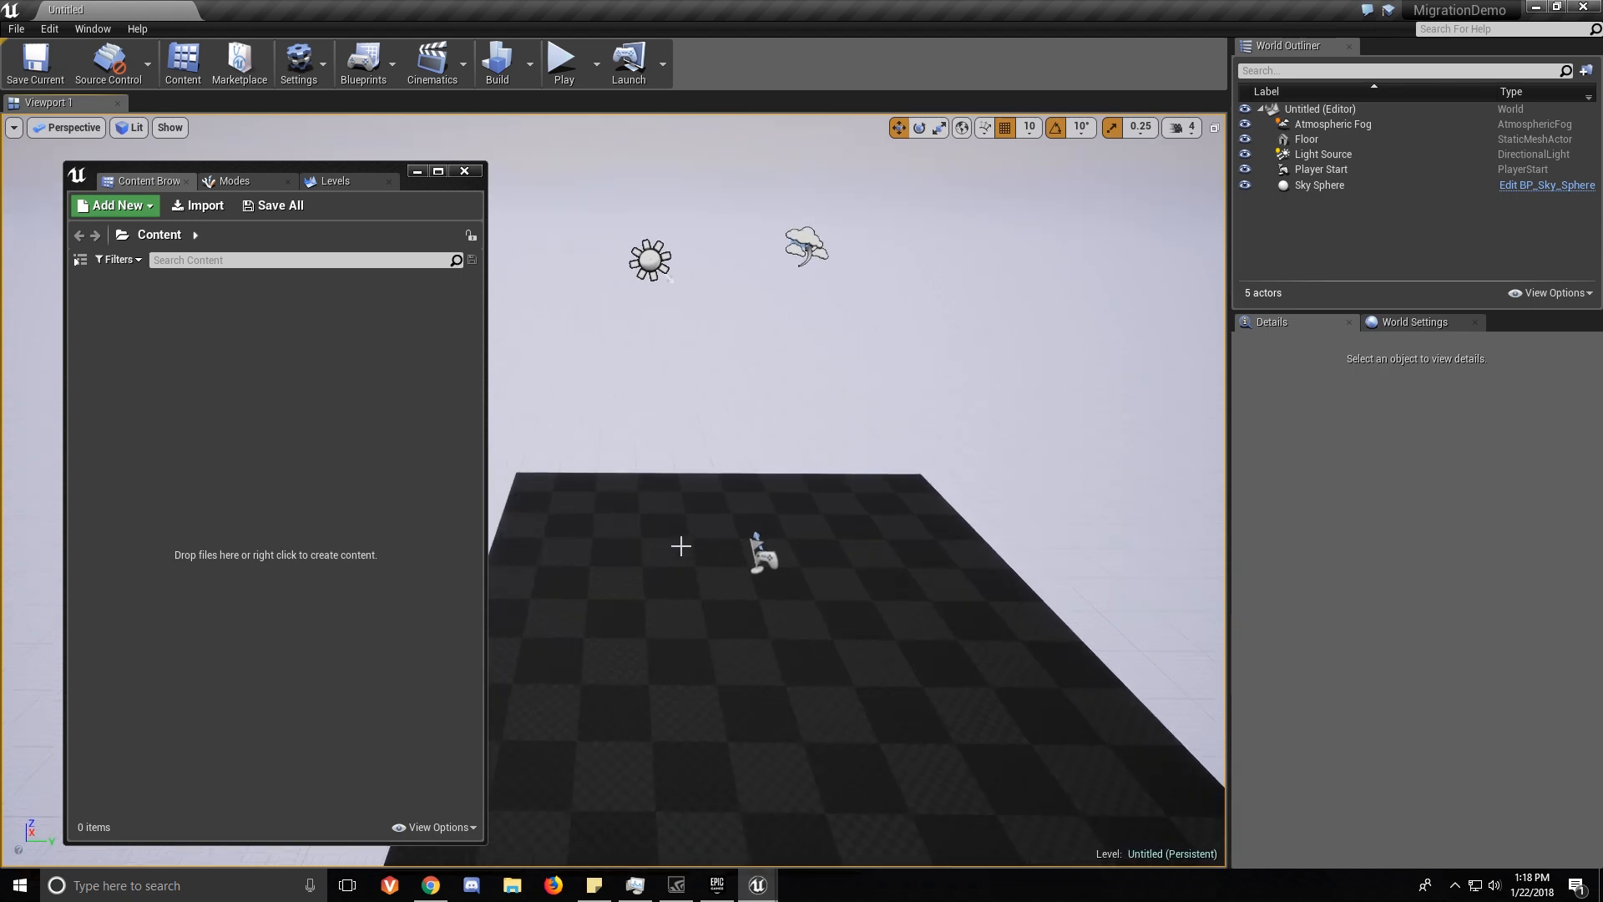
{"action": "mouse_move", "coordinate": [671, 545]}
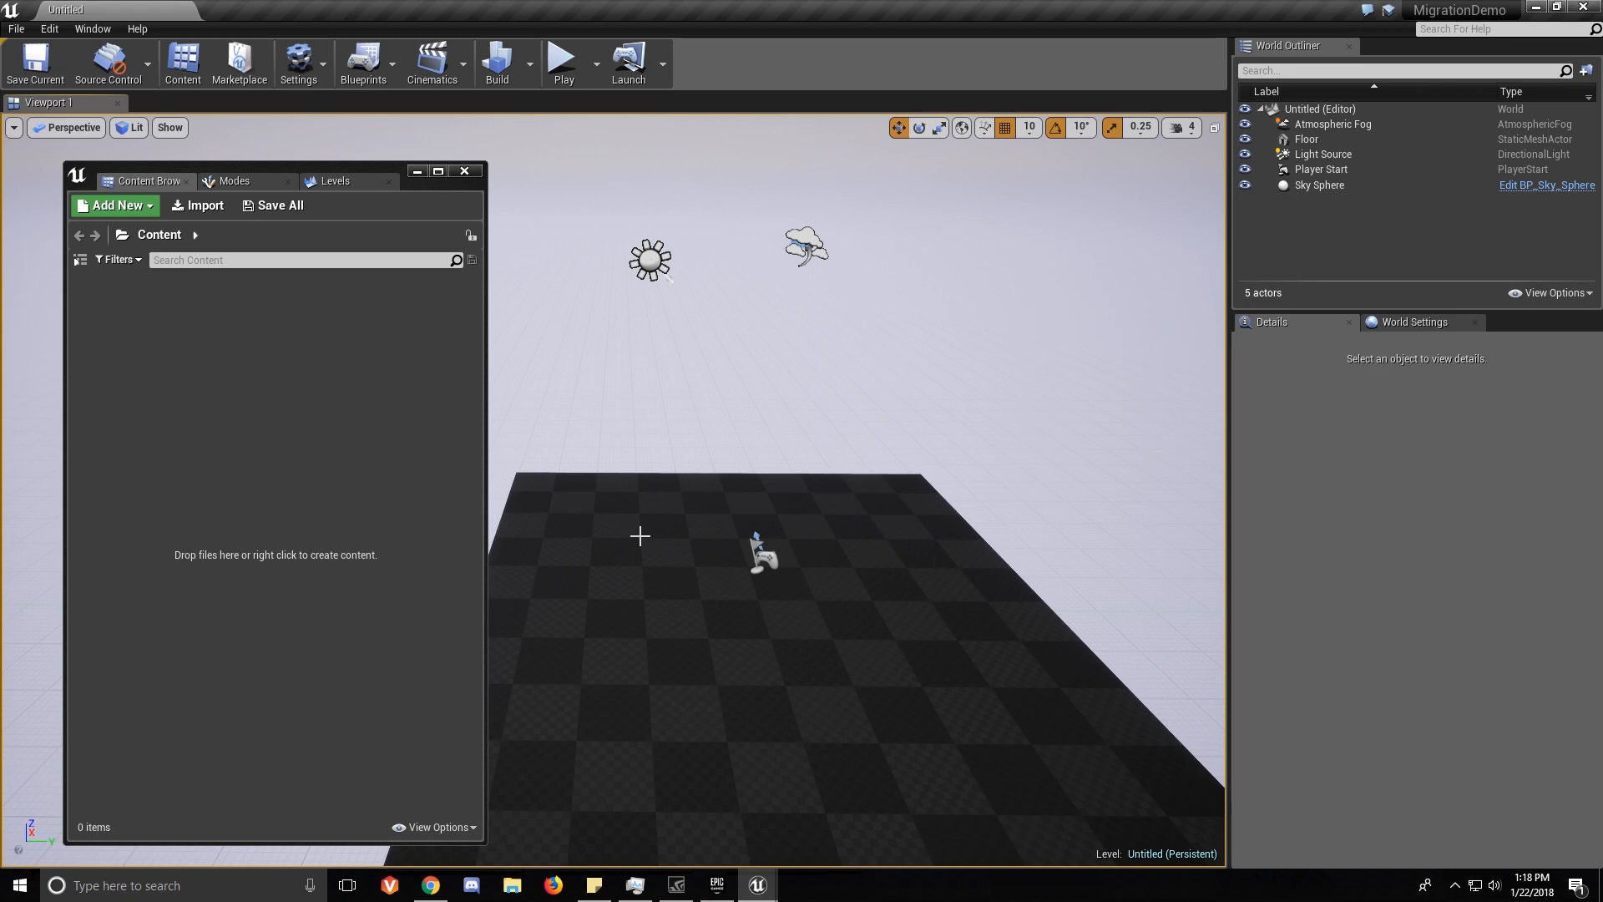
{"action": "mouse_move", "coordinate": [707, 546]}
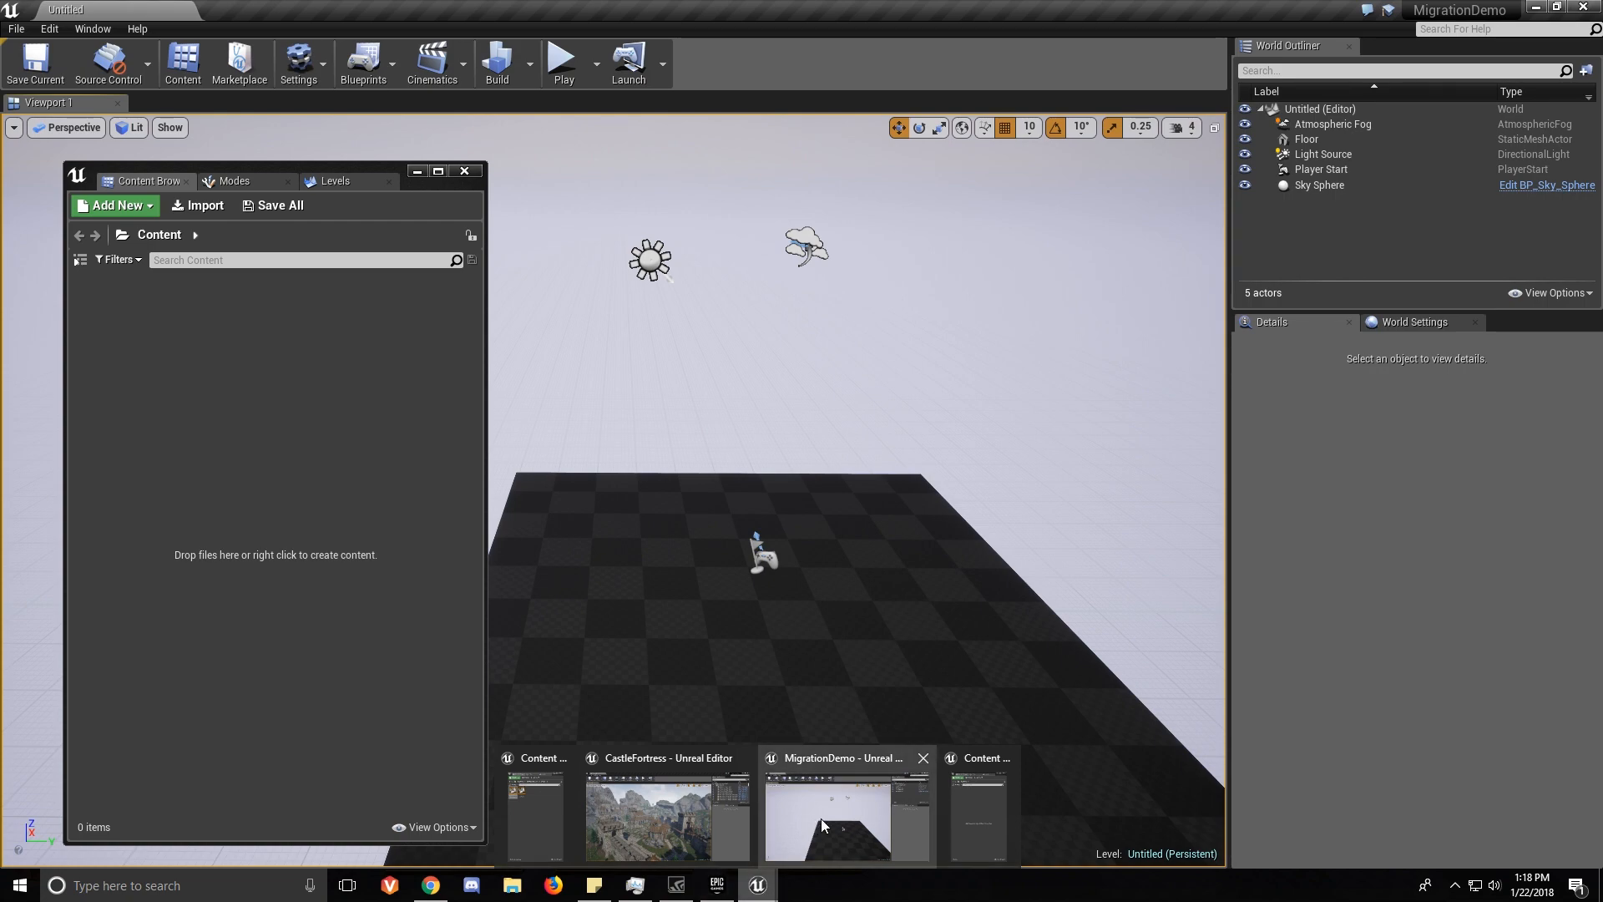
{"action": "left_click", "coordinate": [666, 815]}
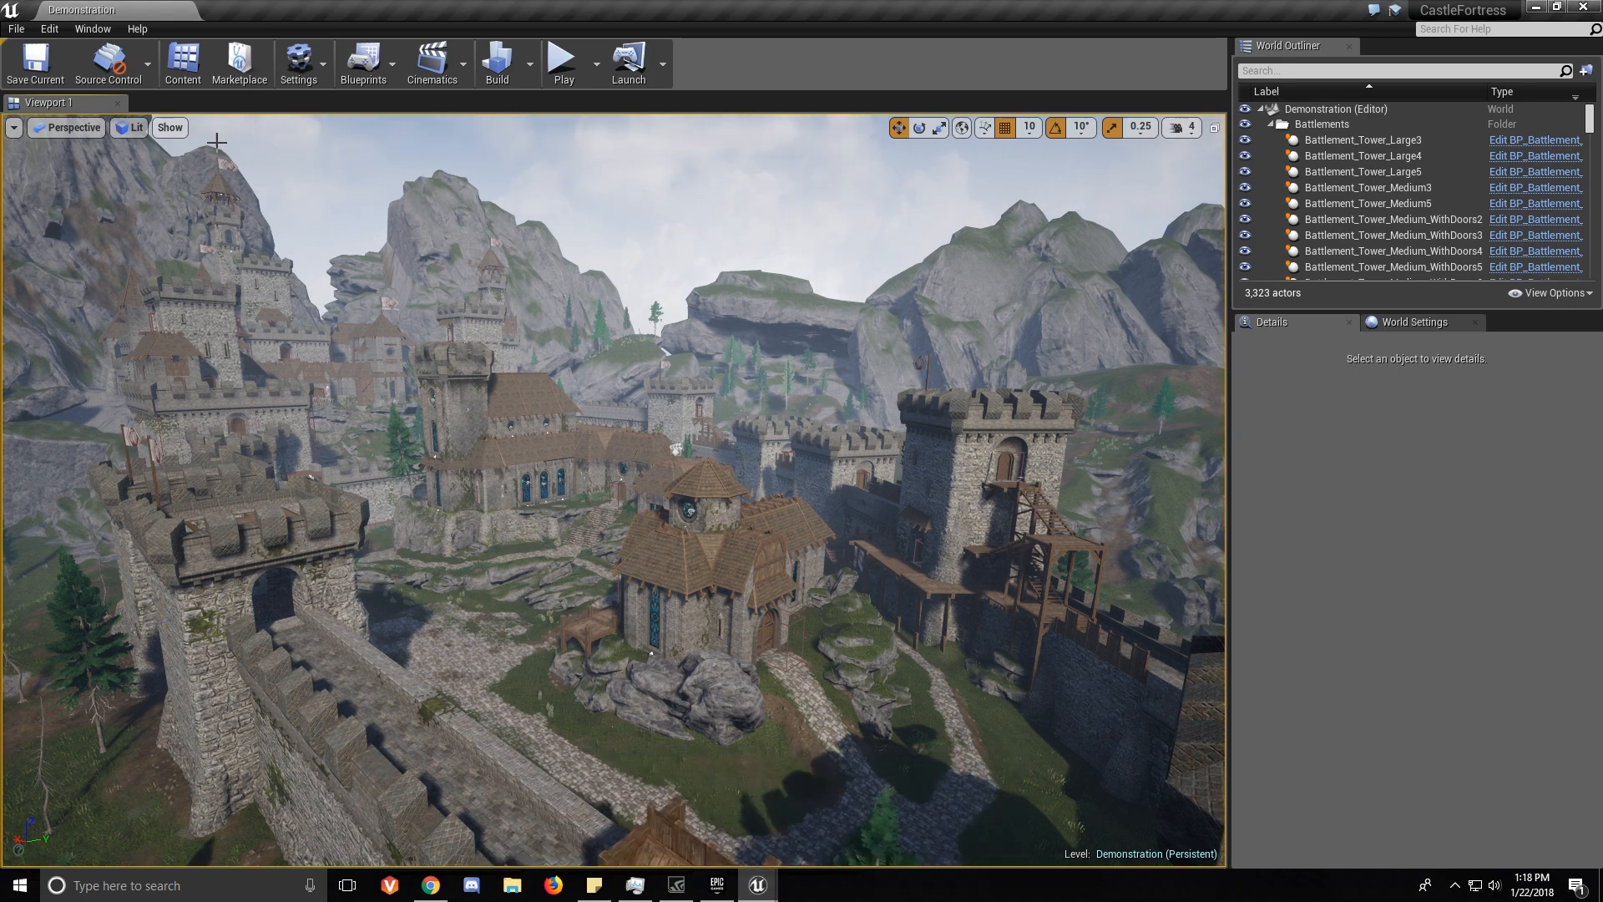
Run Migrate on the top-level CastleFortress folder and scroll through its Asset Report.
{"action": "left_click", "coordinate": [182, 61]}
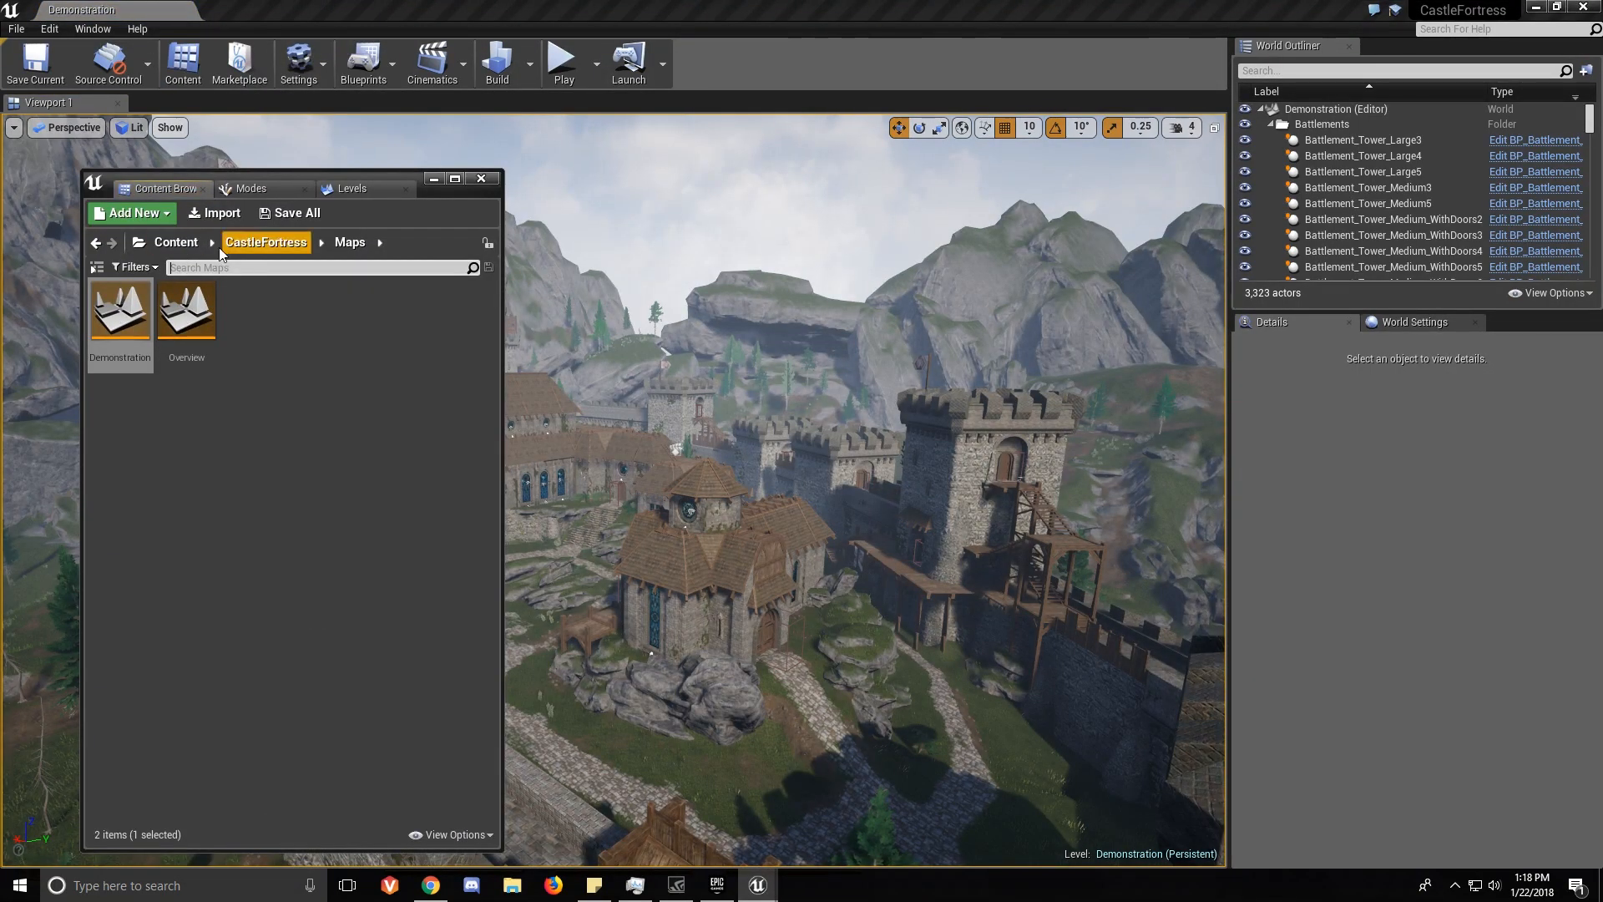
{"action": "left_click", "coordinate": [177, 242]}
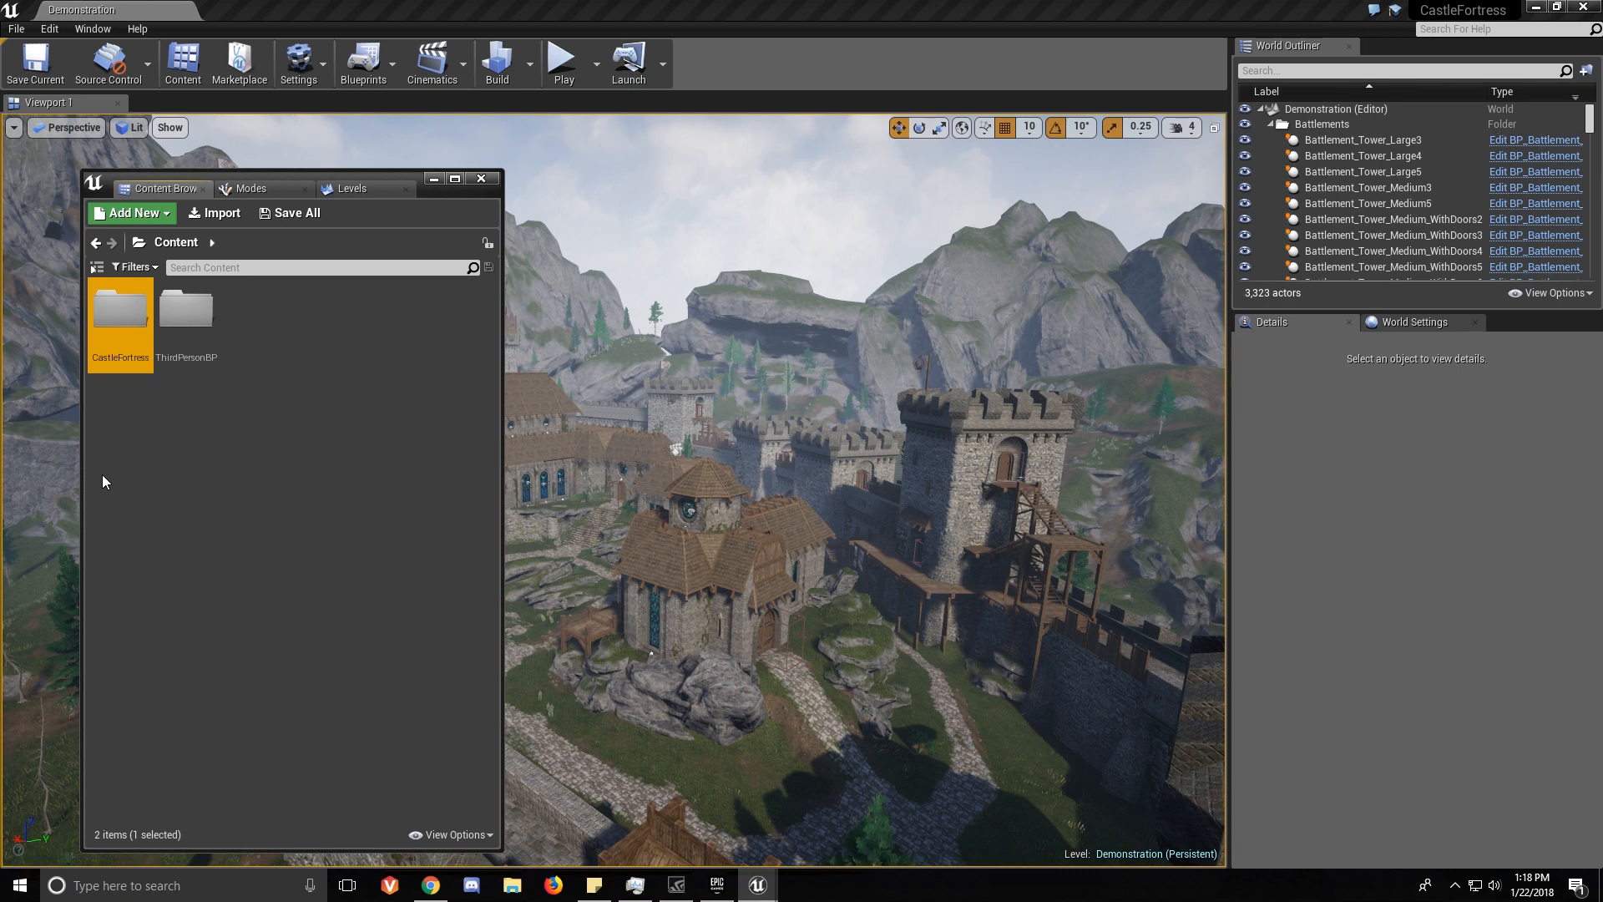
{"action": "right_click", "coordinate": [119, 312]}
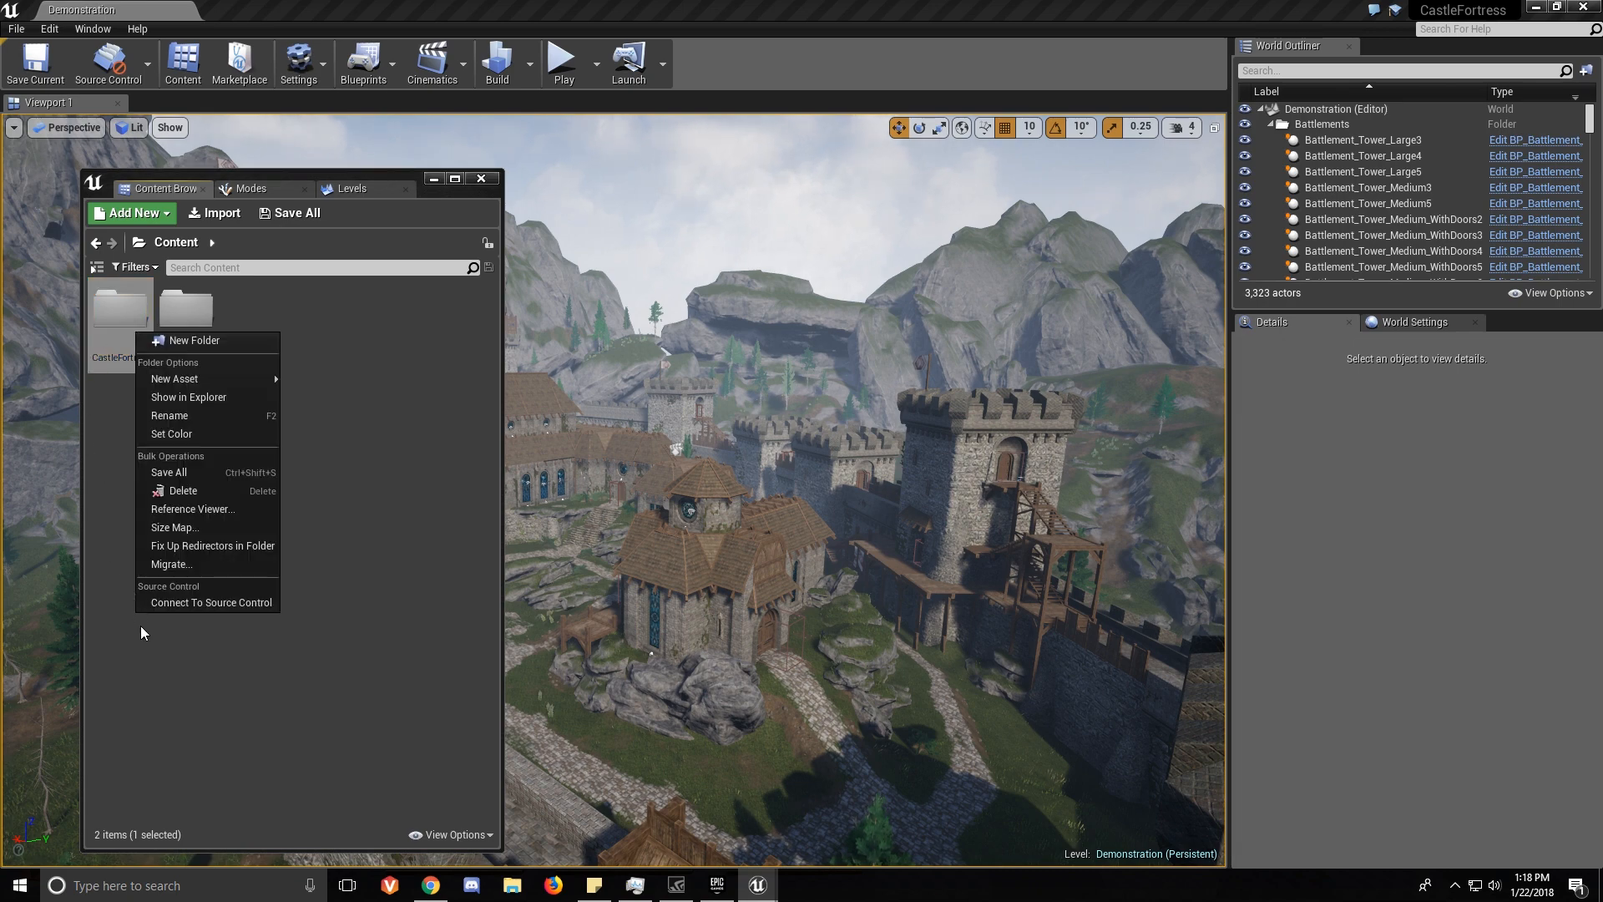
{"action": "left_click", "coordinate": [170, 564]}
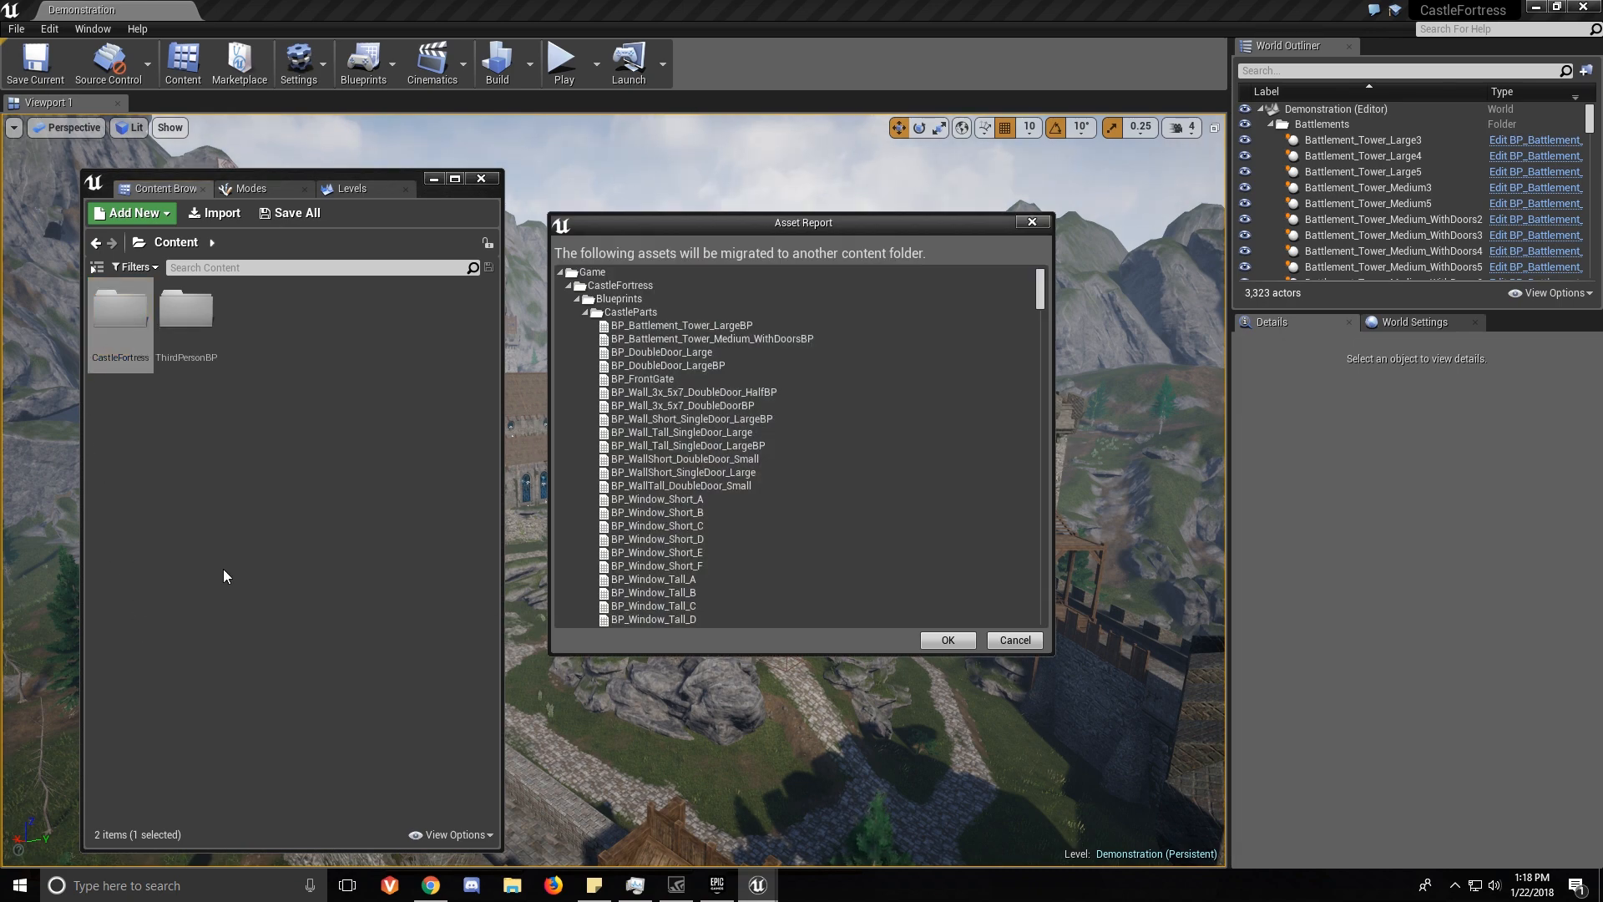
{"action": "mouse_move", "coordinate": [598, 250]}
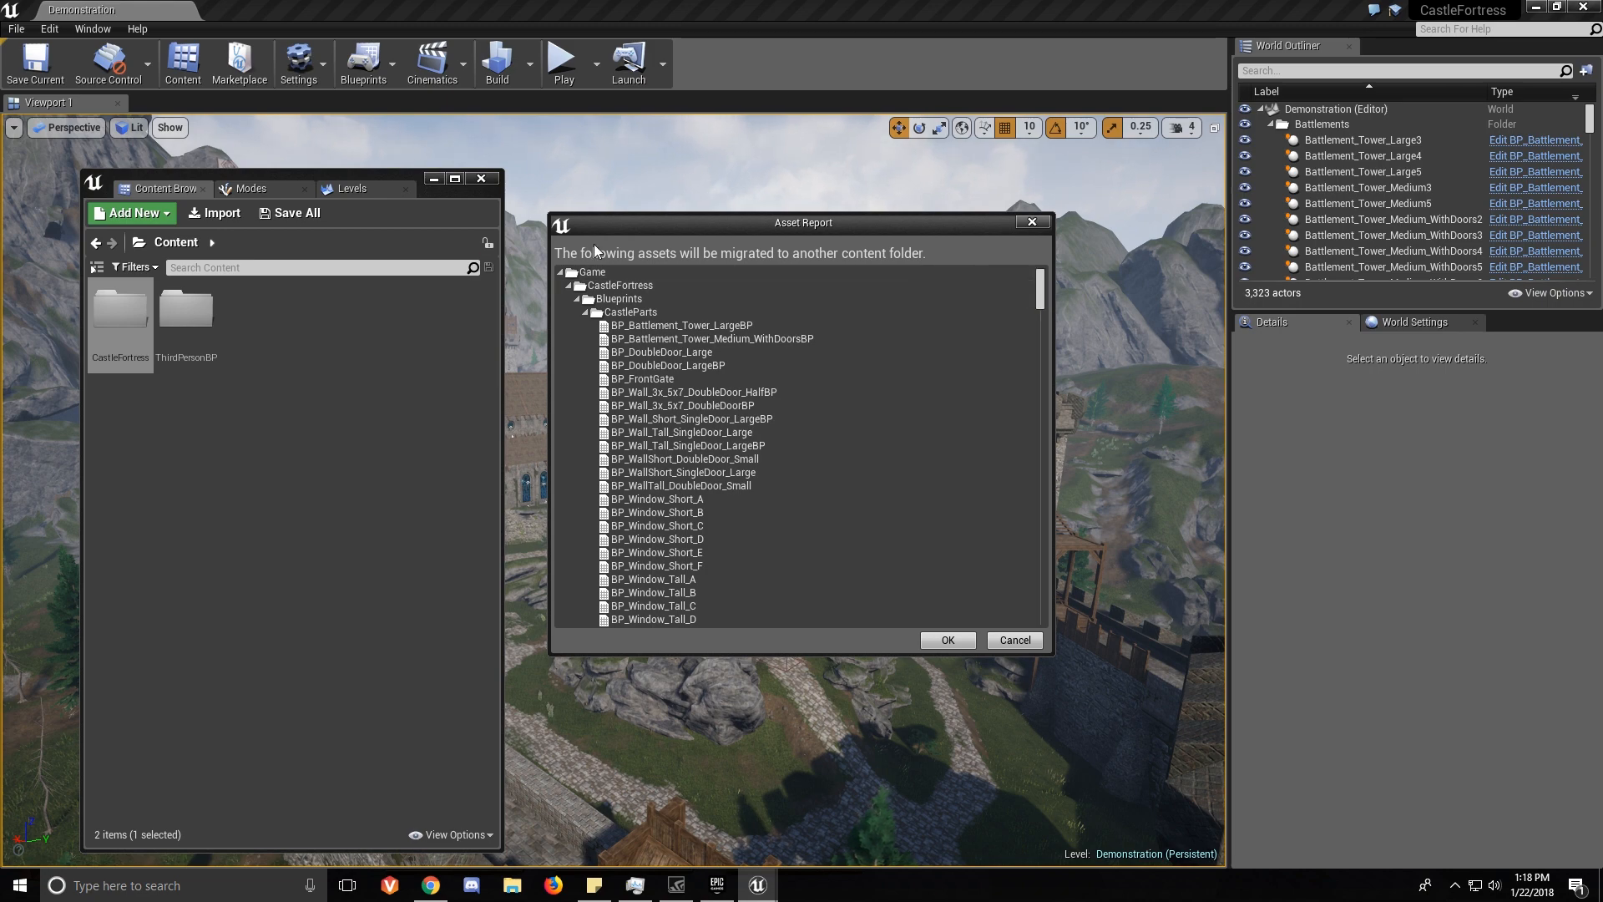
{"action": "scroll", "scroll_direction": "down", "scroll_amount": 3}
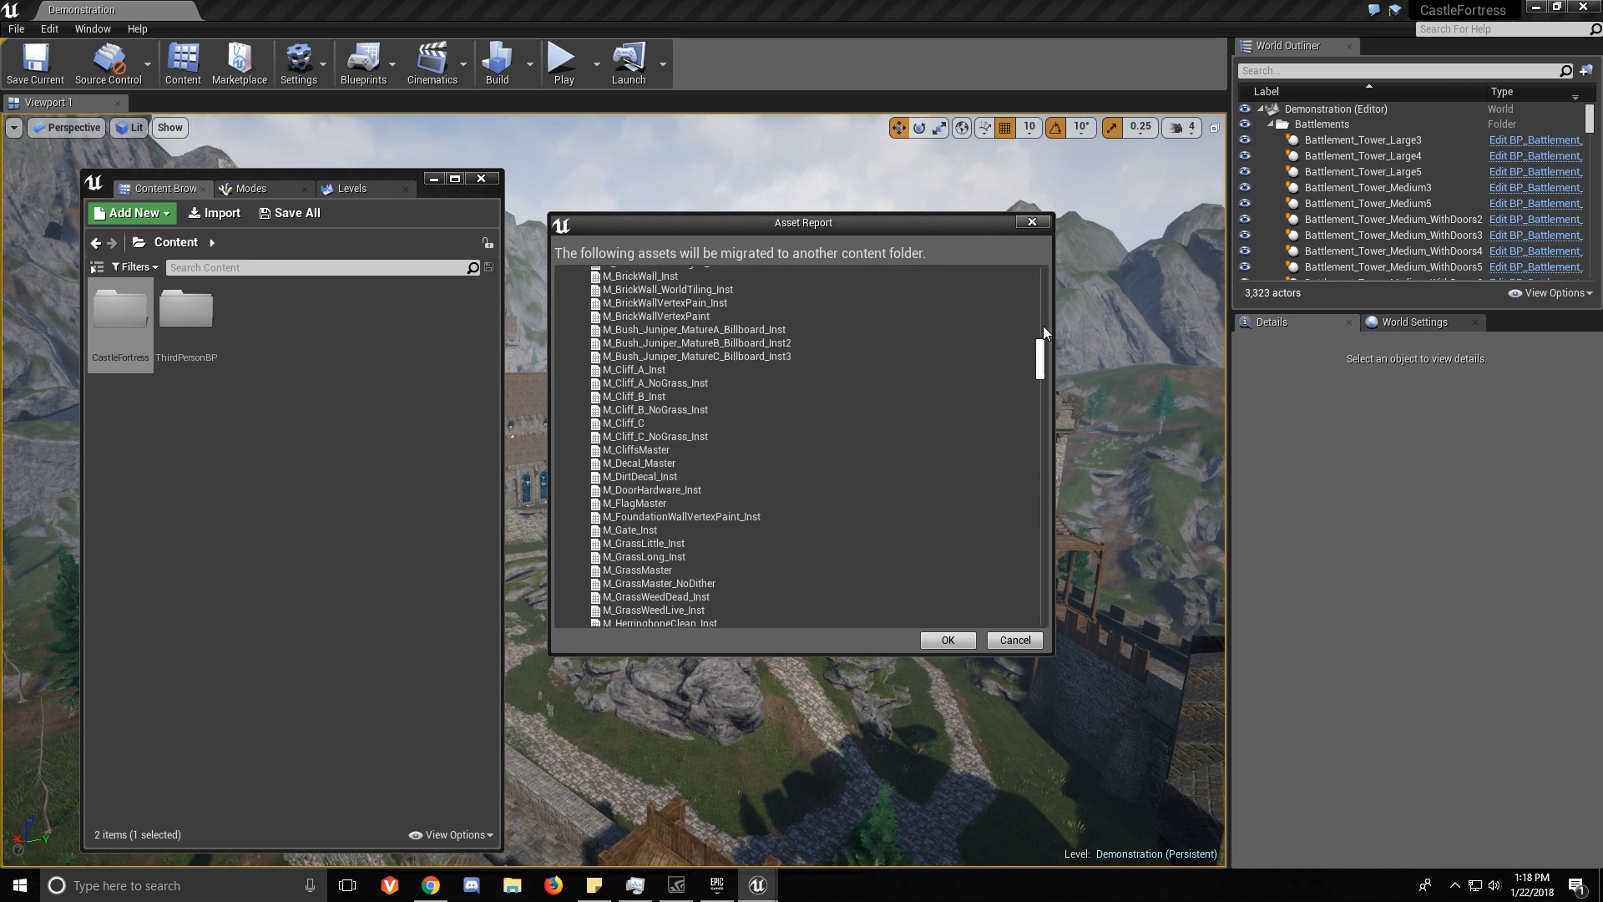
Accept the asset report and select MigrationDemo's Content folder as the destination.
{"action": "left_click", "coordinate": [946, 640]}
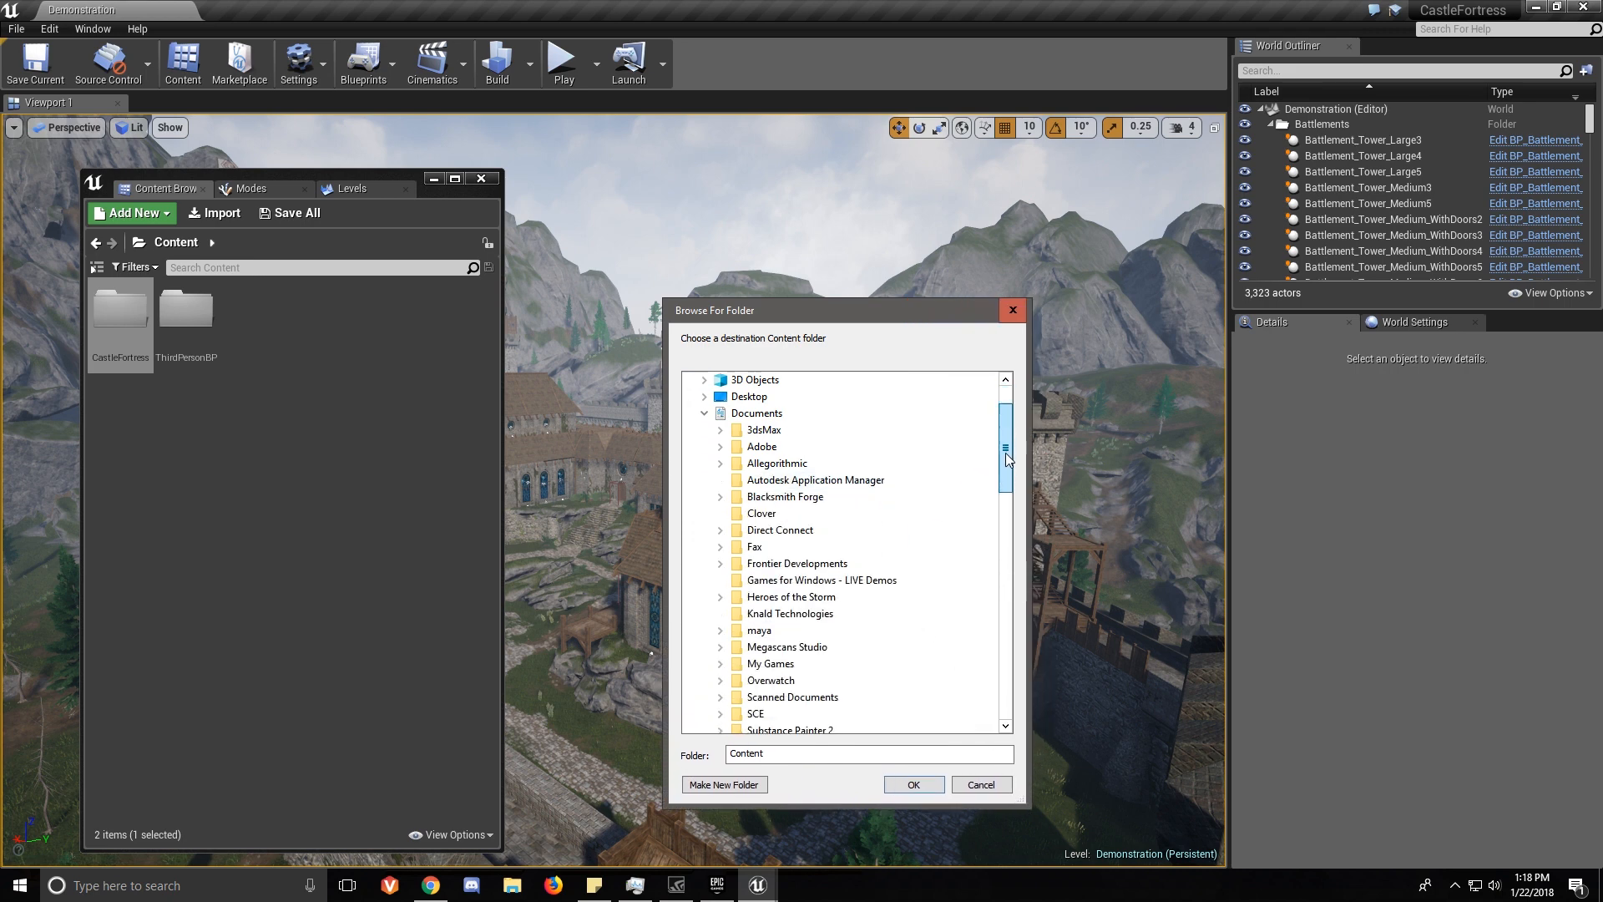
{"action": "scroll", "scroll_direction": "down", "scroll_amount": 3}
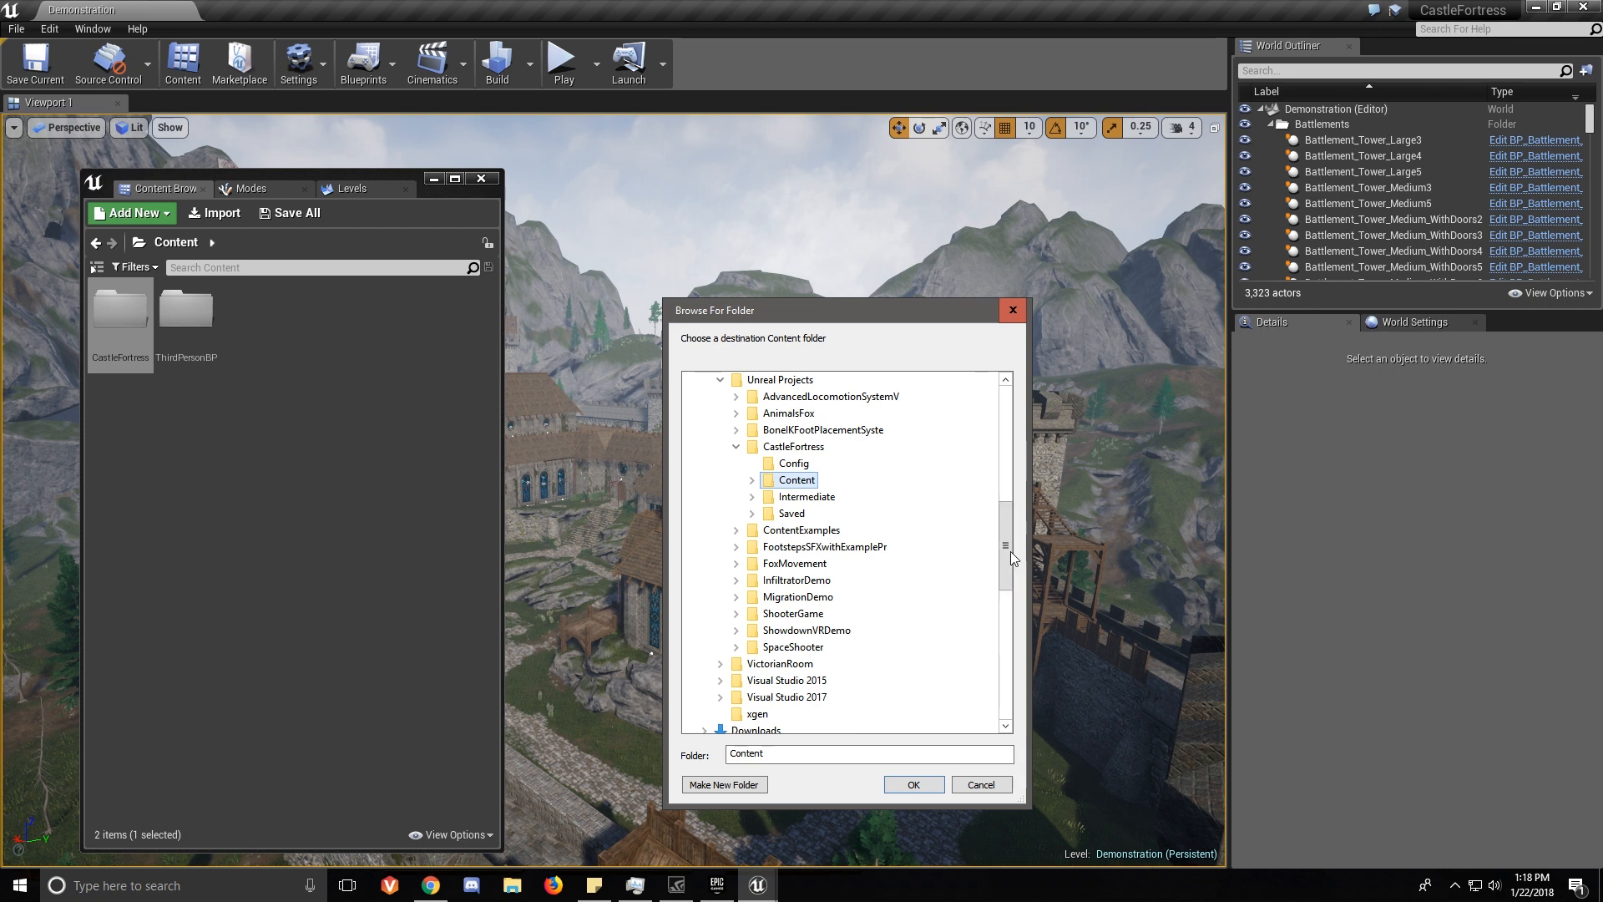
{"action": "mouse_move", "coordinate": [779, 663]}
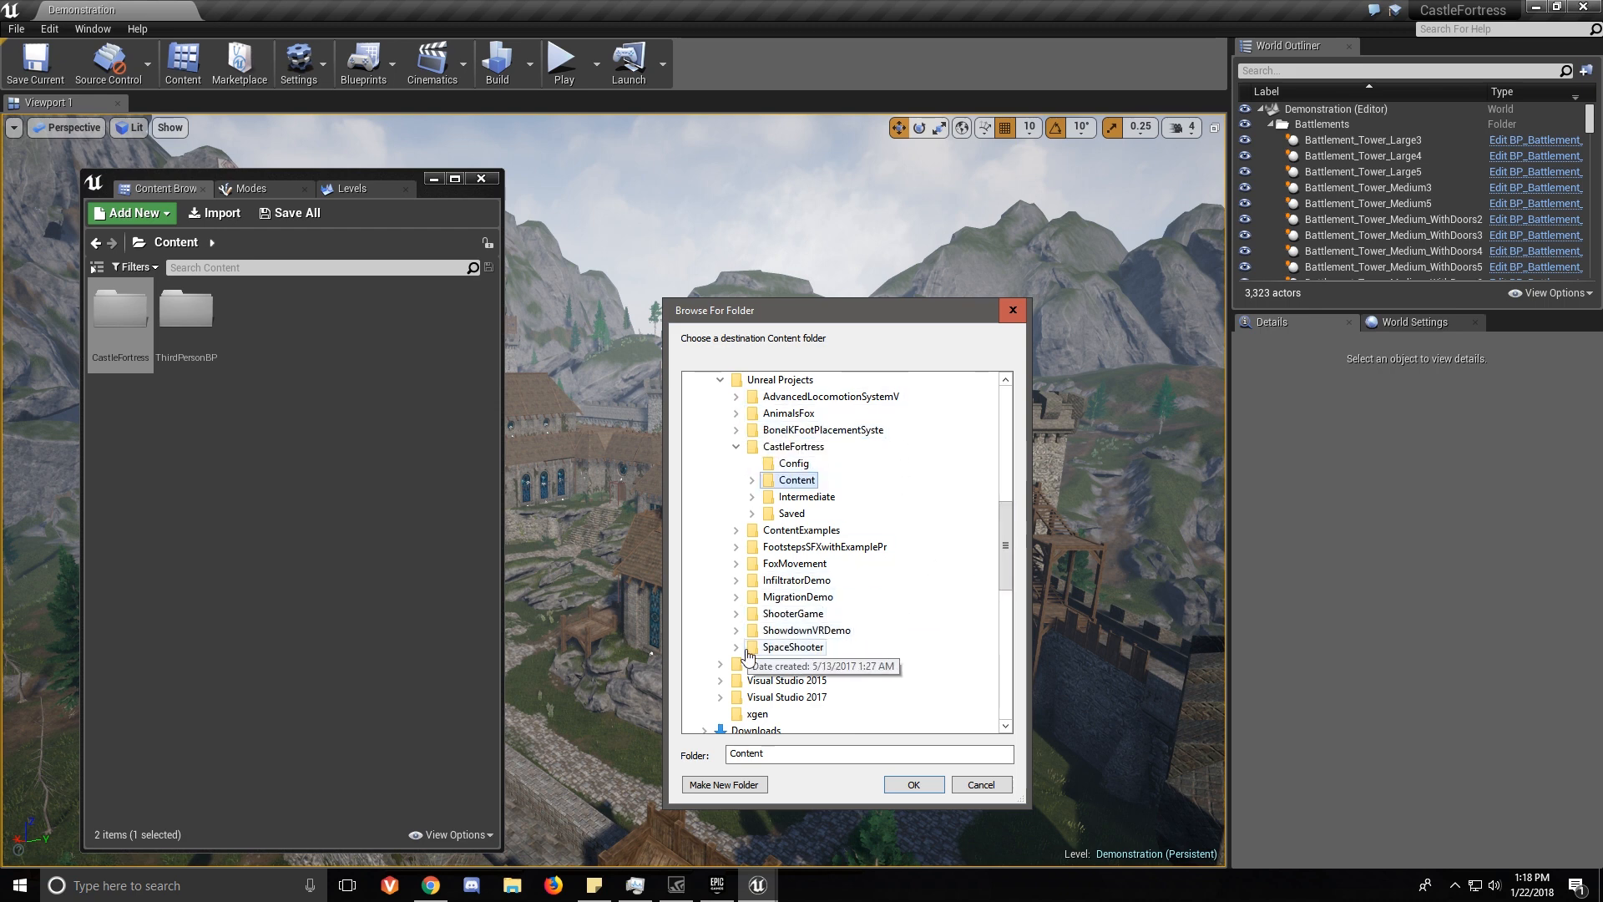
{"action": "mouse_move", "coordinate": [752, 600]}
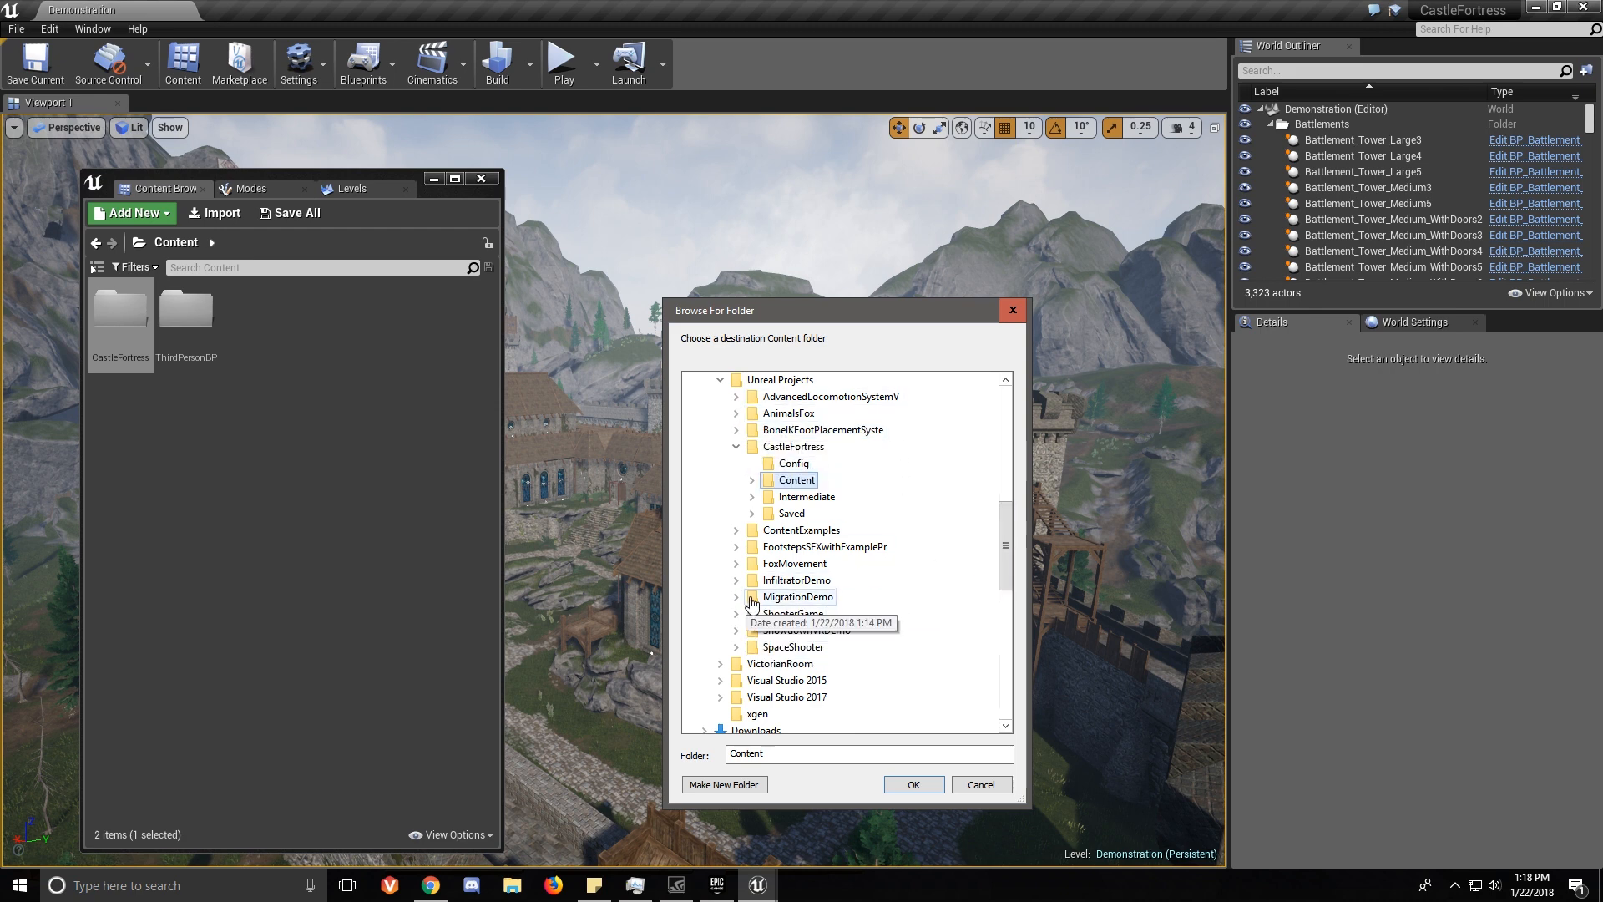
{"action": "left_click", "coordinate": [736, 596]}
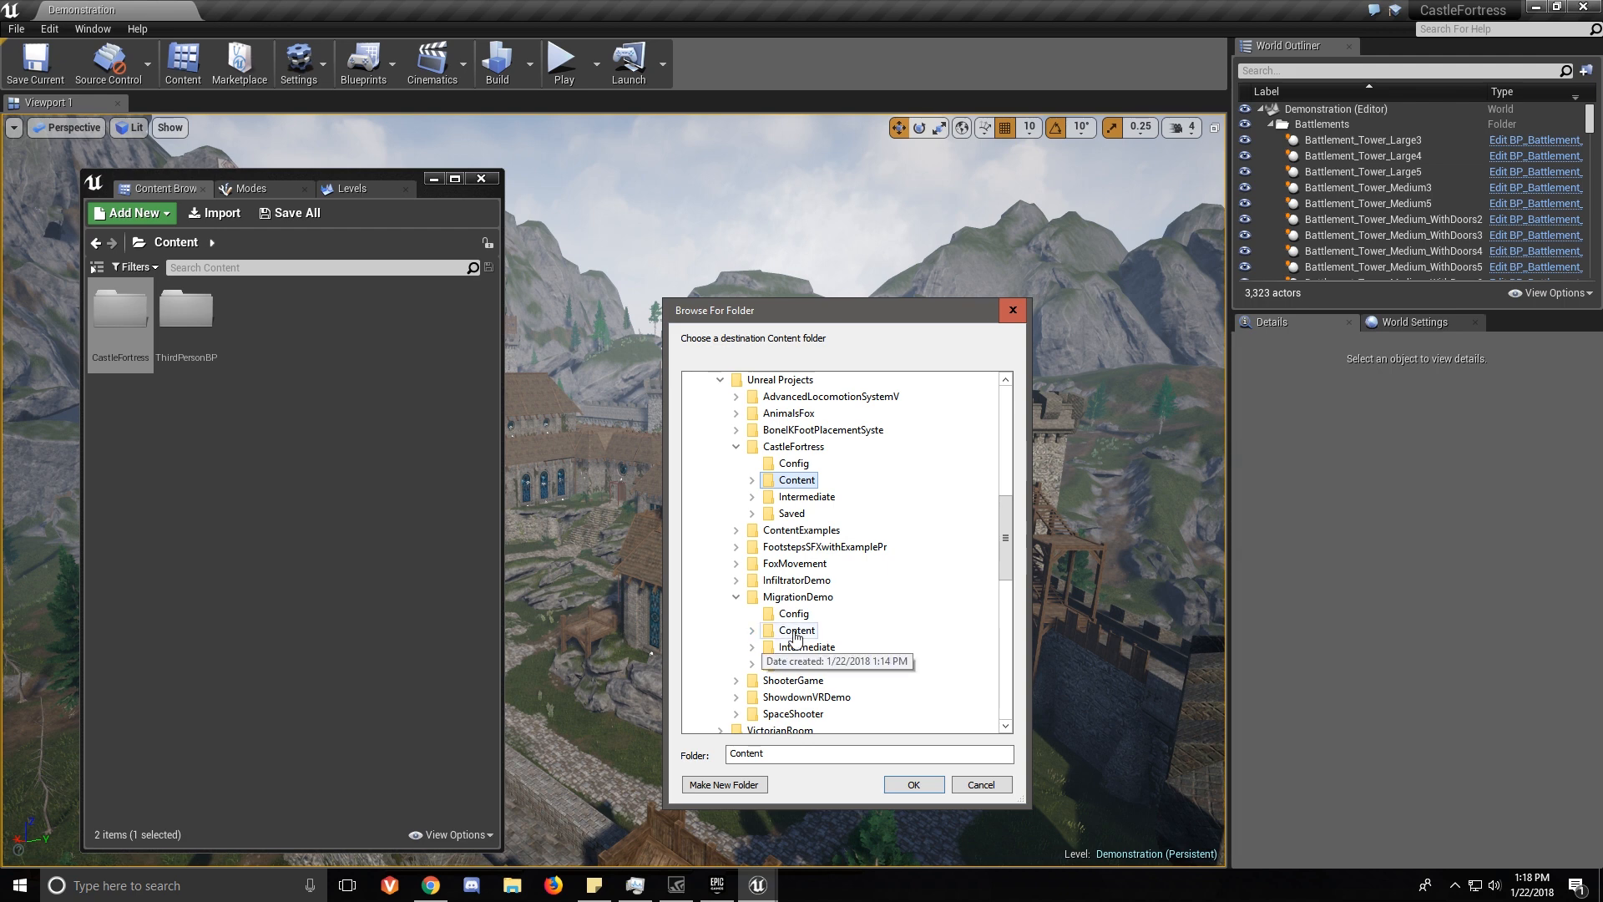
{"action": "left_click", "coordinate": [752, 629]}
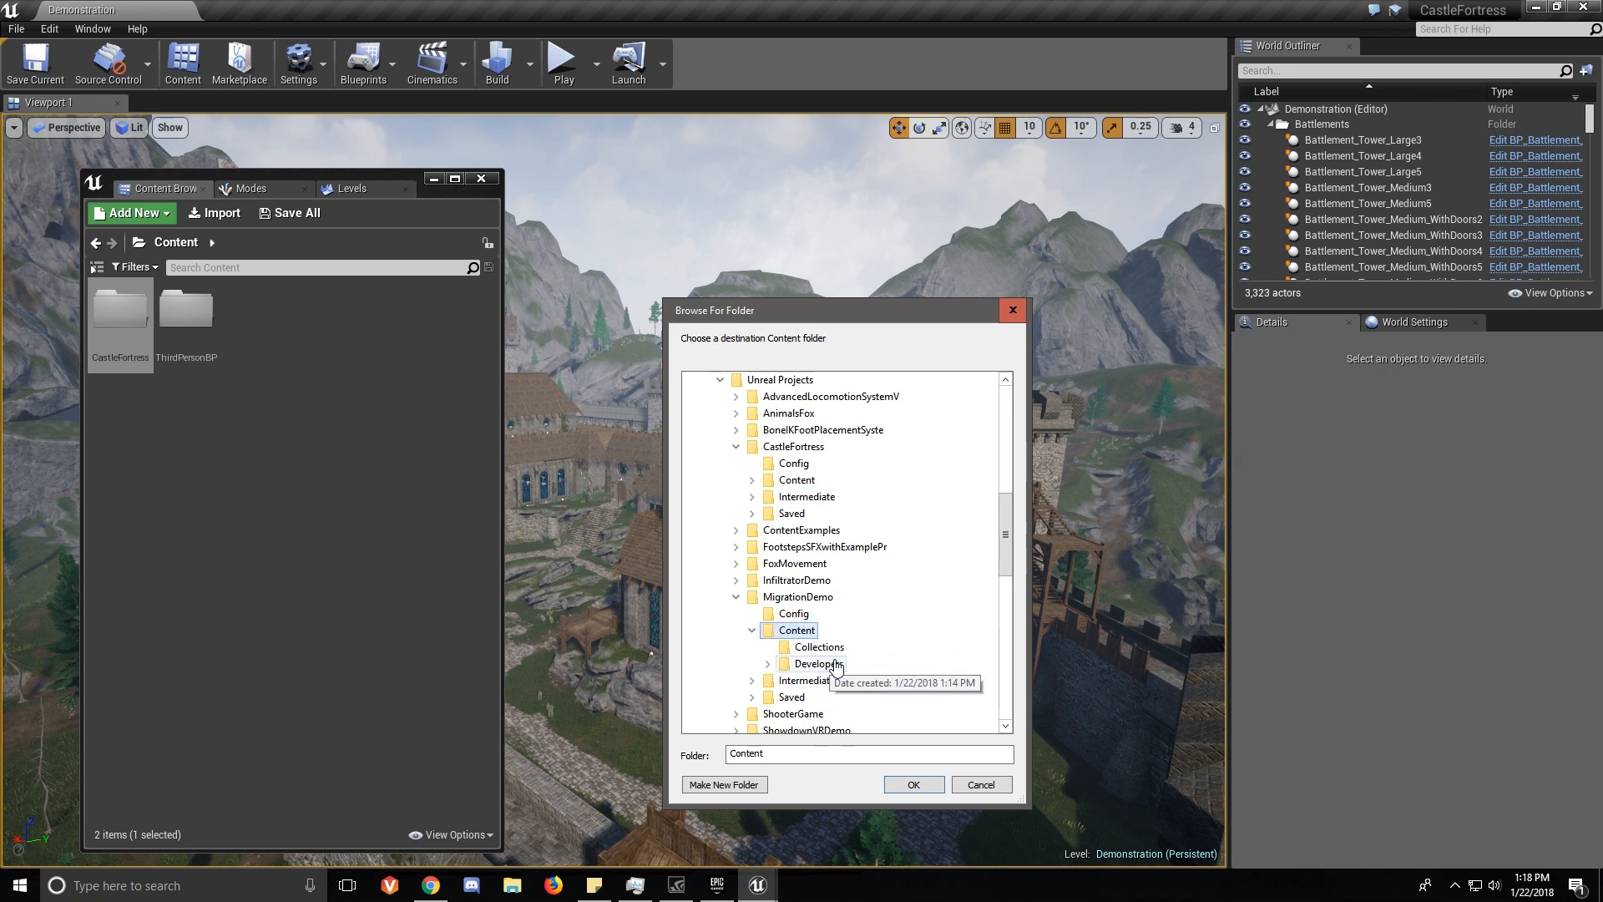
{"action": "mouse_move", "coordinate": [820, 645]}
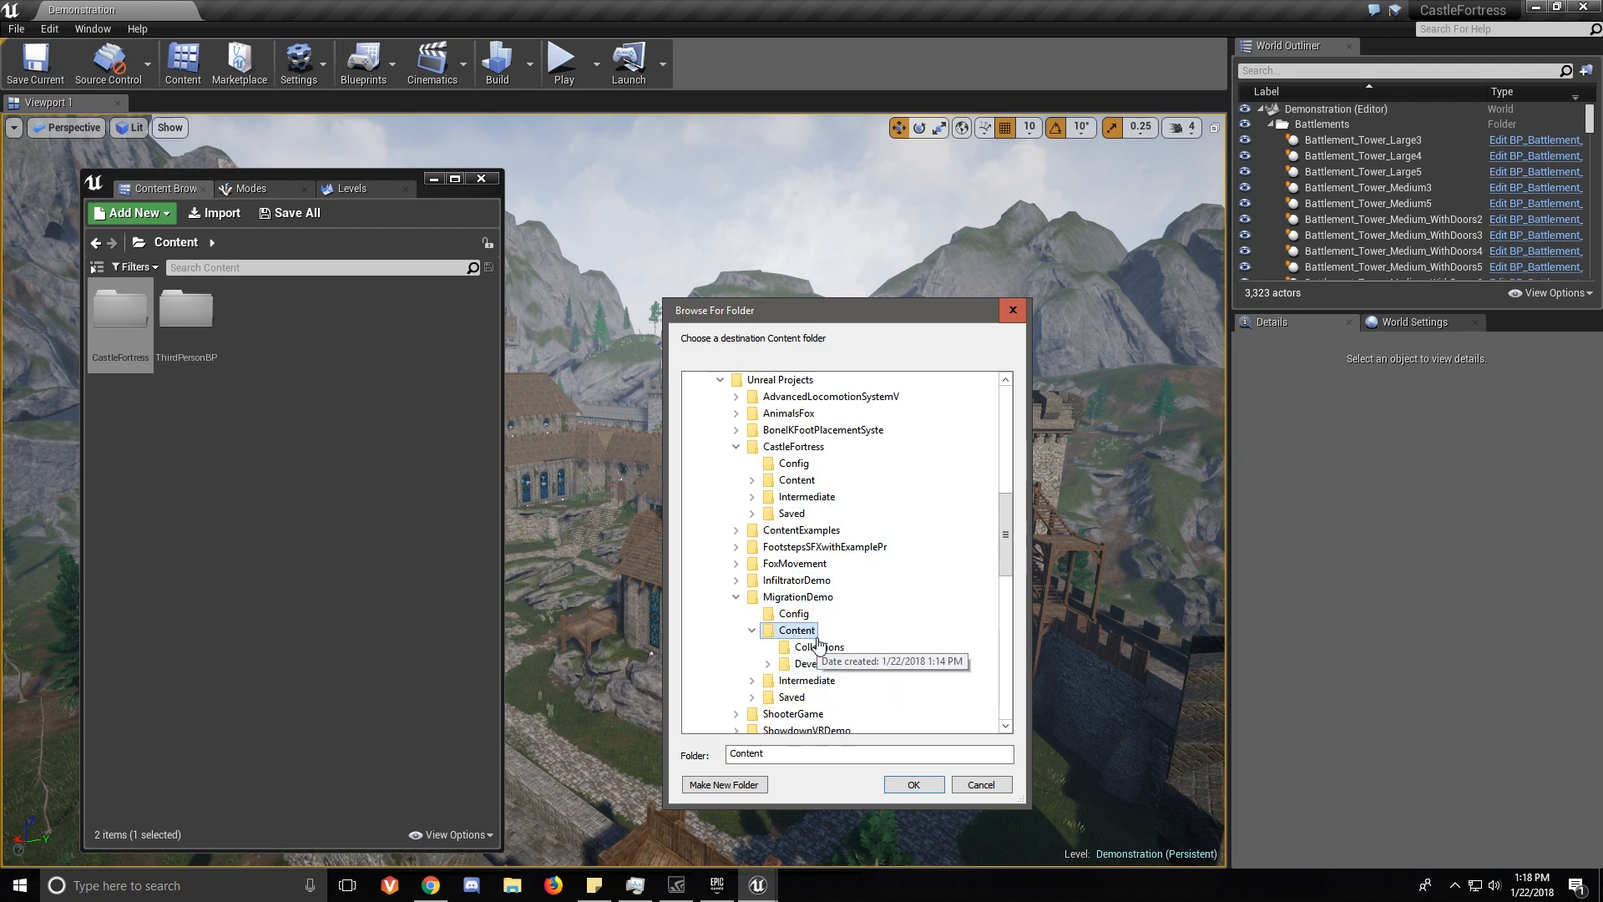
{"action": "left_click", "coordinate": [752, 480]}
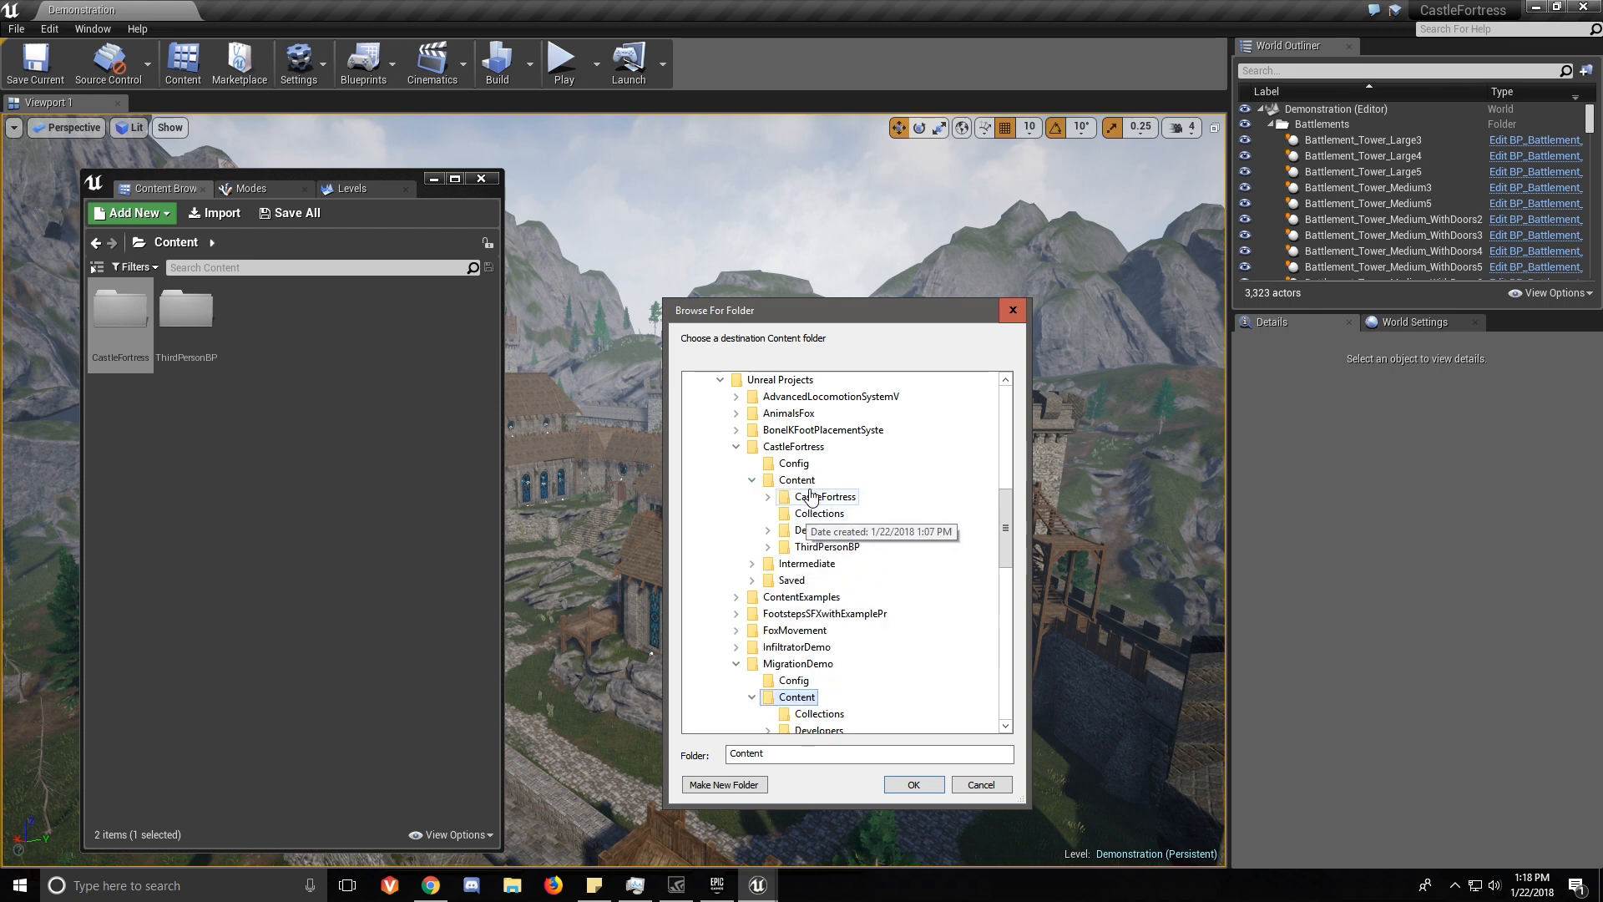
{"action": "mouse_move", "coordinate": [812, 547]}
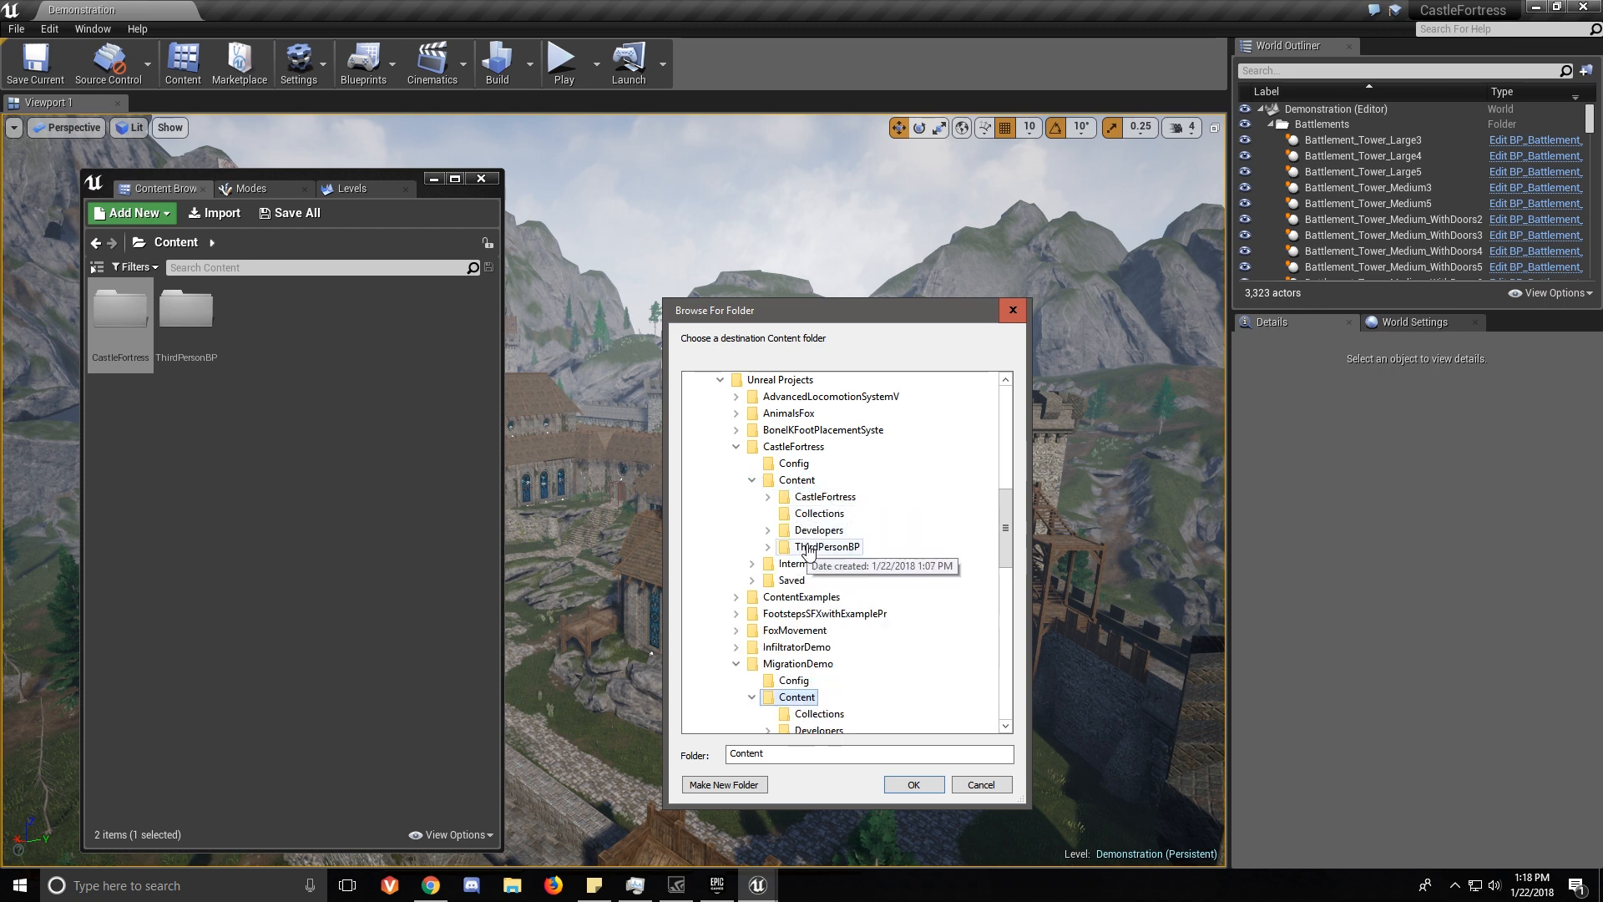
{"action": "mouse_move", "coordinate": [819, 512]}
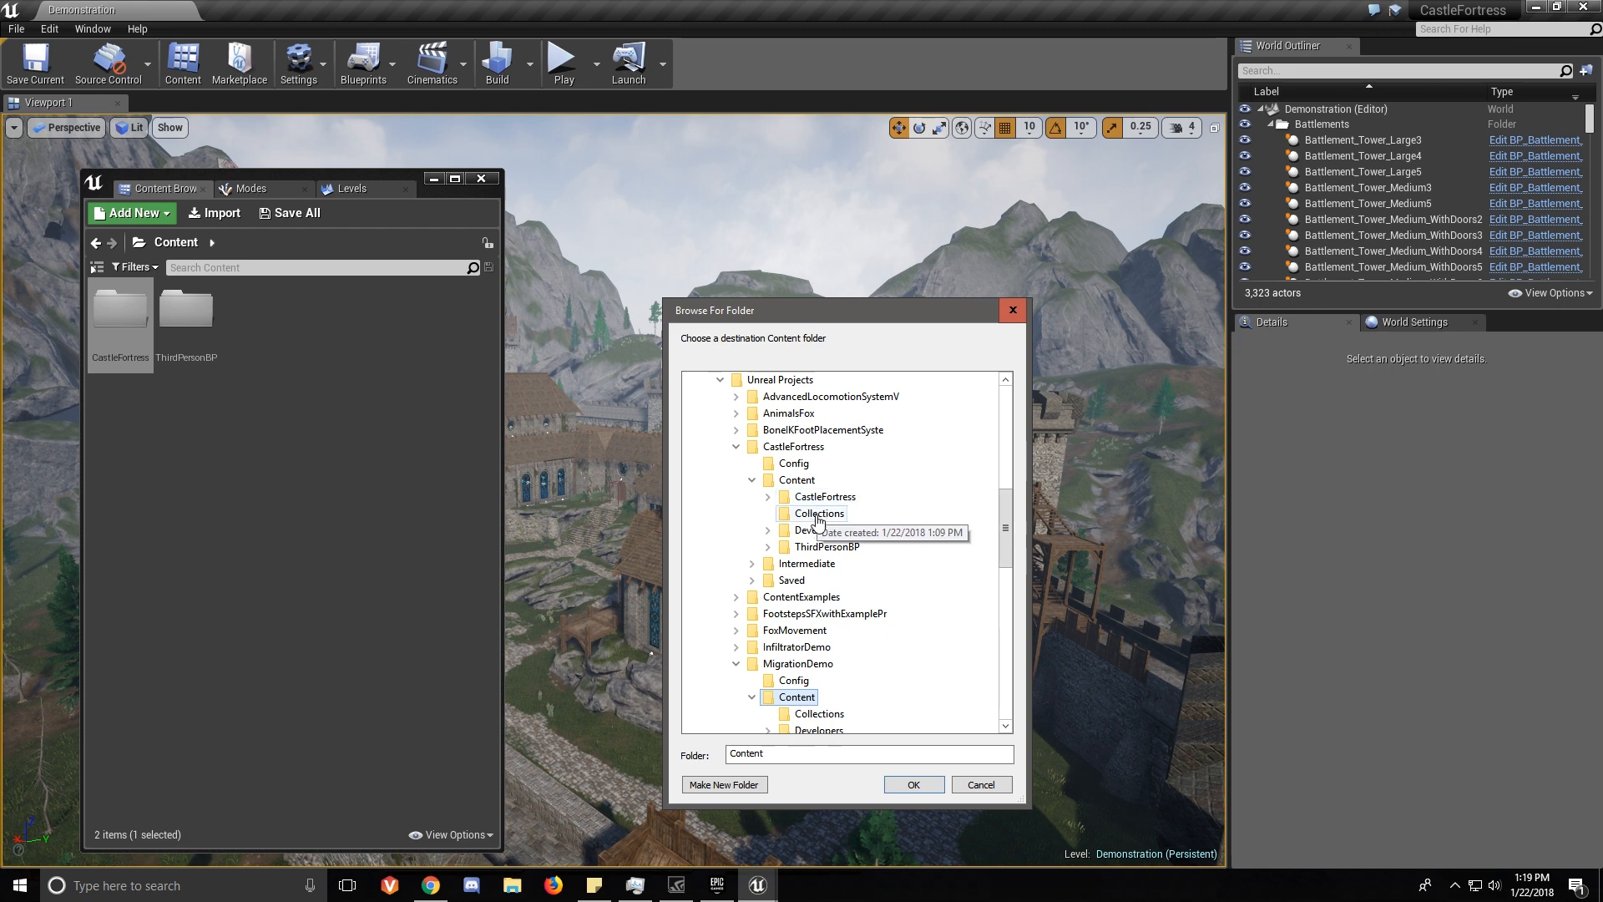
{"action": "mouse_move", "coordinate": [824, 497]}
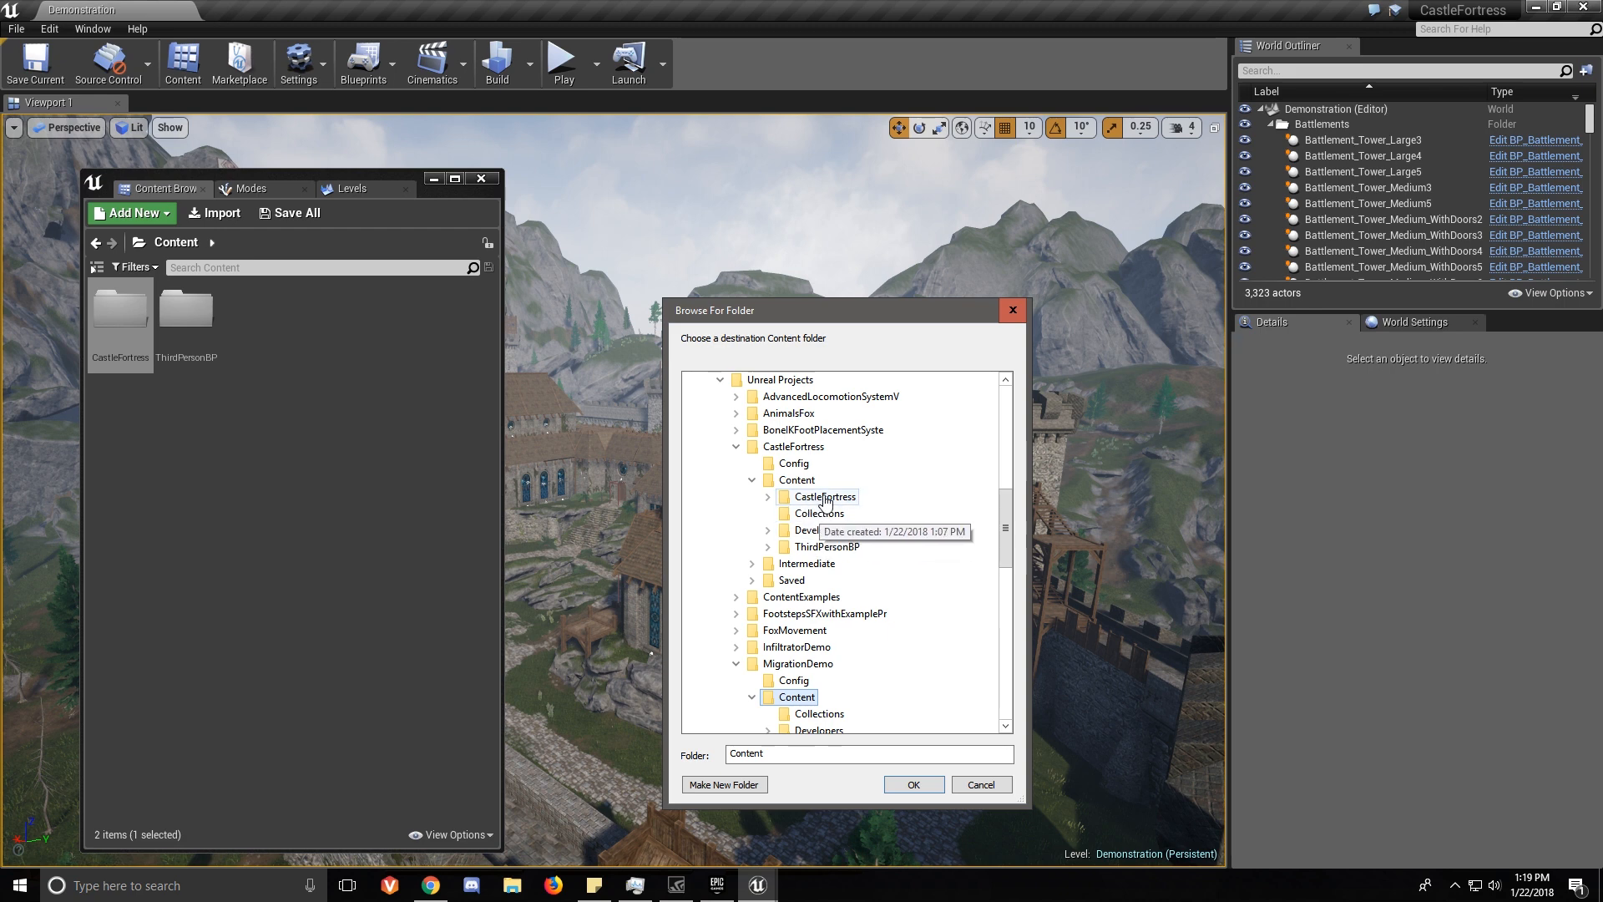
{"action": "mouse_move", "coordinate": [787, 705]}
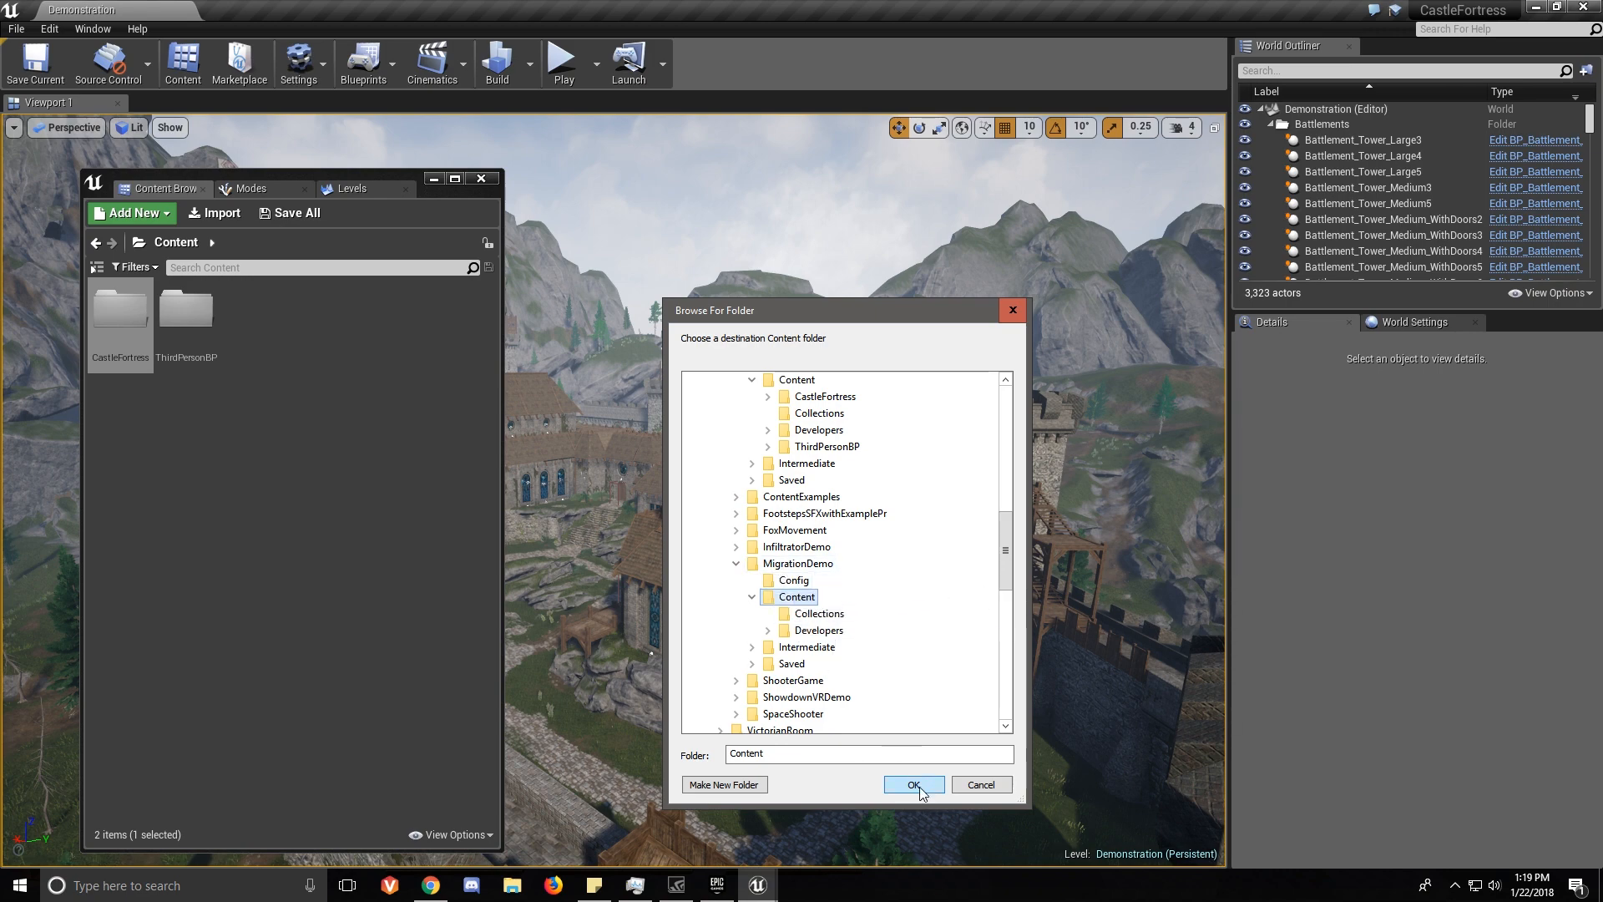
Confirm the migration, check the log of 657 copied files, and close it.
{"action": "left_click", "coordinate": [913, 784]}
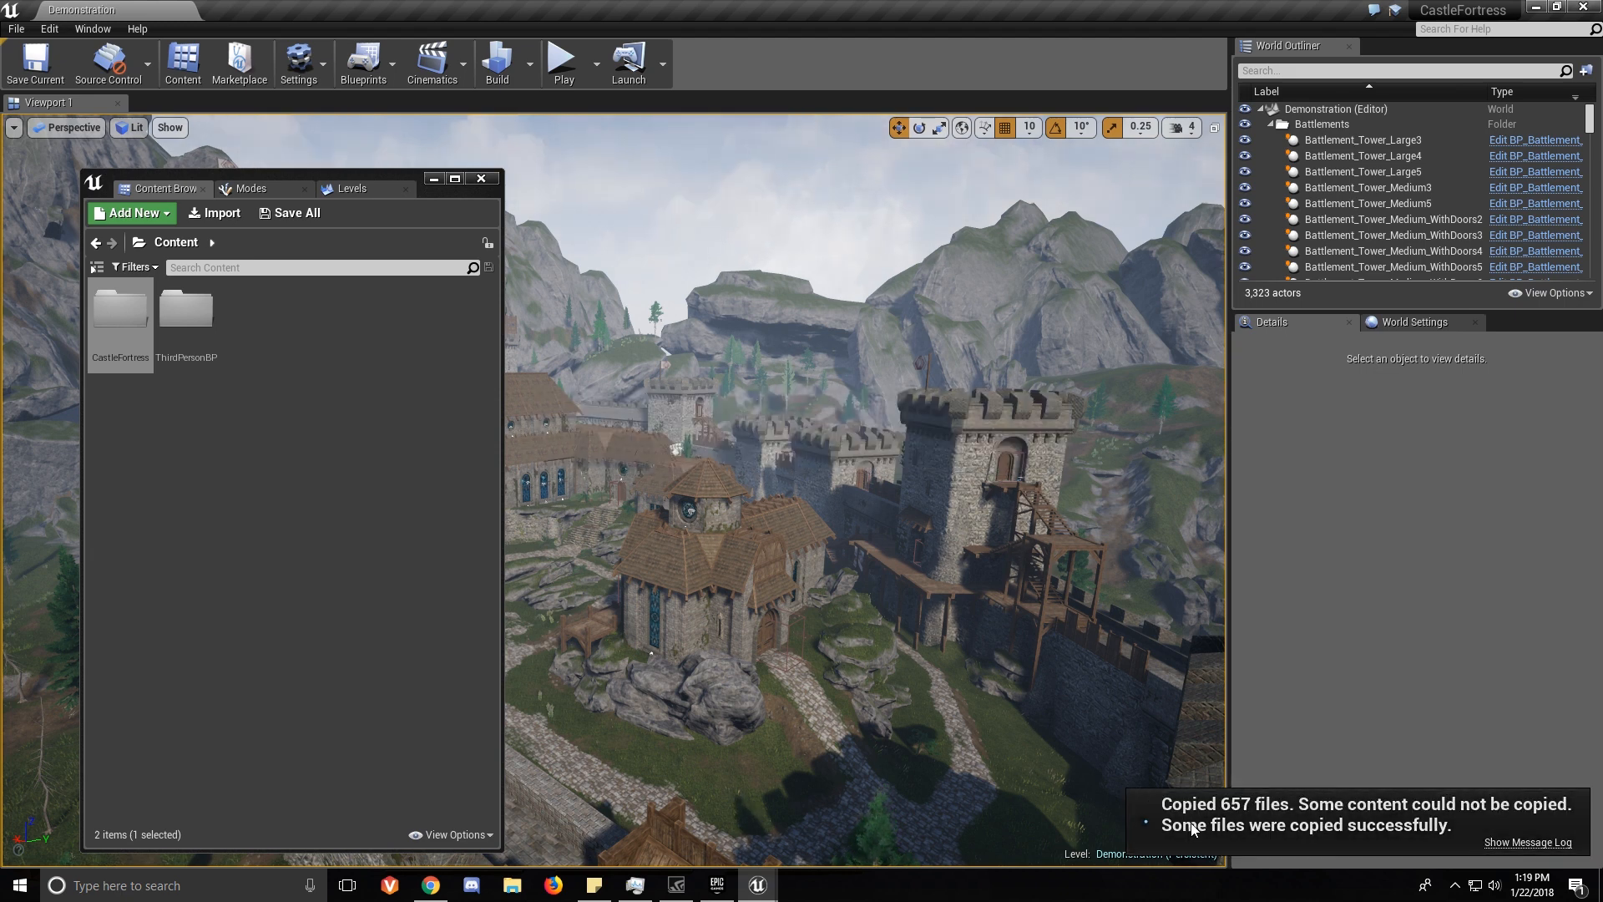
{"action": "left_click", "coordinate": [1527, 842]}
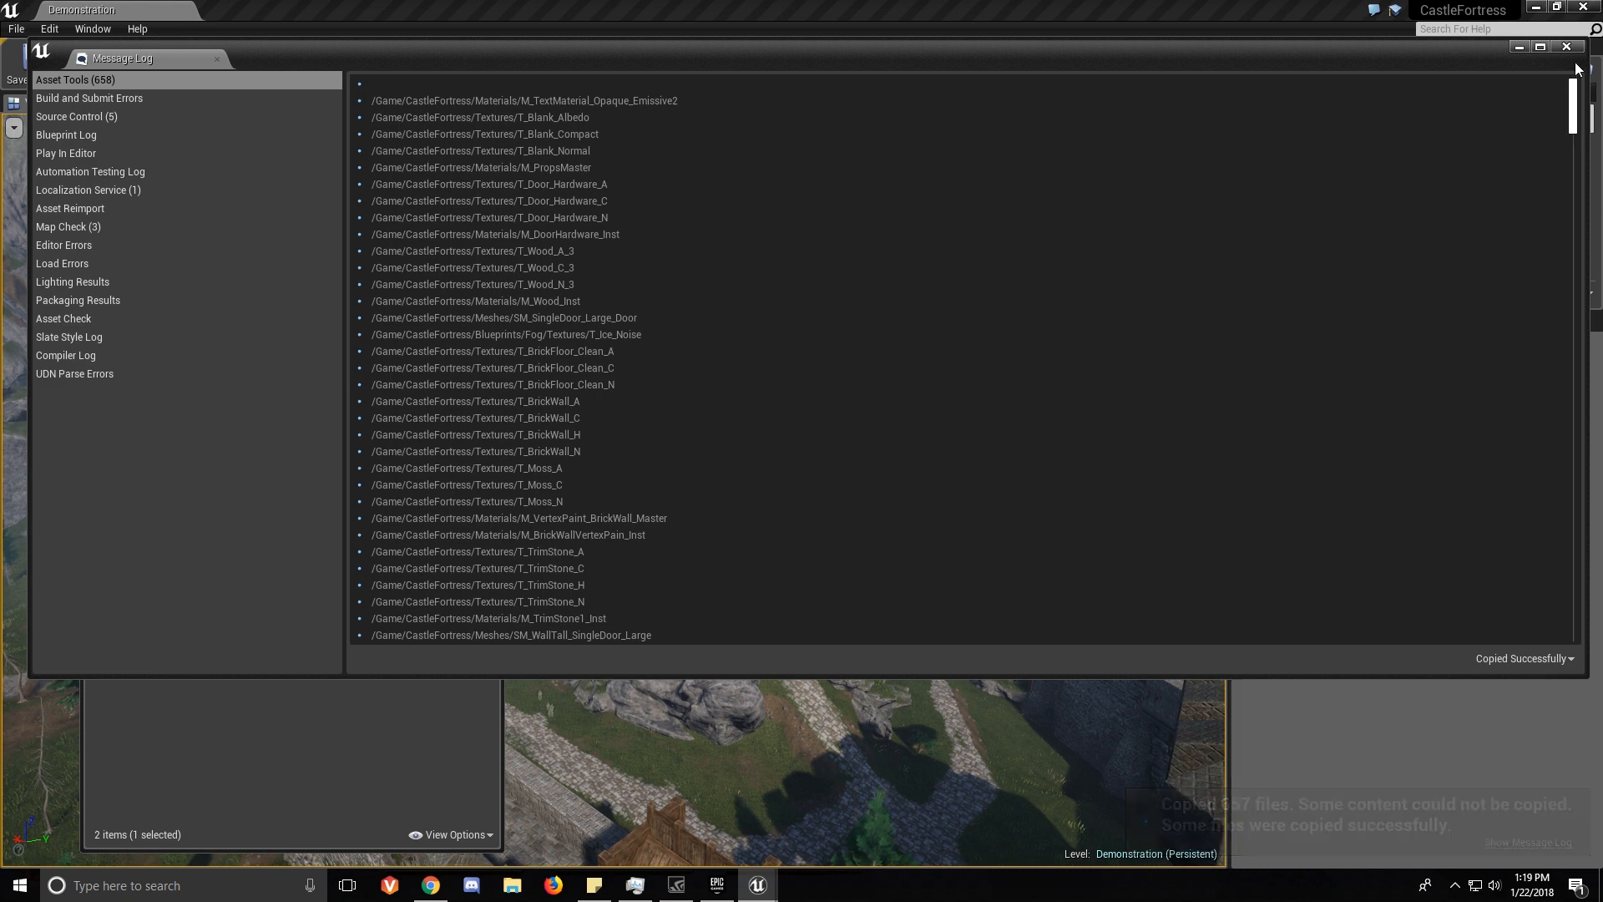
{"action": "left_click", "coordinate": [1564, 46]}
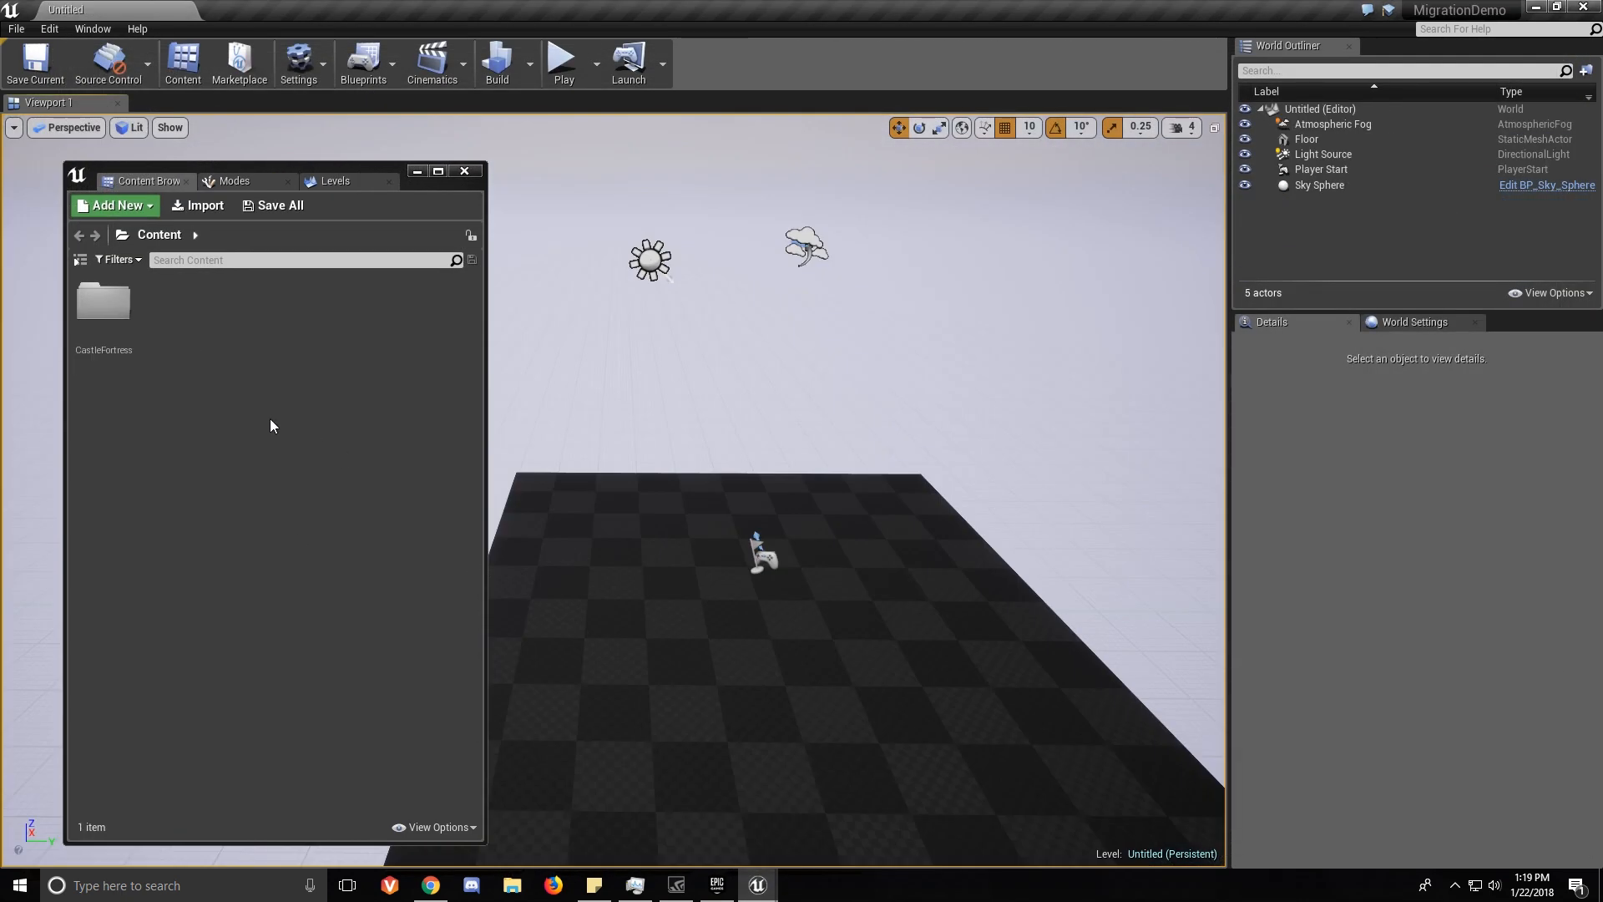
Open the migrated CastleFortress folder and browse its Materials subfolder of 86 materials.
{"action": "double_click", "coordinate": [102, 301]}
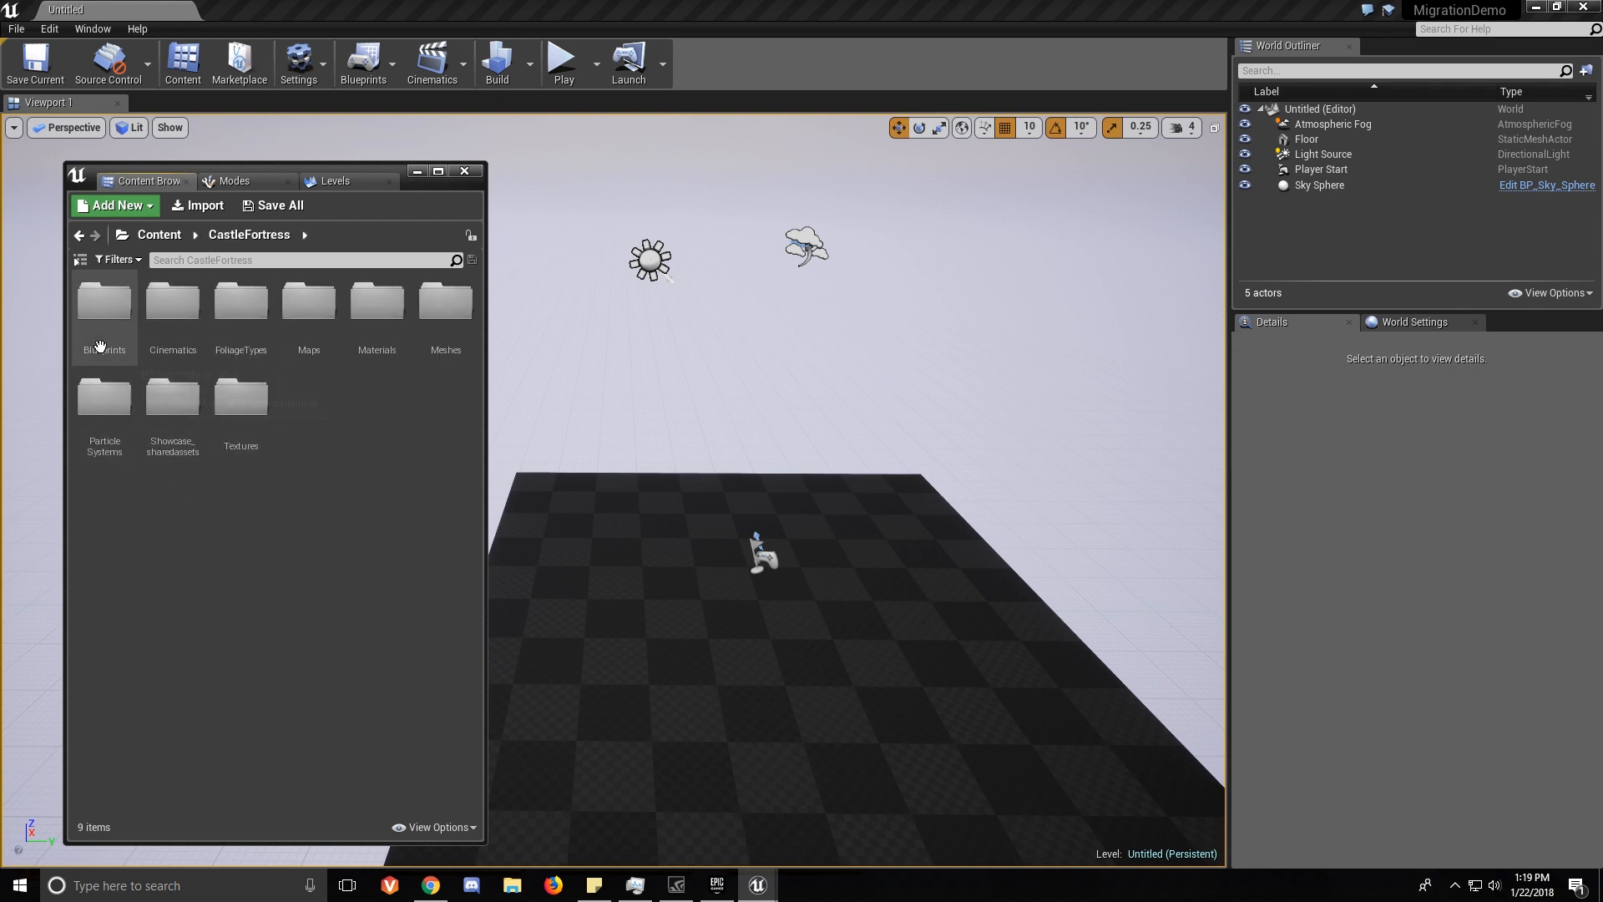
{"action": "left_click", "coordinate": [376, 300]}
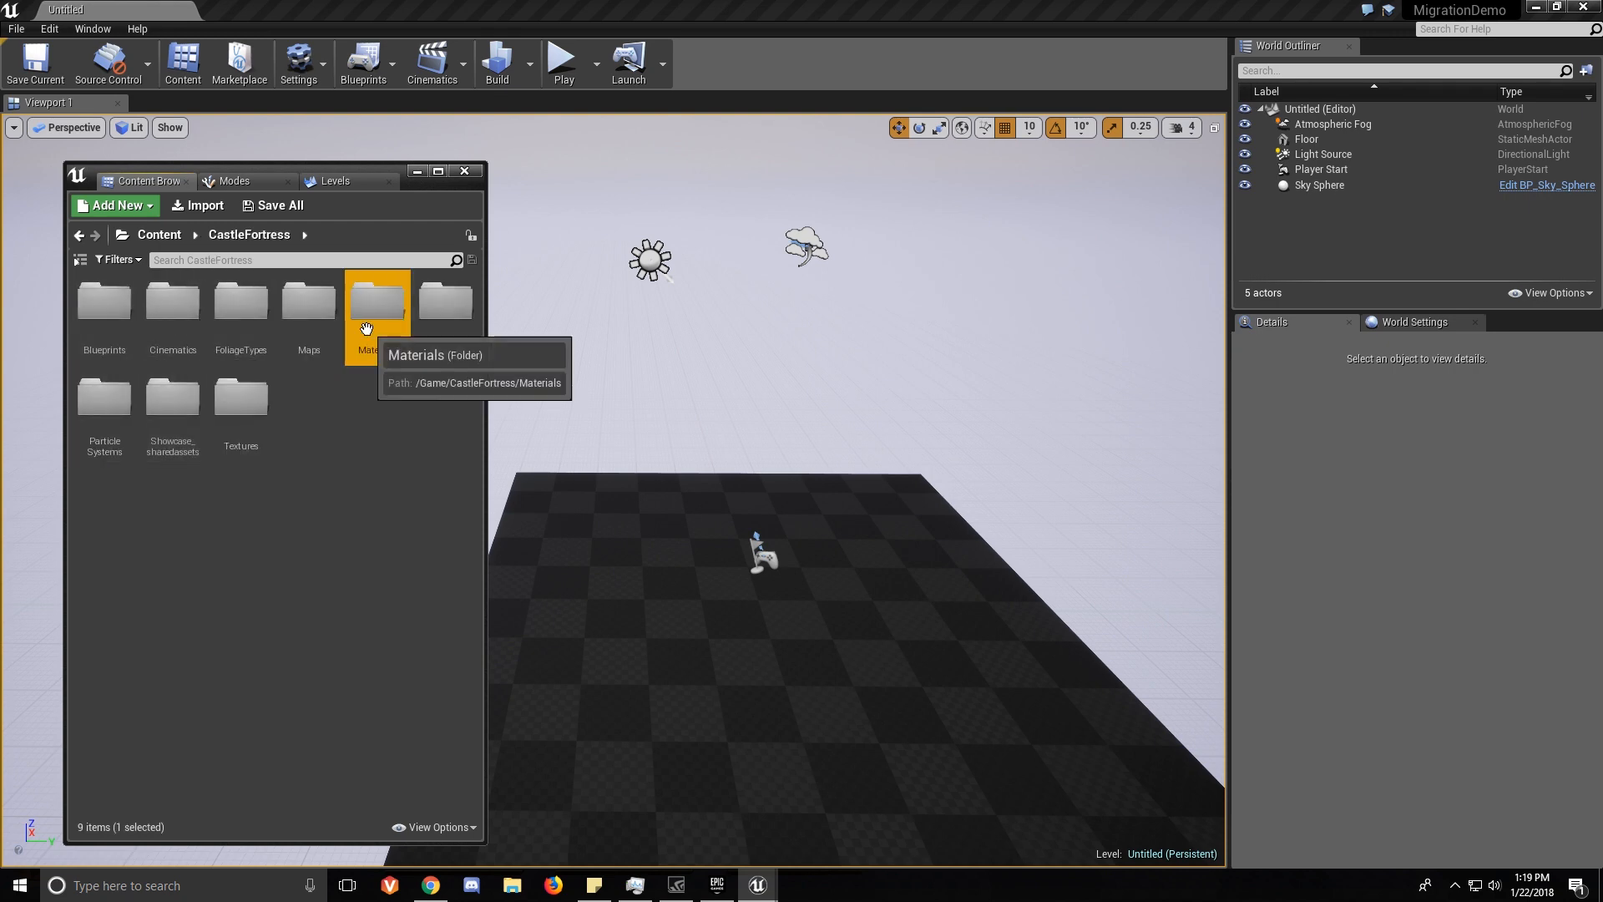
{"action": "double_click", "coordinate": [378, 300]}
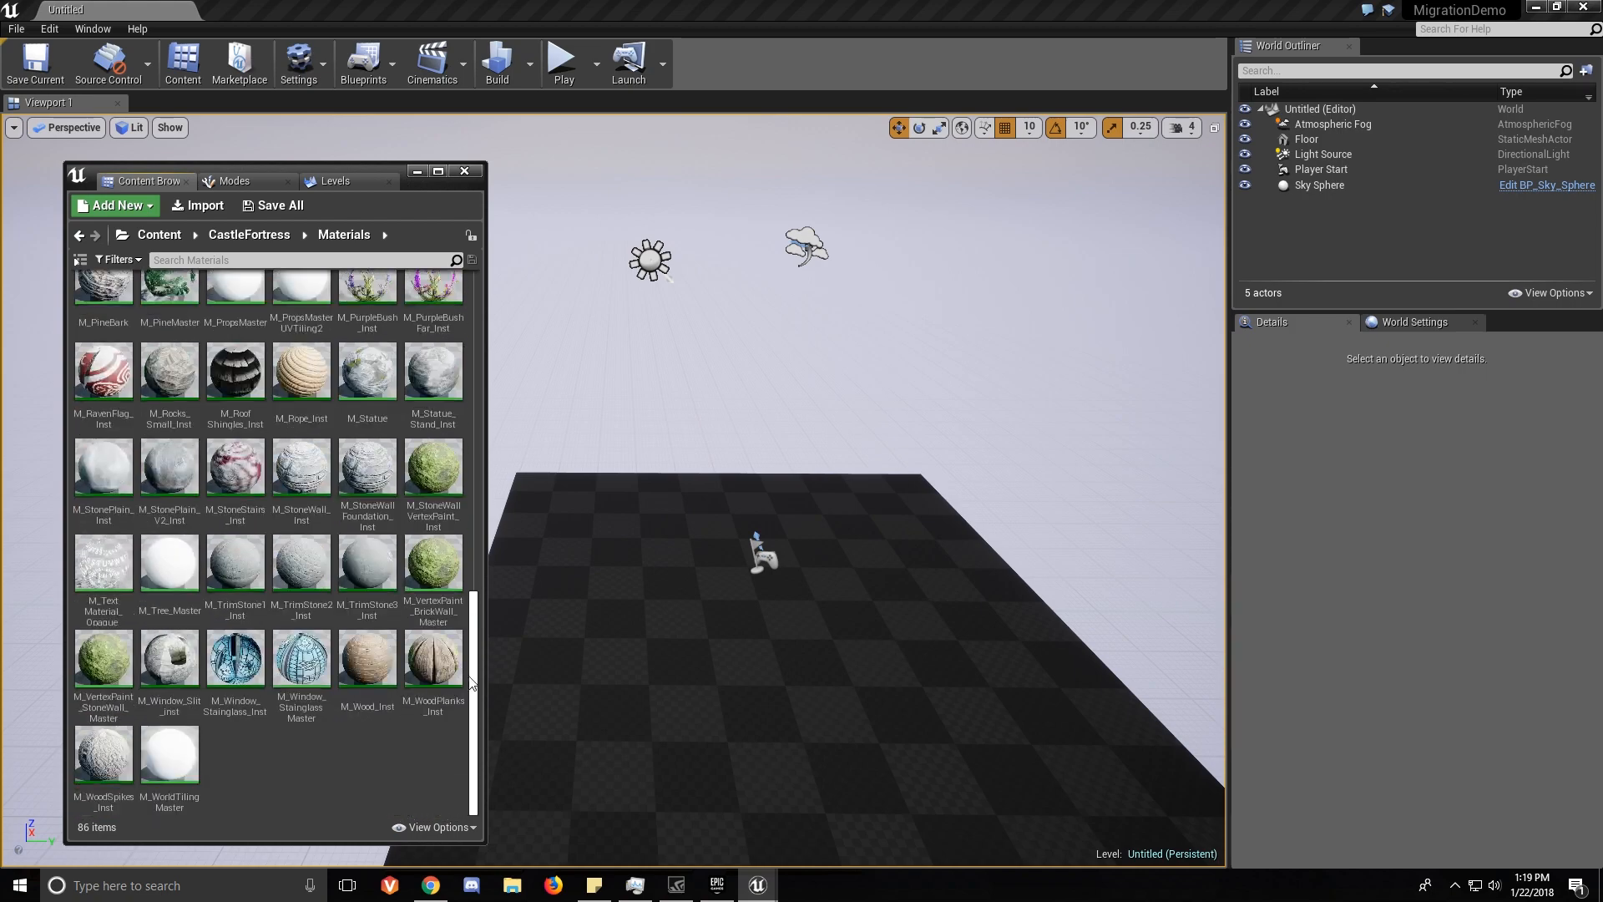
{"action": "left_click", "coordinate": [248, 234]}
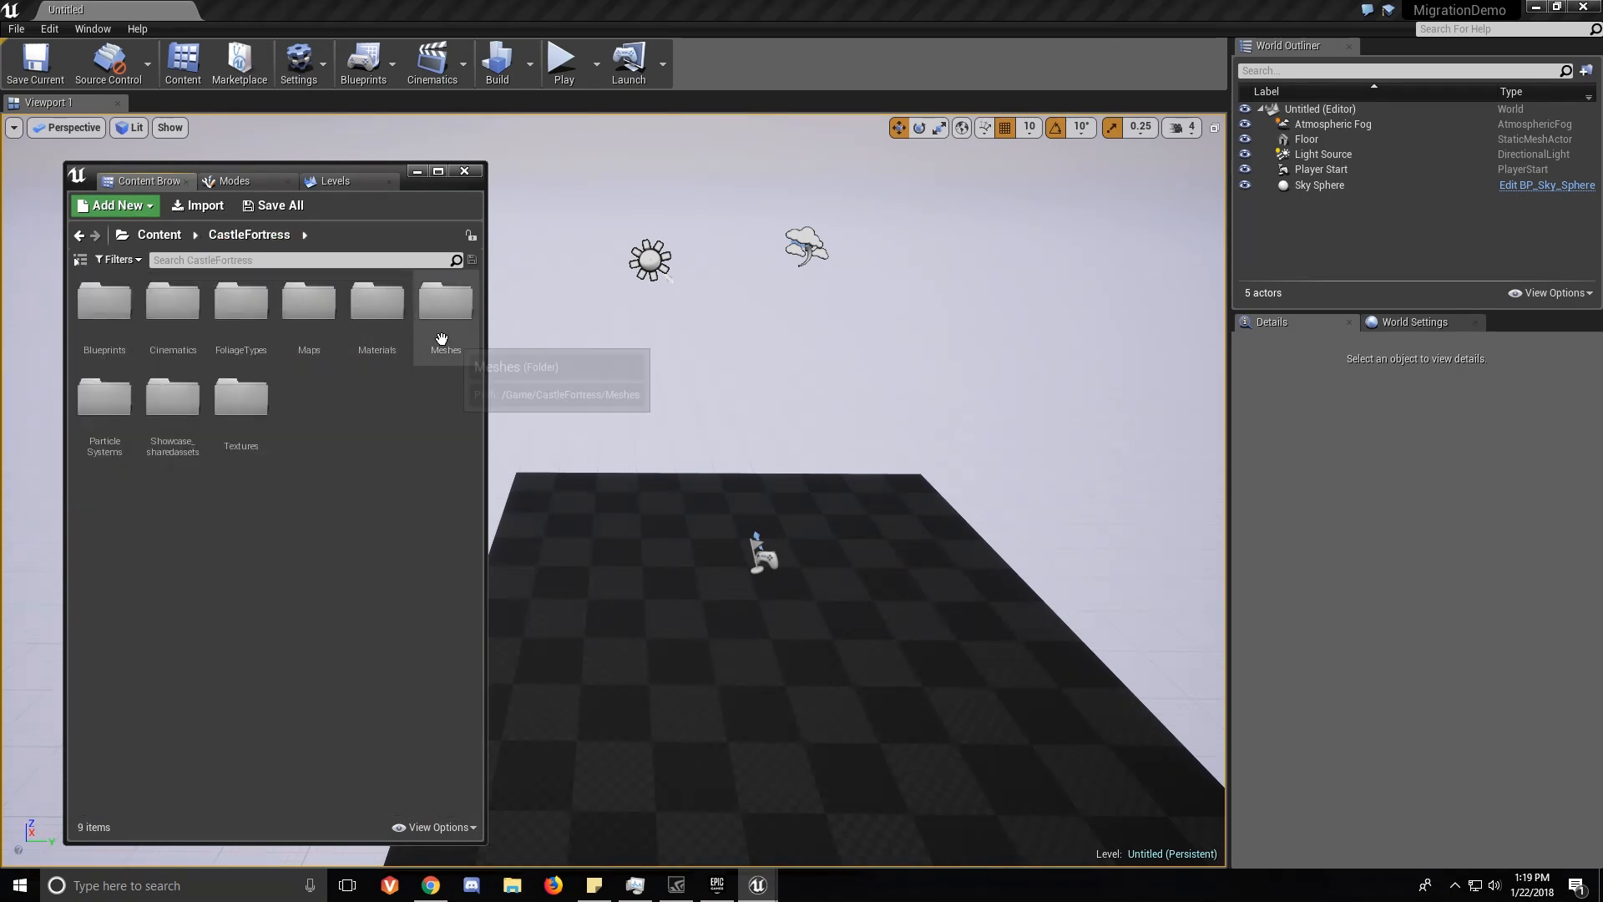
Scroll through the 246 meshes in Meshes, then return to CastleFortress.
{"action": "double_click", "coordinate": [445, 300]}
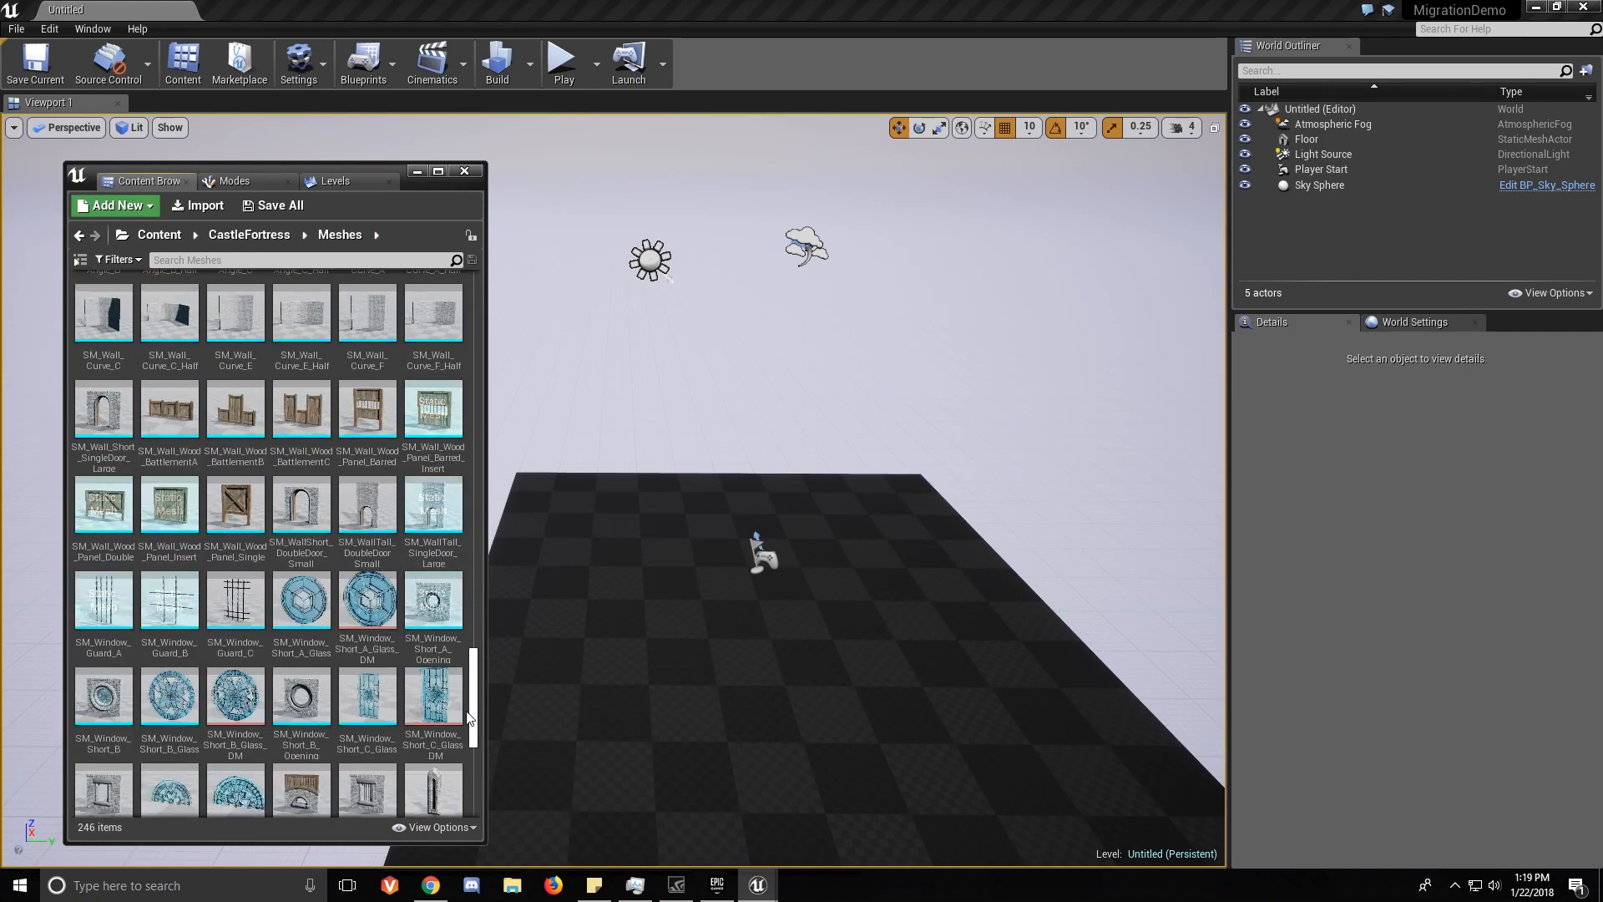
{"action": "scroll", "scroll_direction": "up", "scroll_amount": 3}
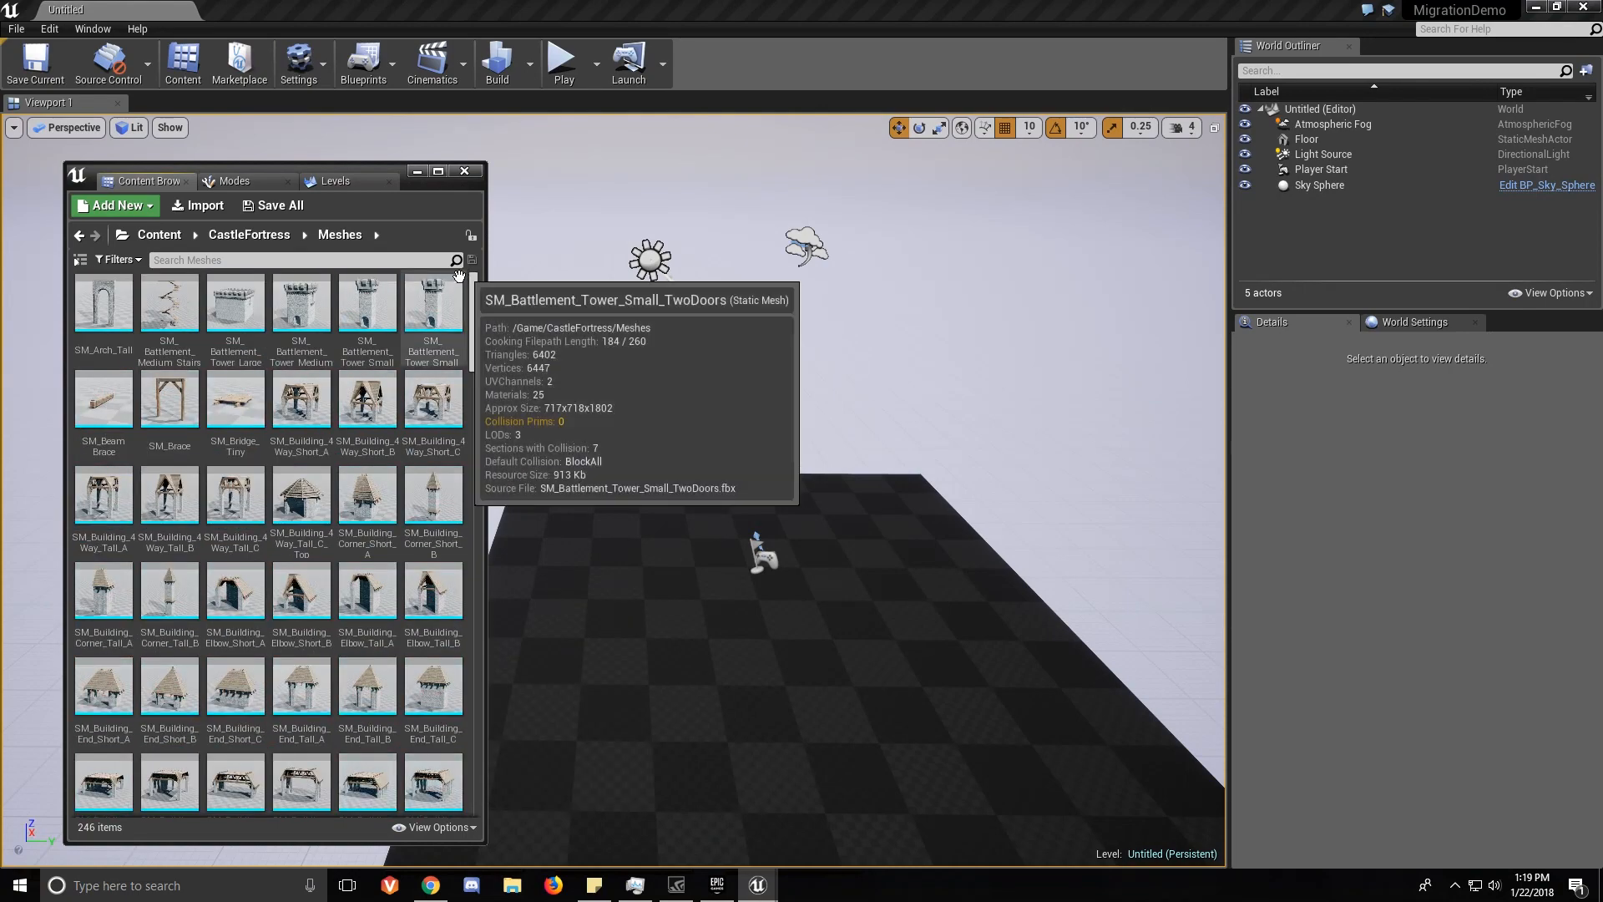
{"action": "mouse_move", "coordinate": [366, 501]}
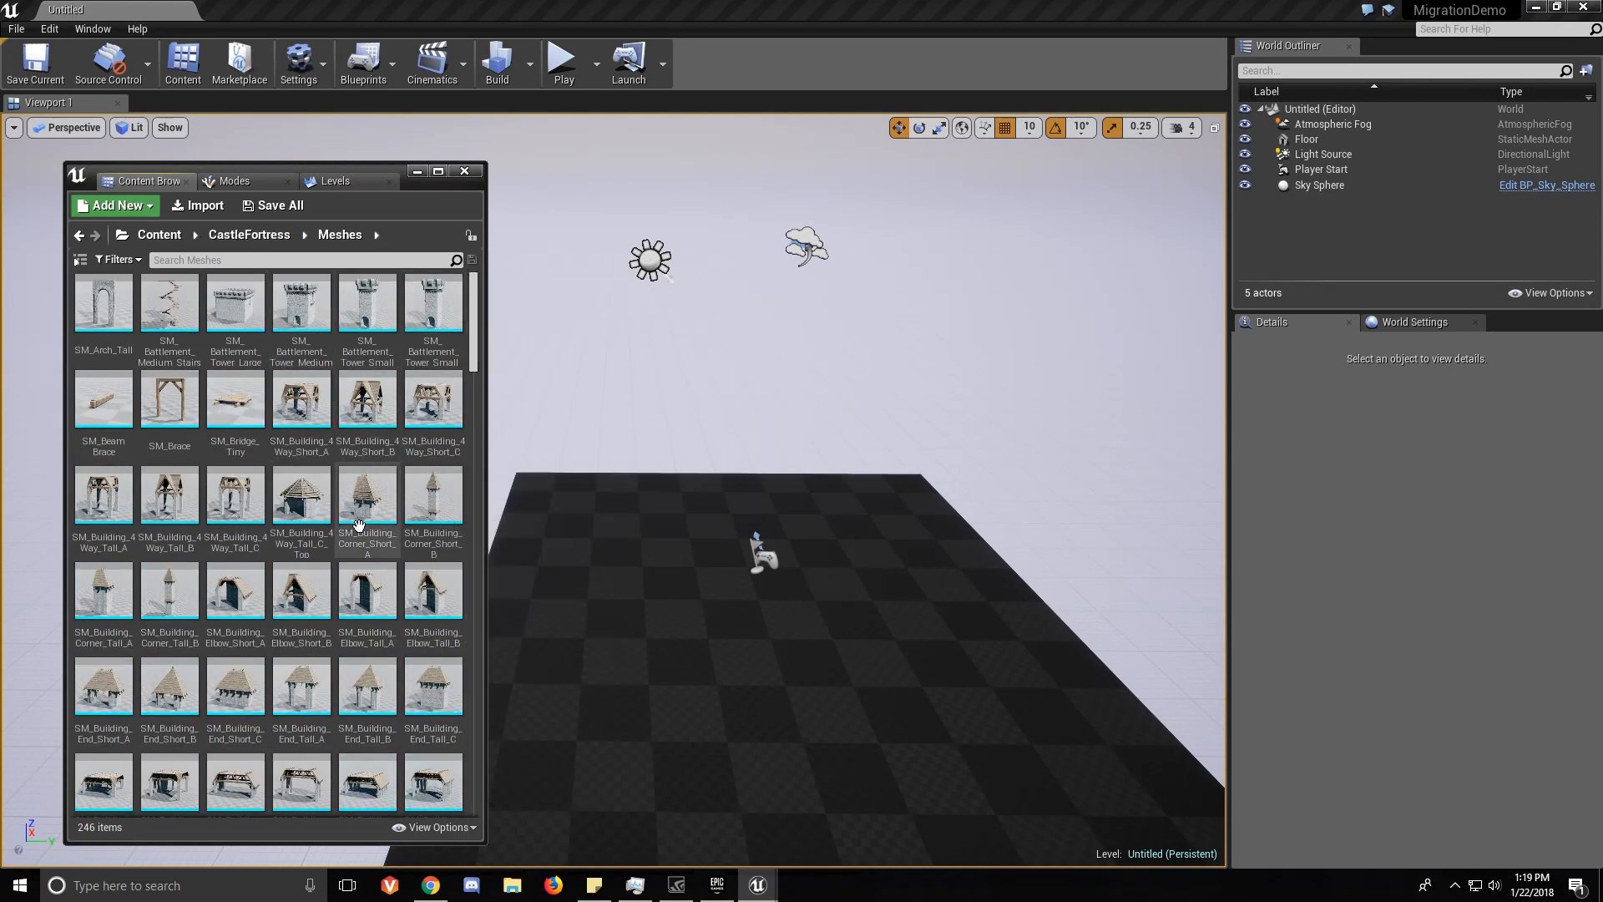
{"action": "scroll", "scroll_direction": "down", "scroll_amount": 3}
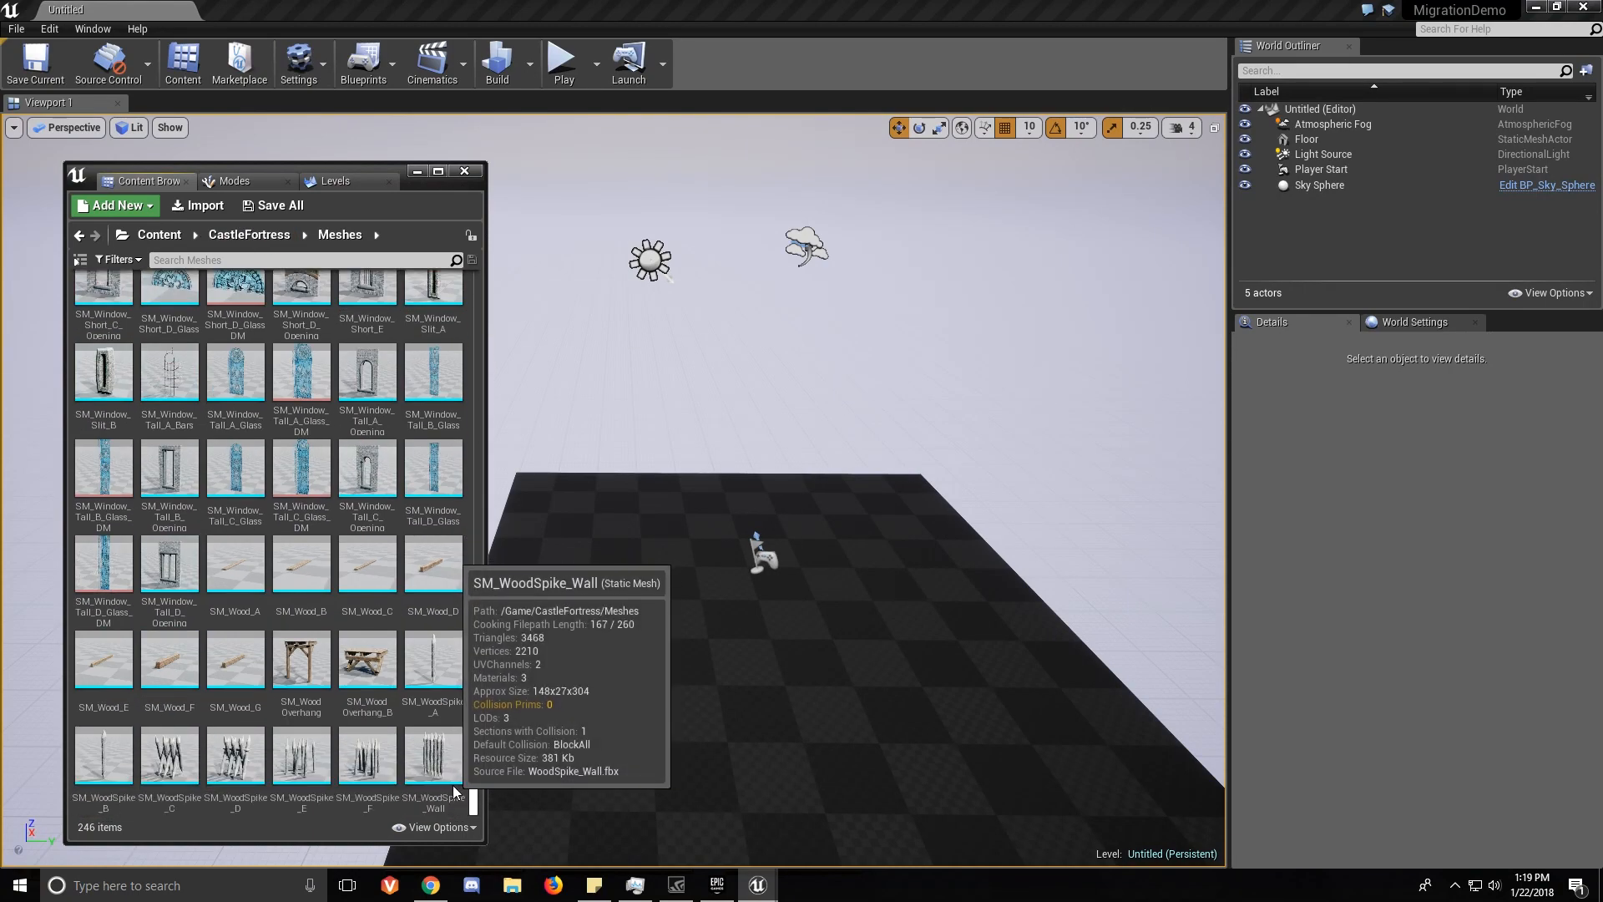
{"action": "left_click", "coordinate": [249, 234]}
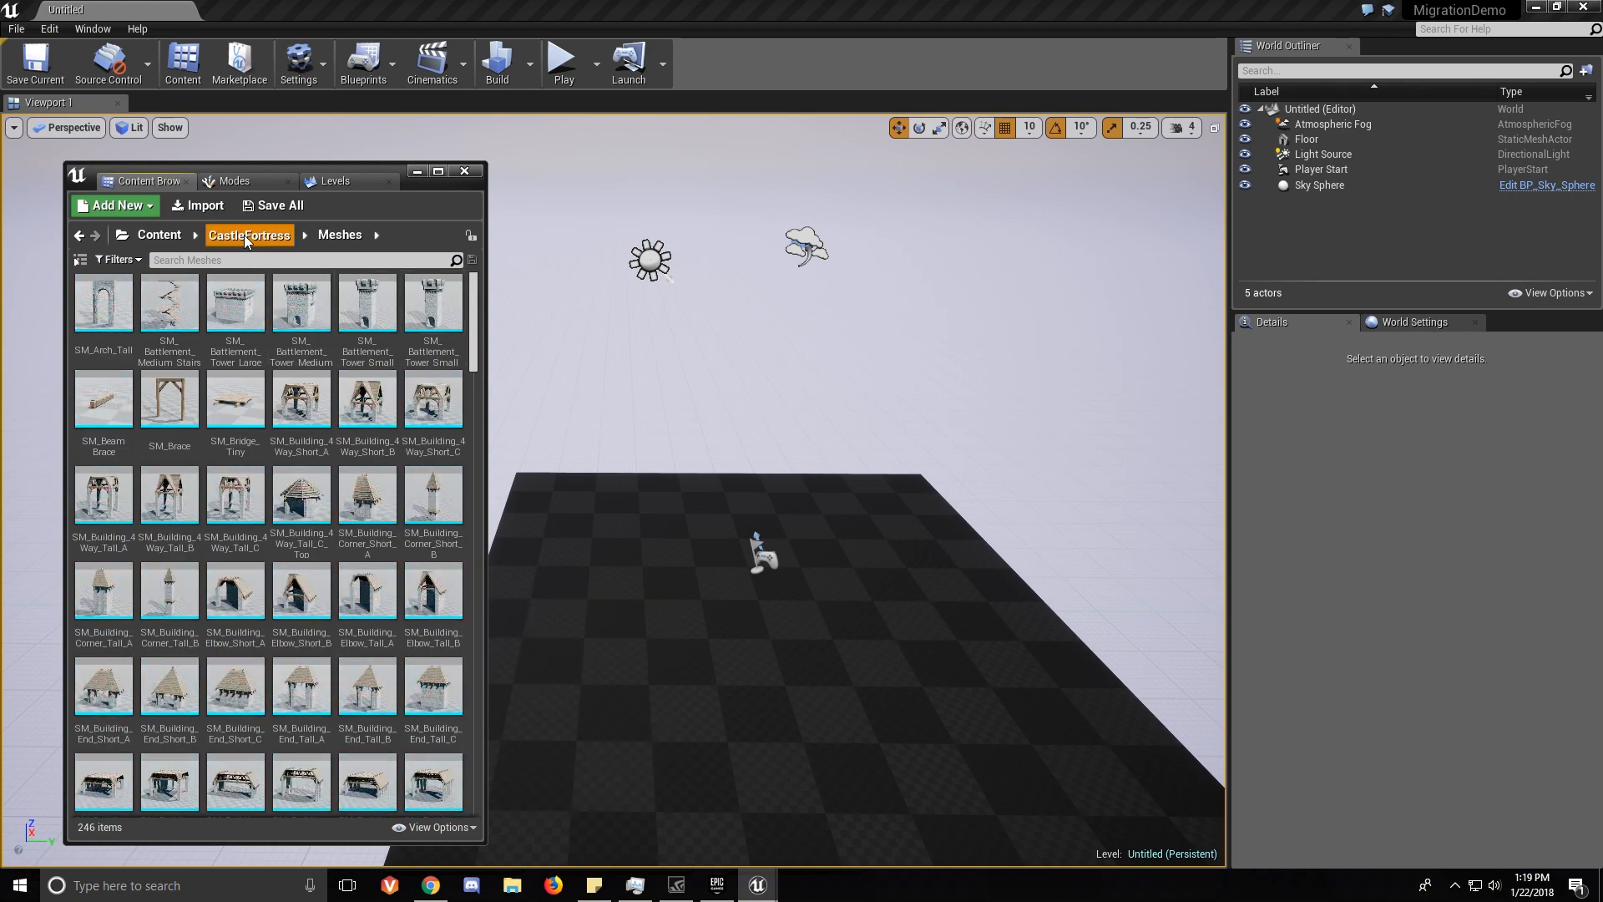
{"action": "left_click", "coordinate": [249, 234]}
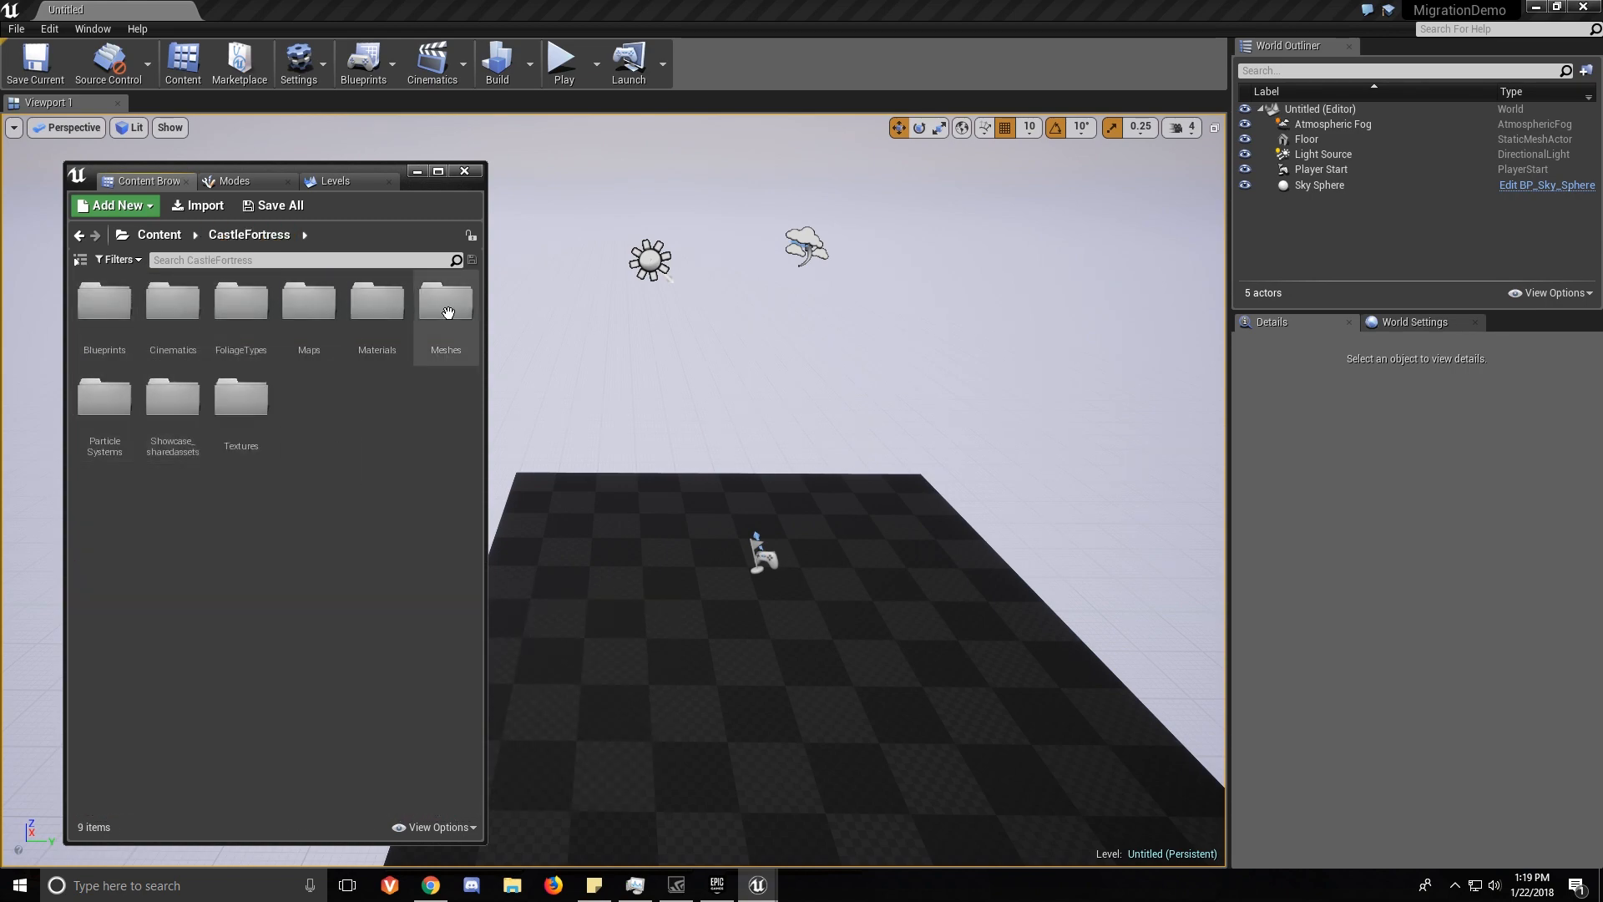
{"action": "left_click_drag", "start_coordinate": [274, 170], "coordinate": [260, 130]}
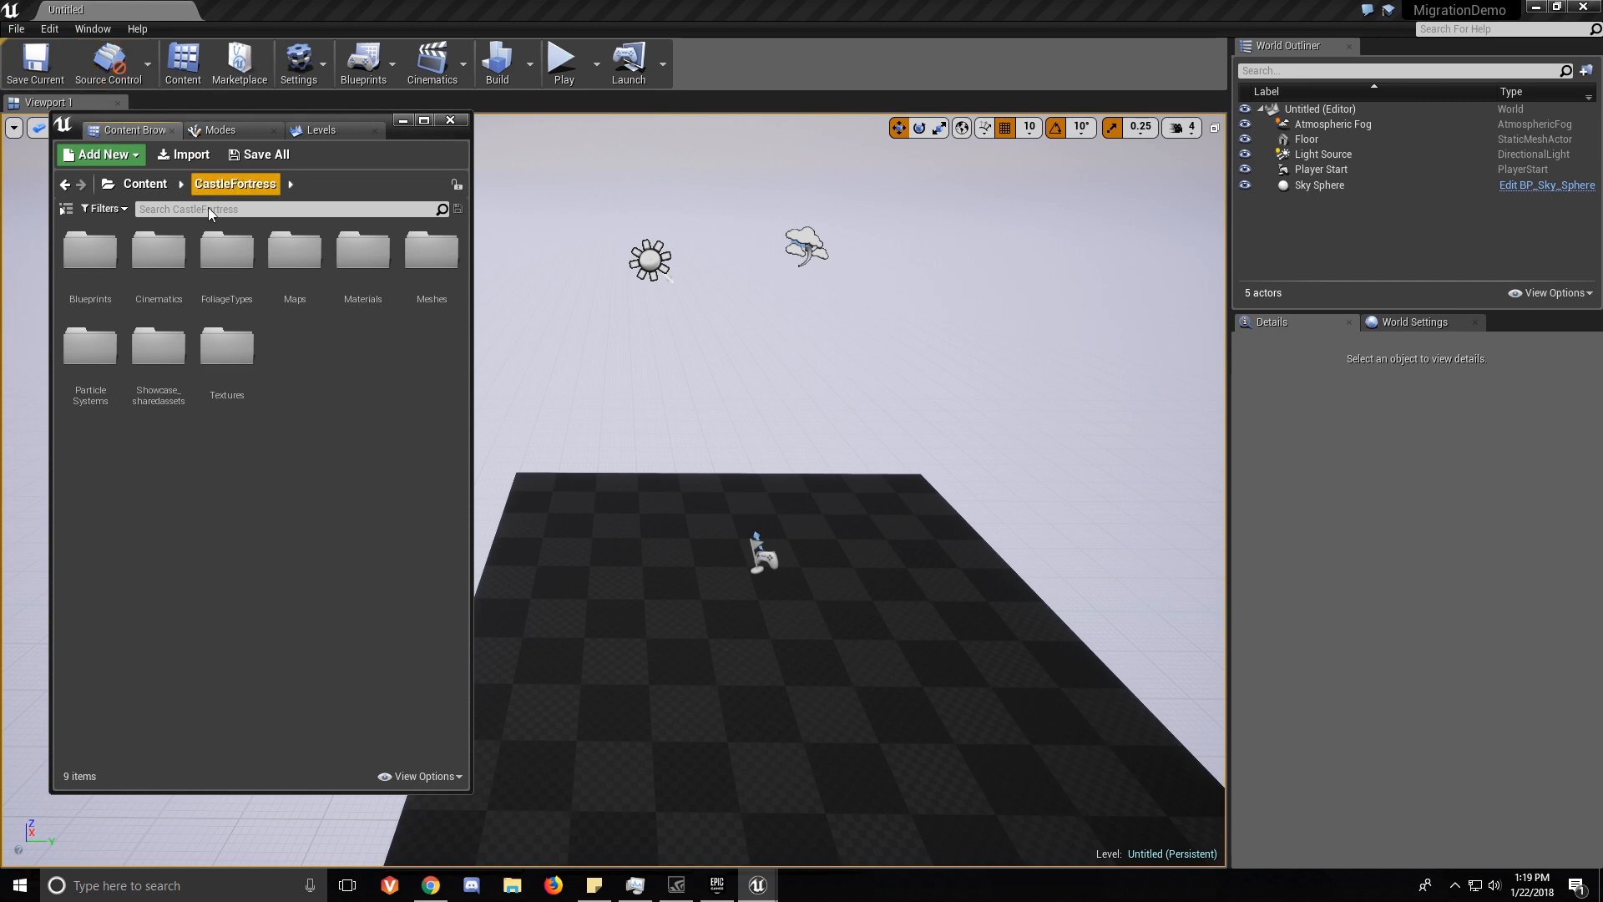
{"action": "left_click", "coordinate": [145, 182]}
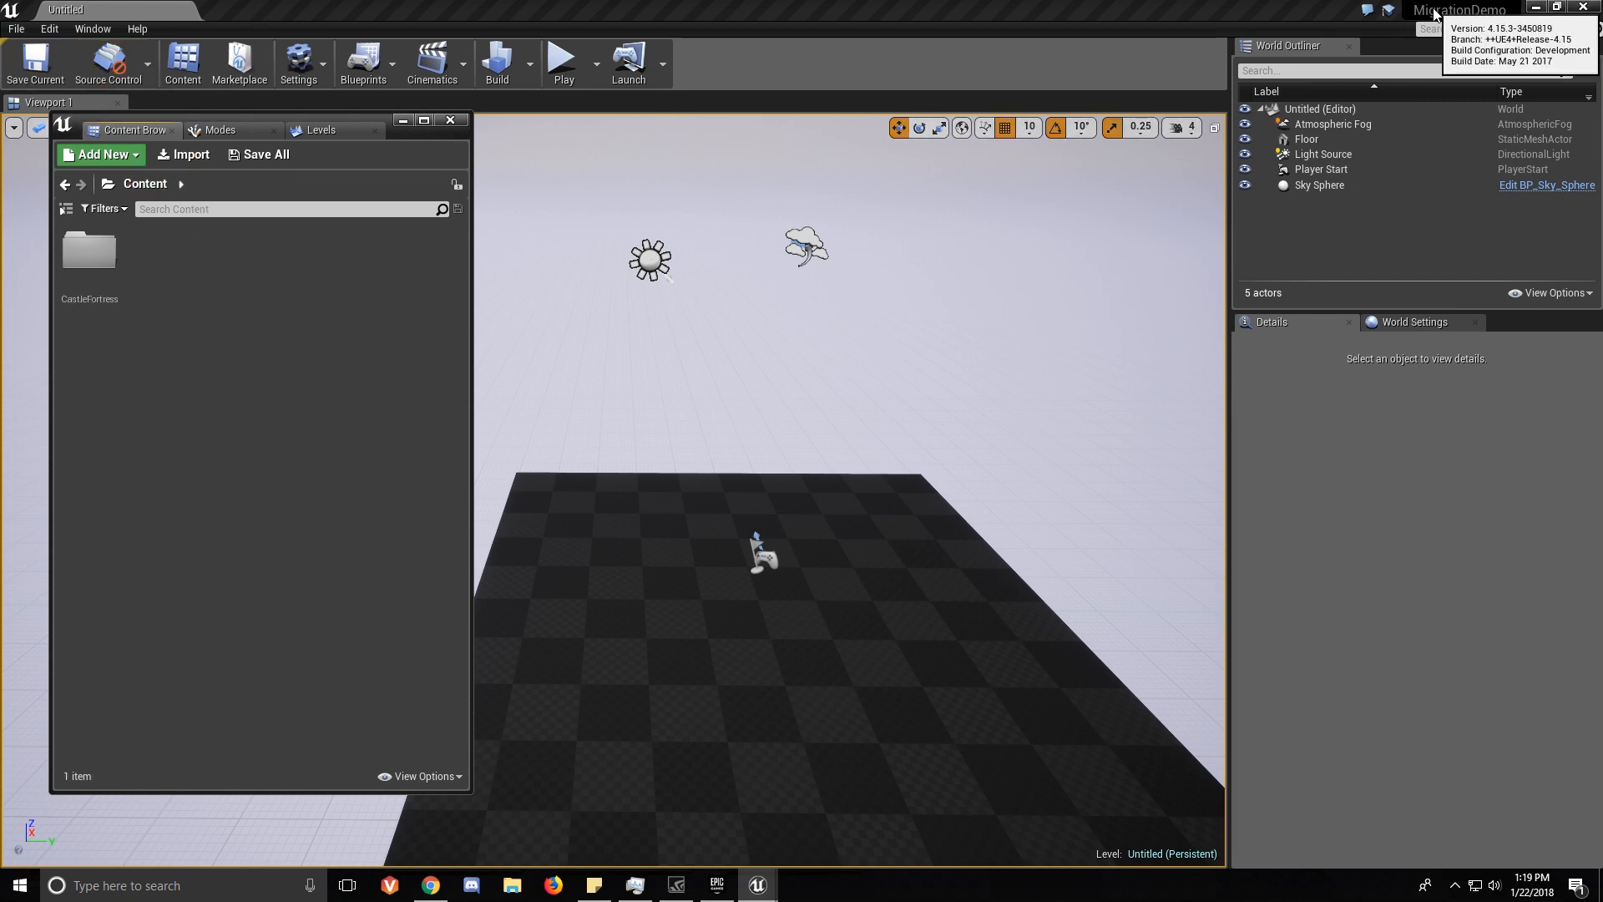
{"action": "double_click", "coordinate": [88, 251]}
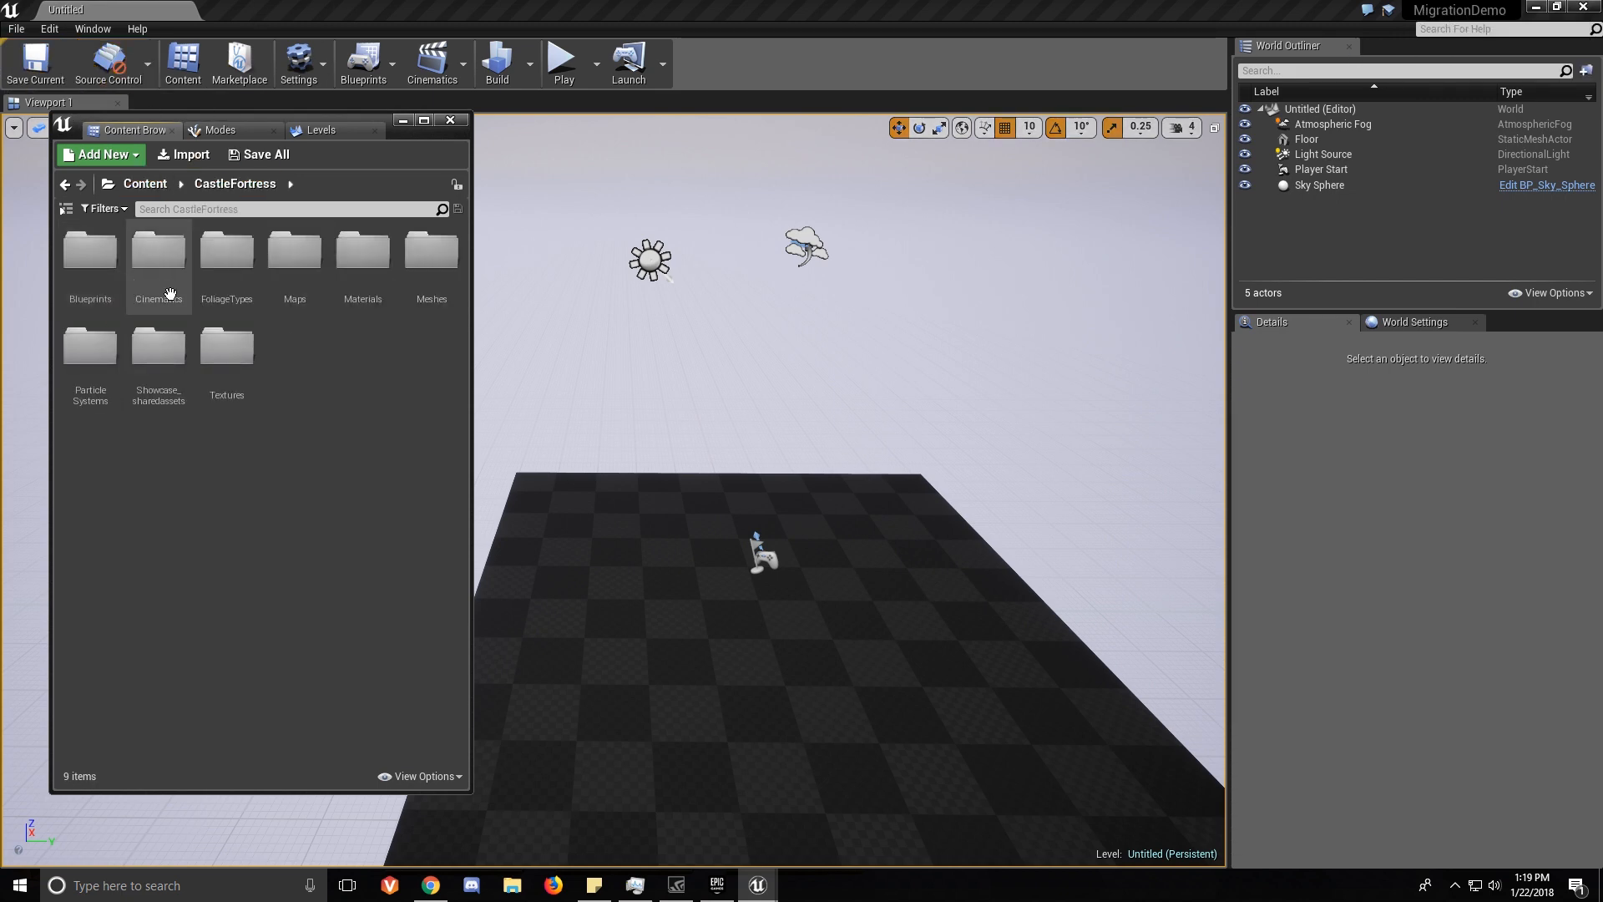
{"action": "mouse_move", "coordinate": [227, 254]}
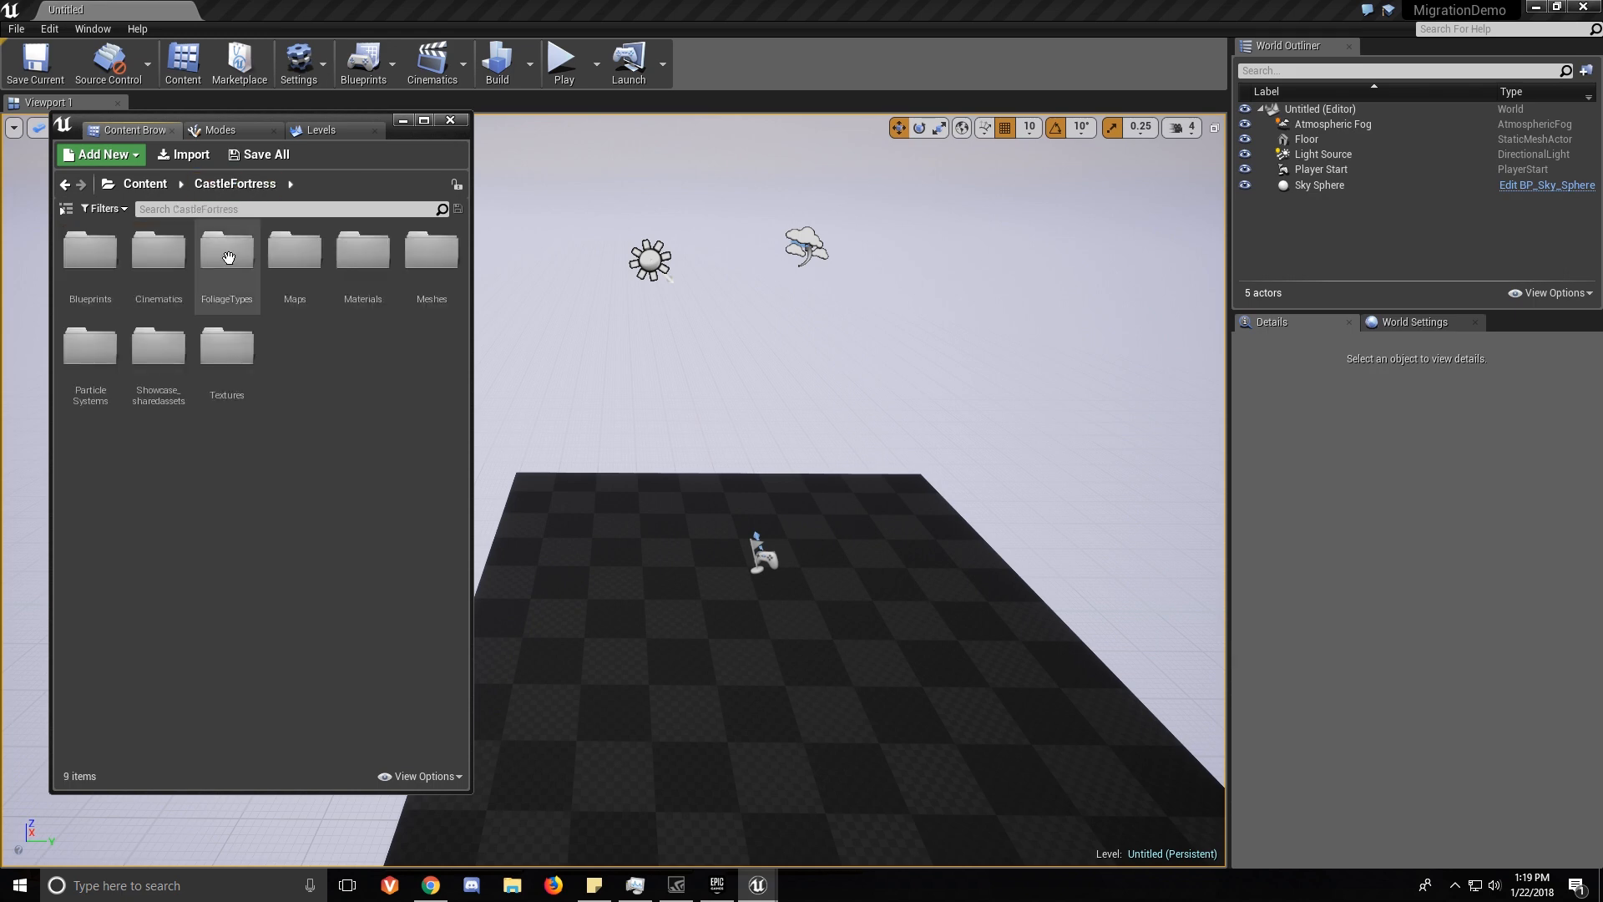
{"action": "double_click", "coordinate": [431, 252]}
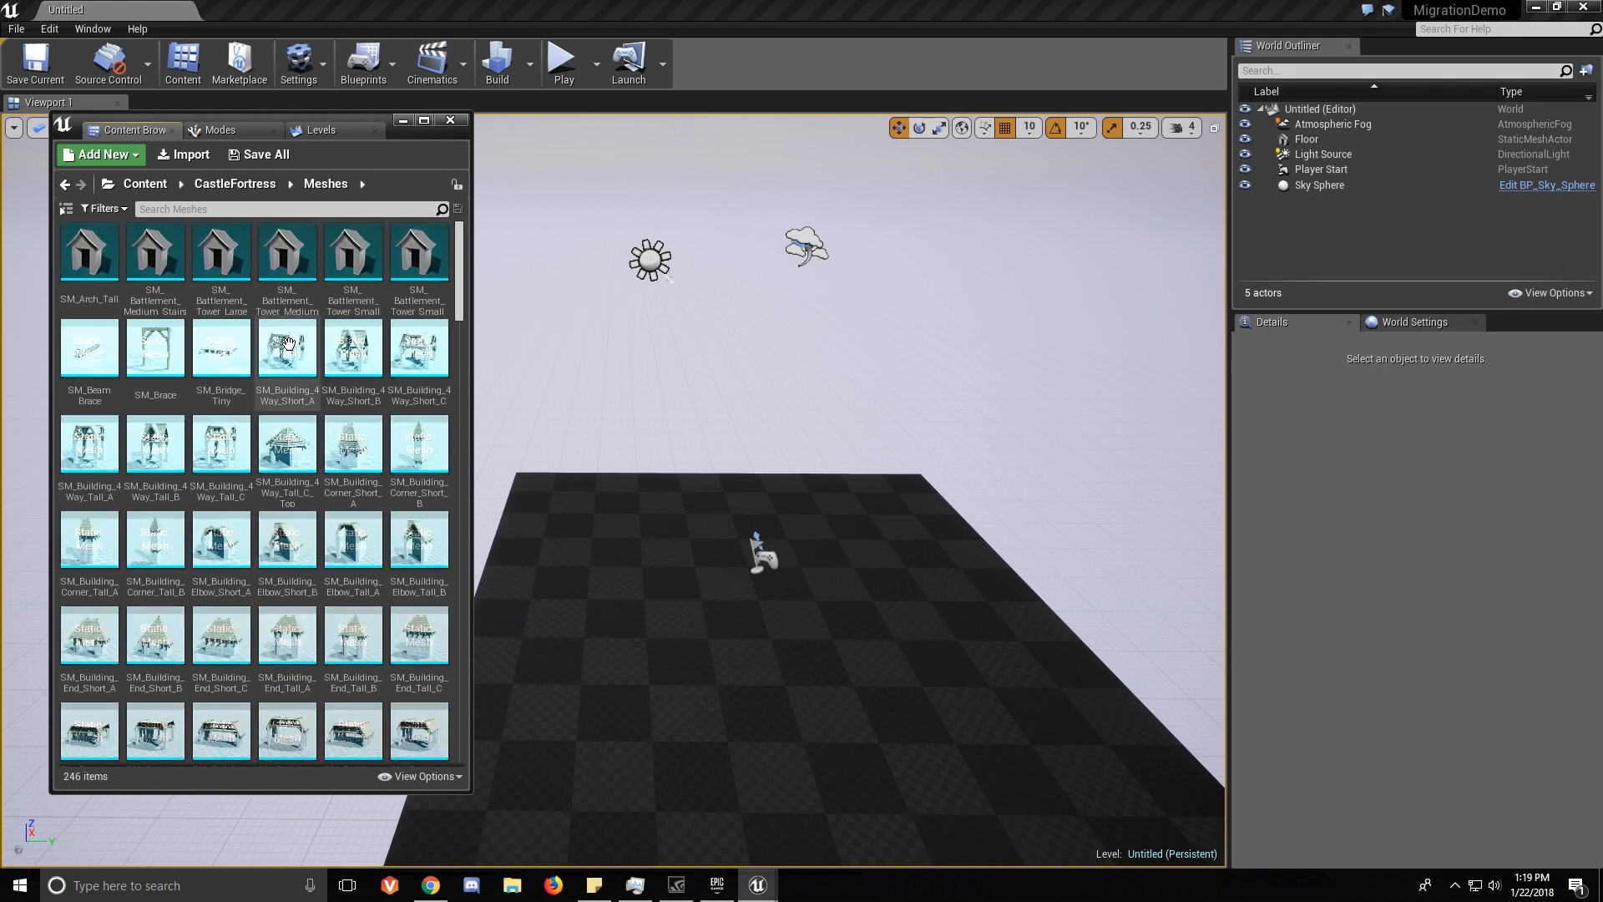
{"action": "left_click", "coordinate": [287, 348]}
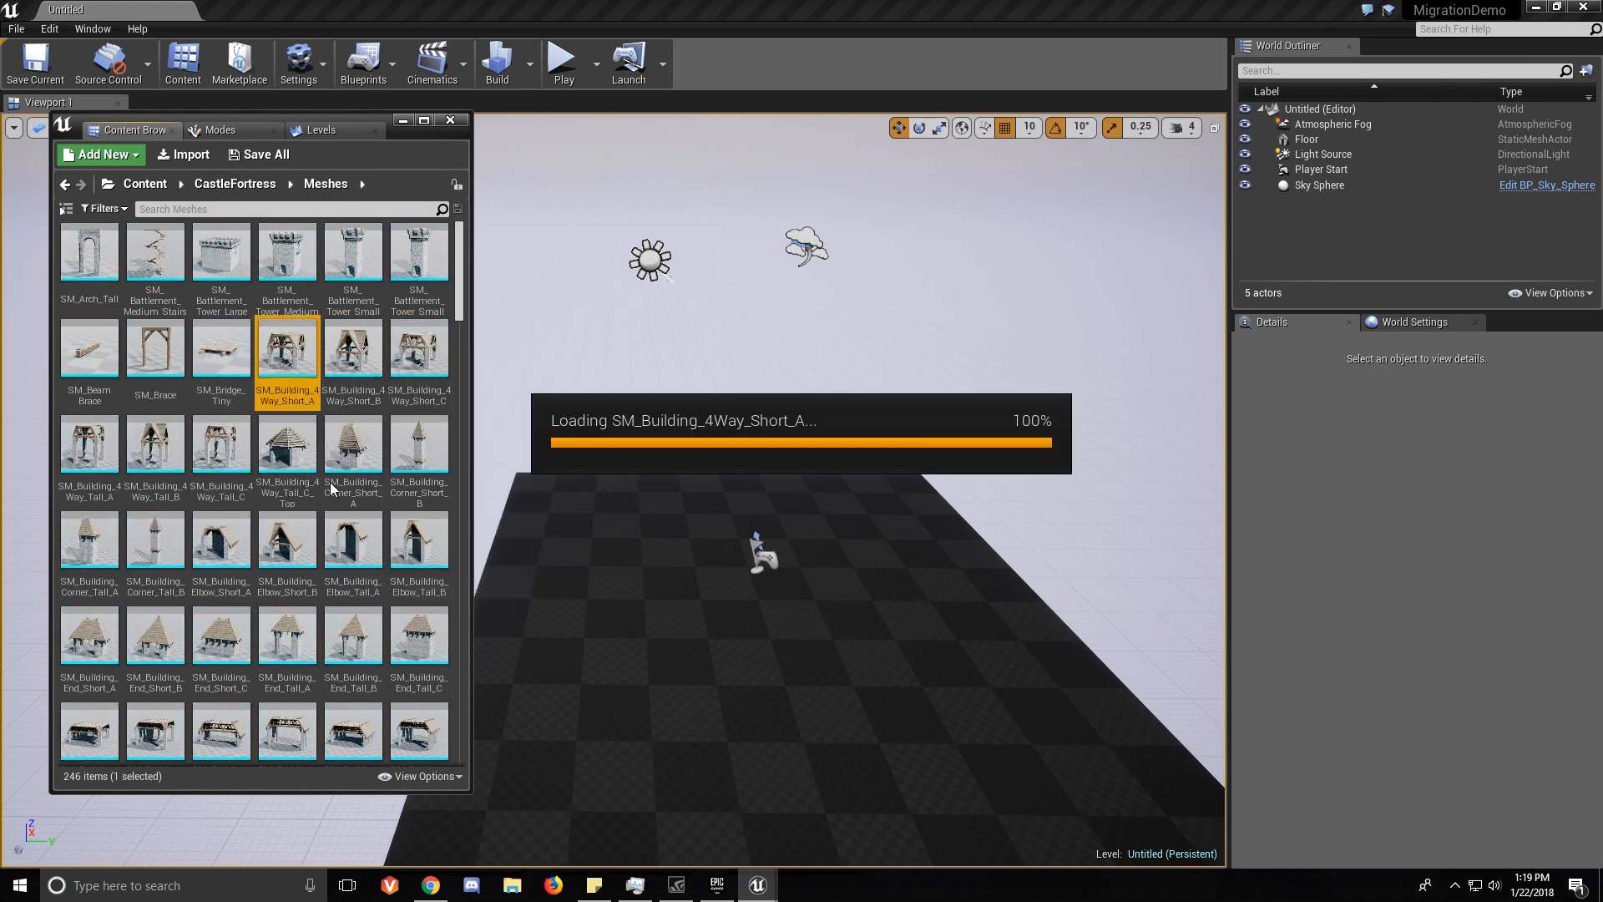
{"action": "double_click", "coordinate": [287, 352]}
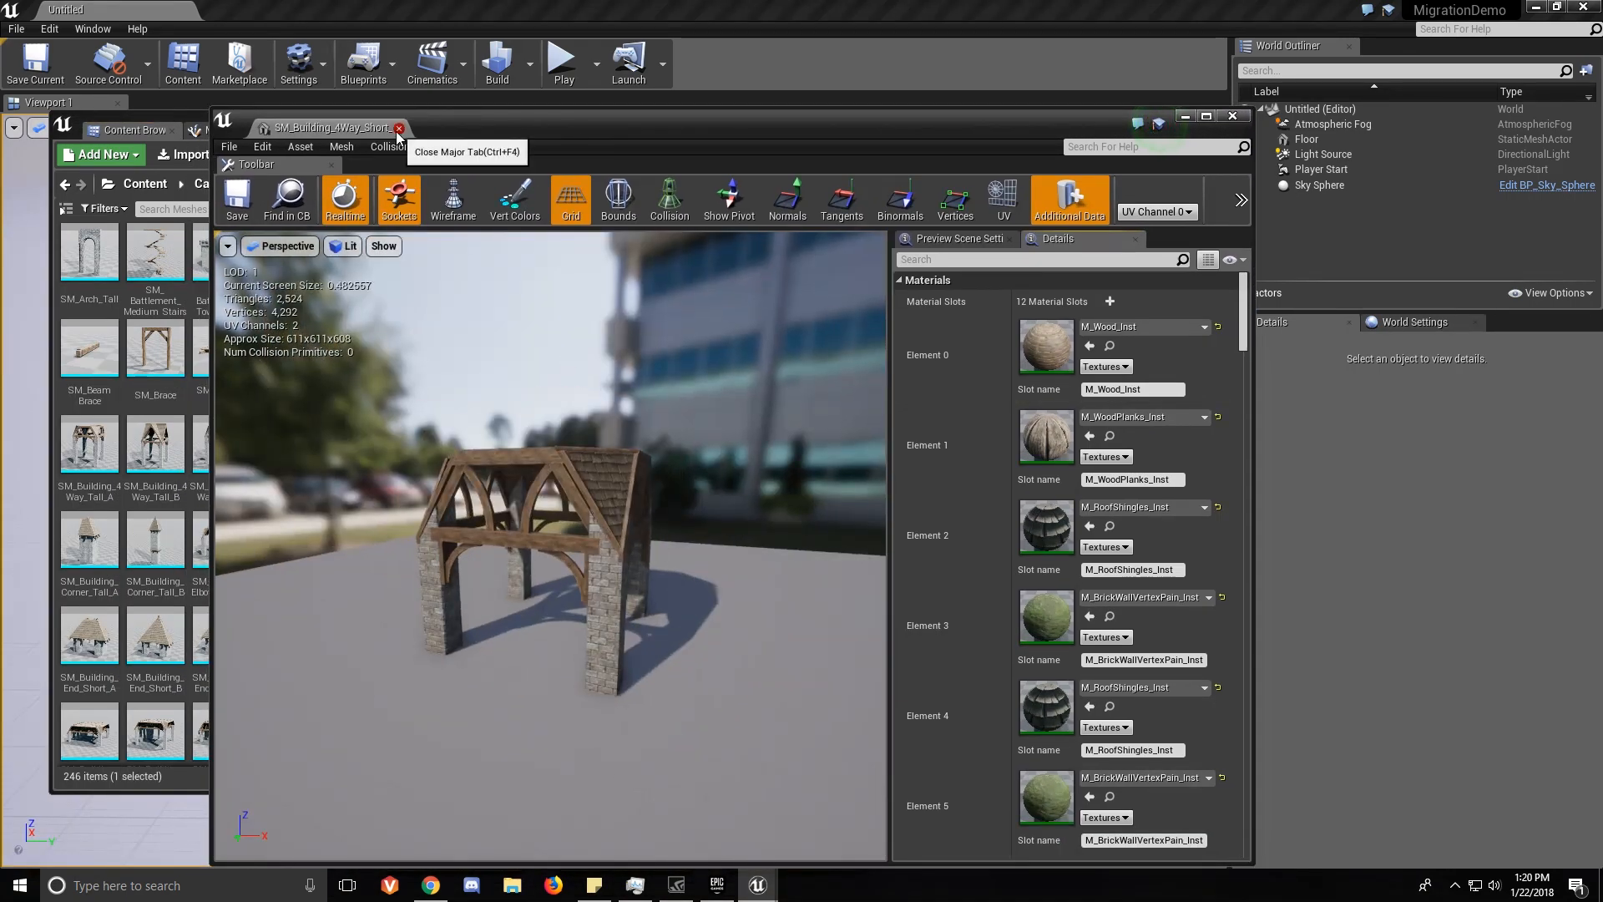
{"action": "left_click", "coordinate": [399, 127]}
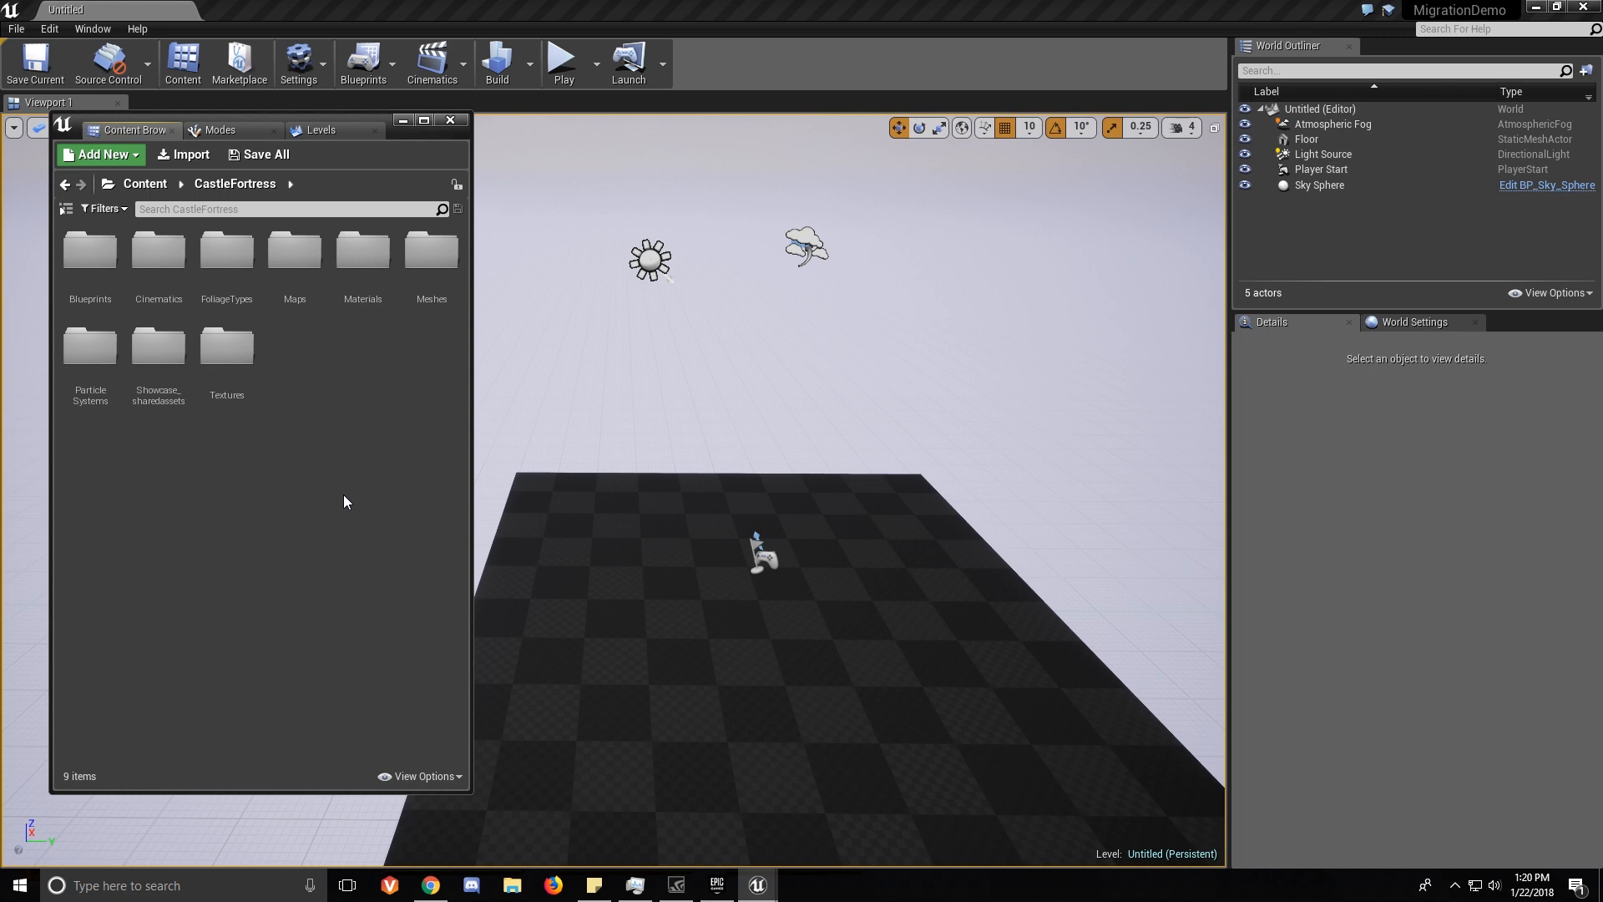
{"action": "mouse_move", "coordinate": [527, 525]}
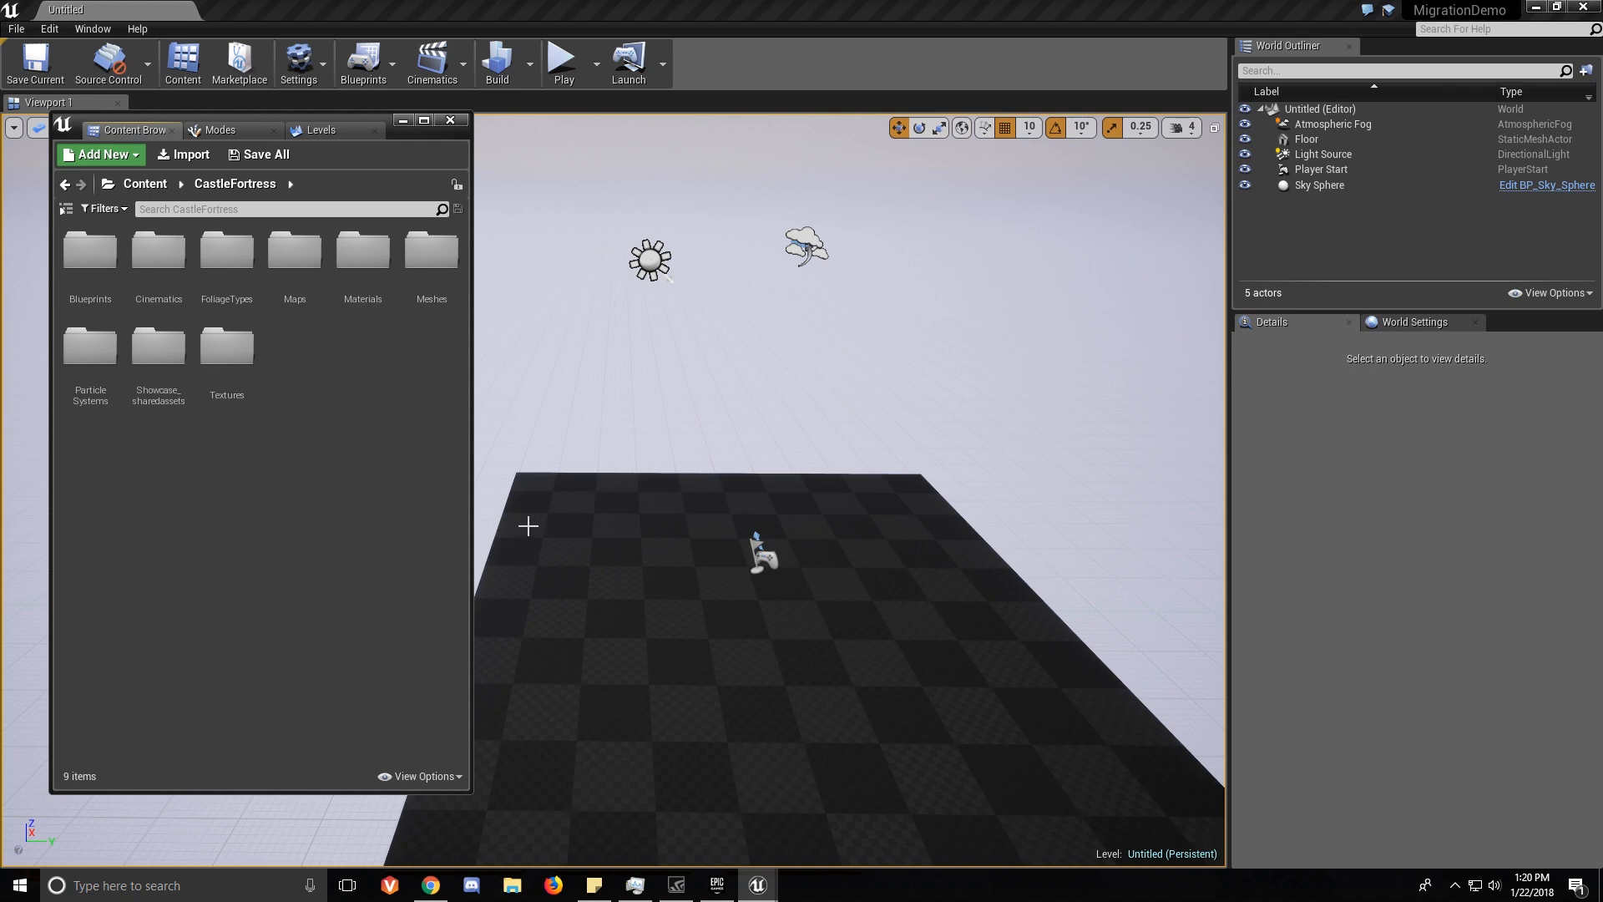